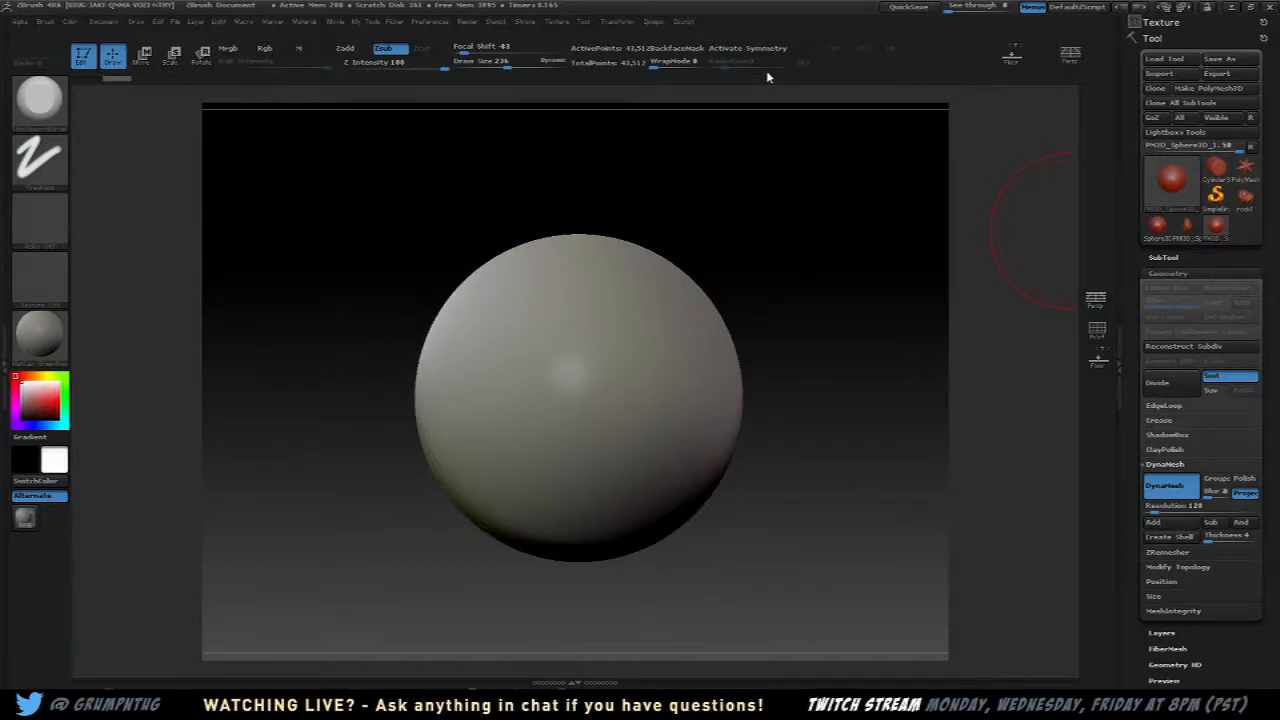
{"action": "mouse_move", "coordinate": [814, 320]}
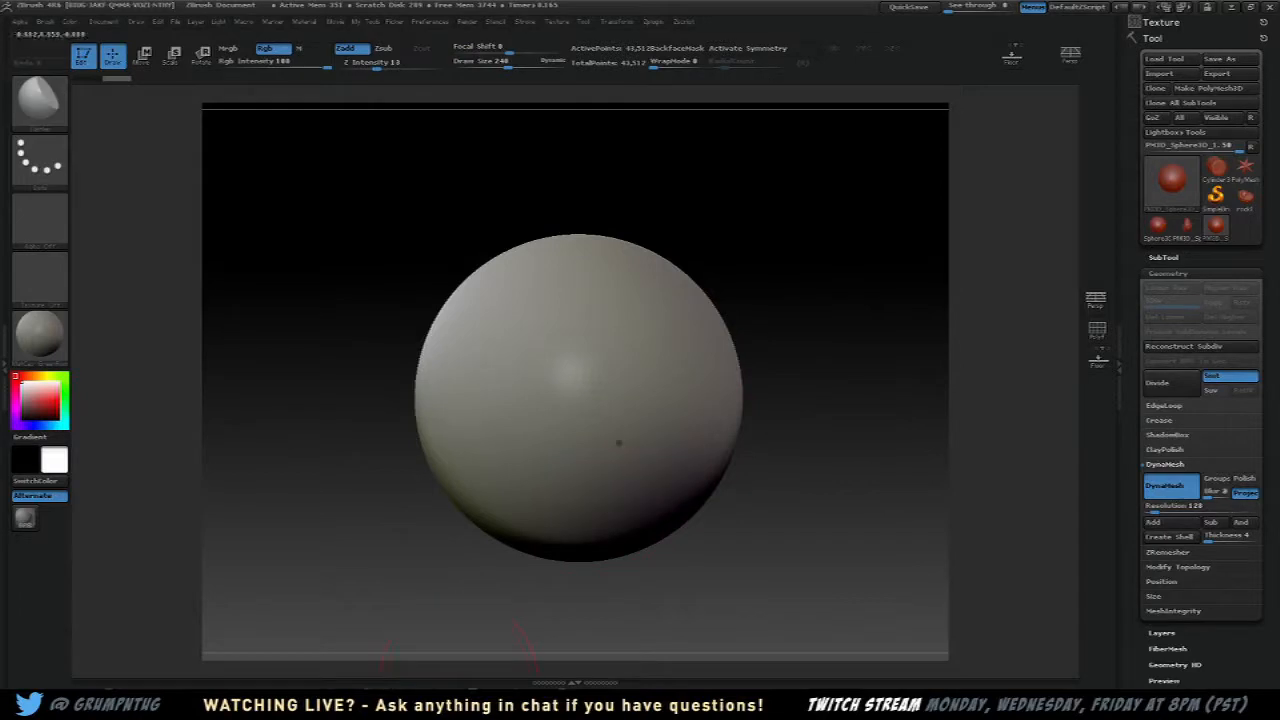
{"action": "mouse_move", "coordinate": [618, 442]}
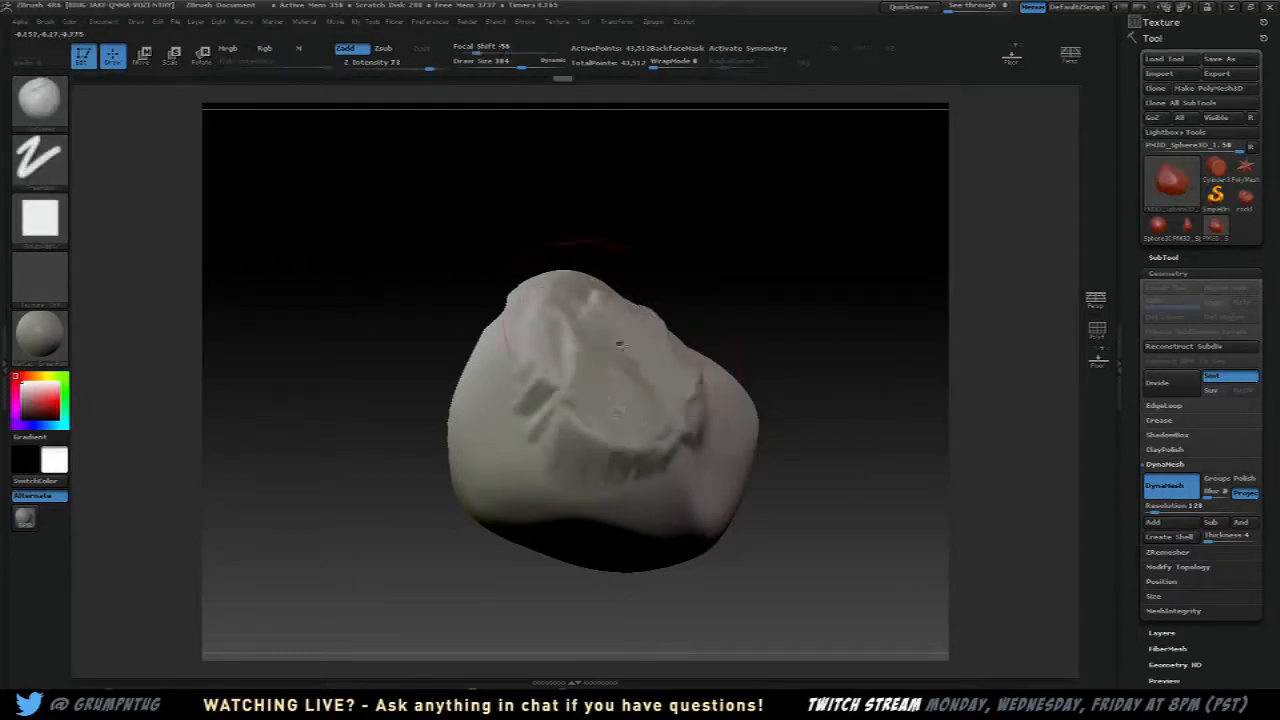
Push and pull the sphere's surface into a rough, faceted rock form
{"action": "left_click_drag", "start_coordinate": [620, 344], "coordinate": [672, 358]}
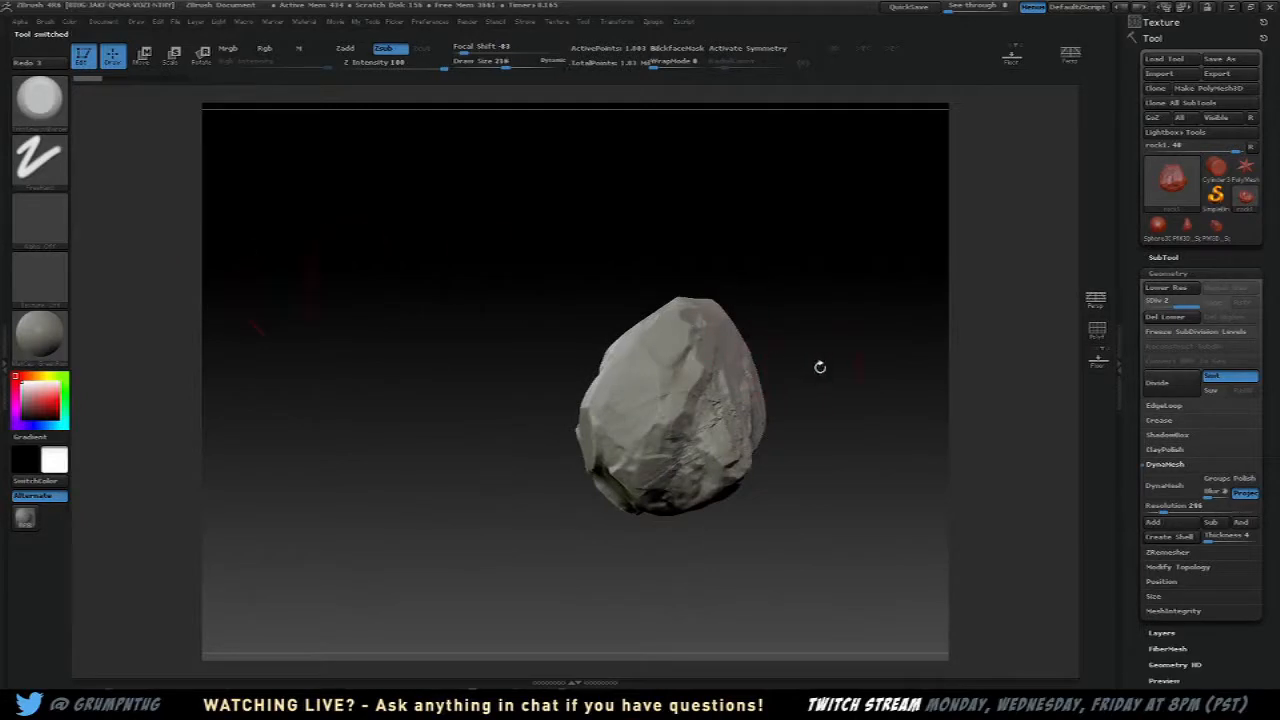
Enable Colorize in Tool > Polypaint so vertex colour shows on the detailed rock
{"action": "left_click_drag", "start_coordinate": [820, 368], "coordinate": [780, 418]}
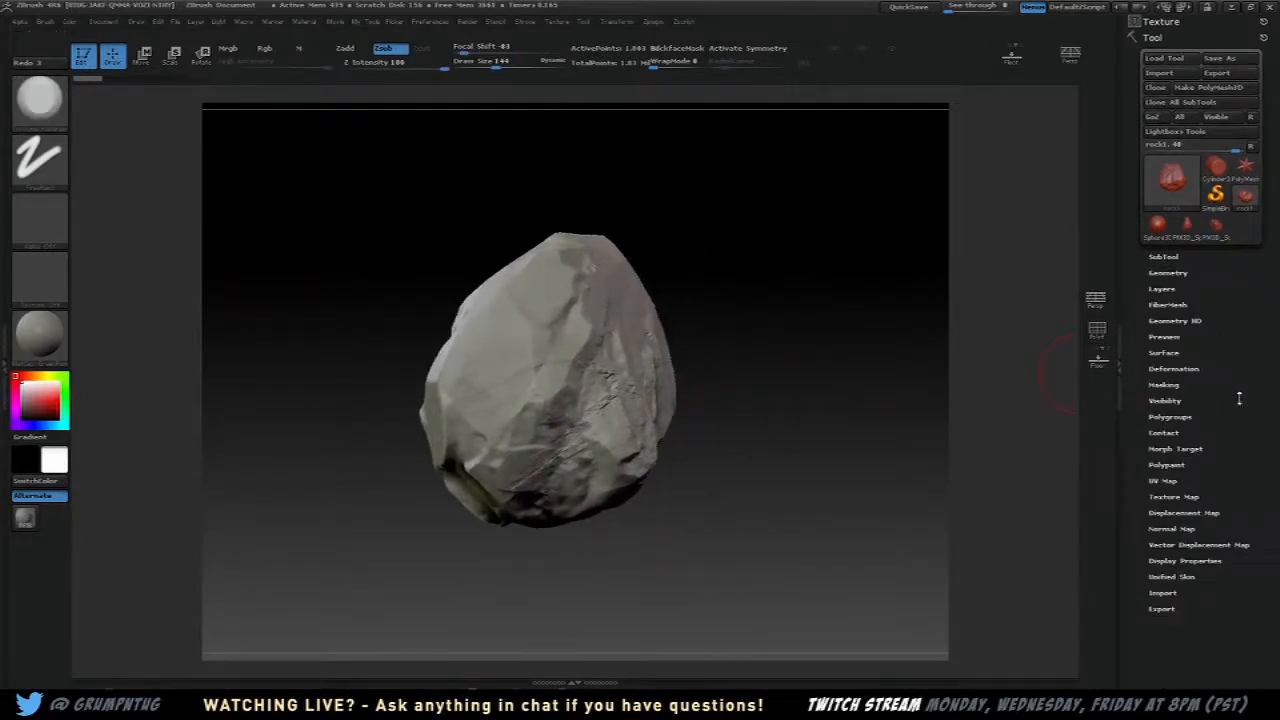
{"action": "left_click", "coordinate": [1166, 464]}
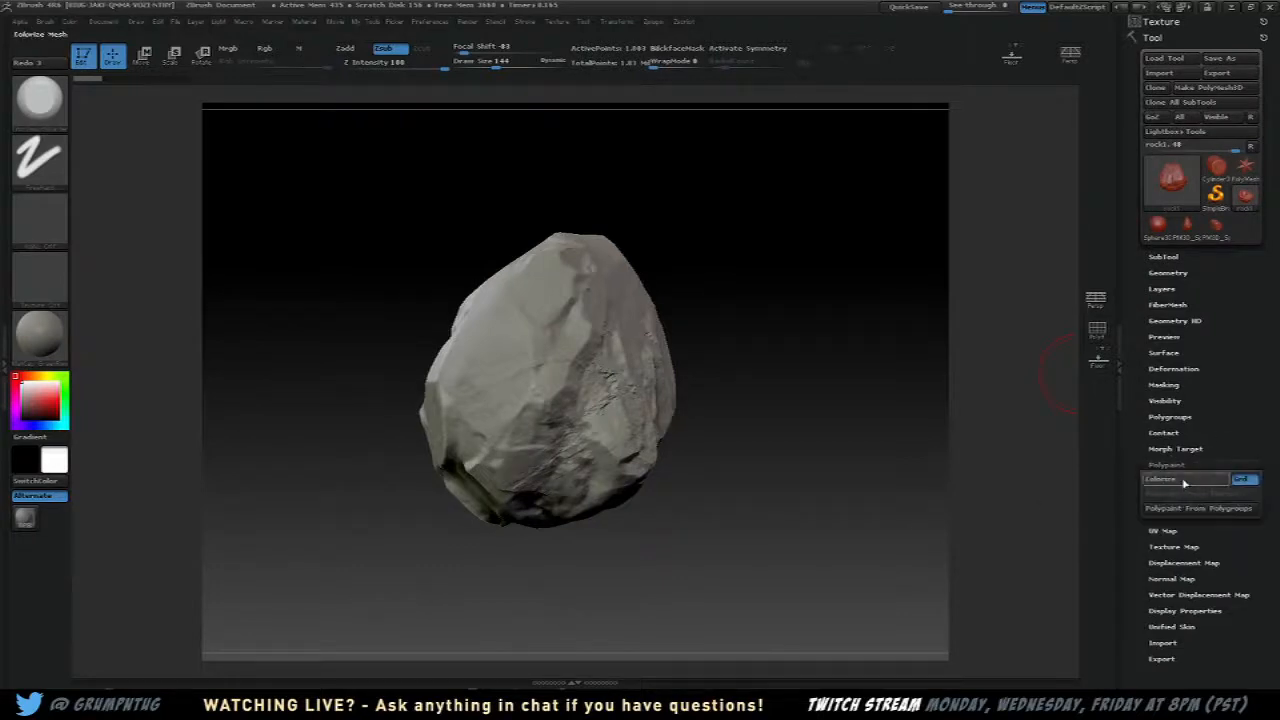
{"action": "left_click", "coordinate": [1180, 480]}
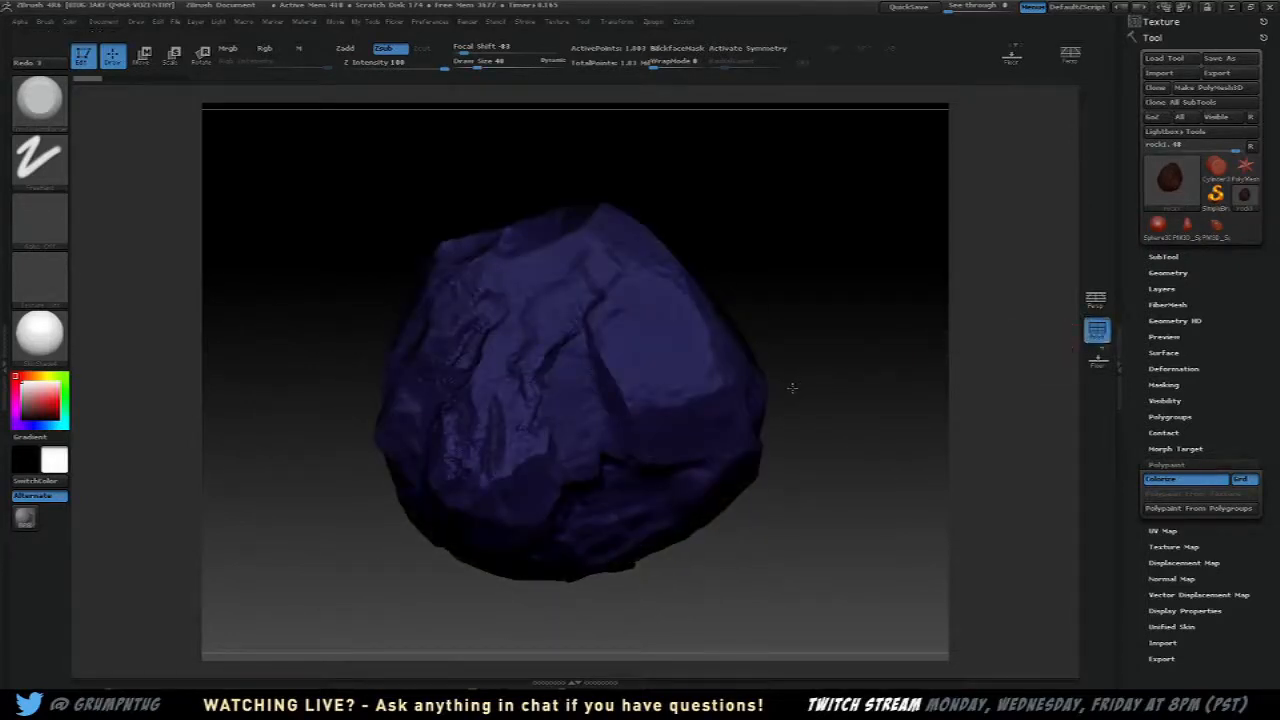
Polypaint mottled grey stone colour across the rock surface
{"action": "left_click_drag", "start_coordinate": [792, 388], "coordinate": [724, 412]}
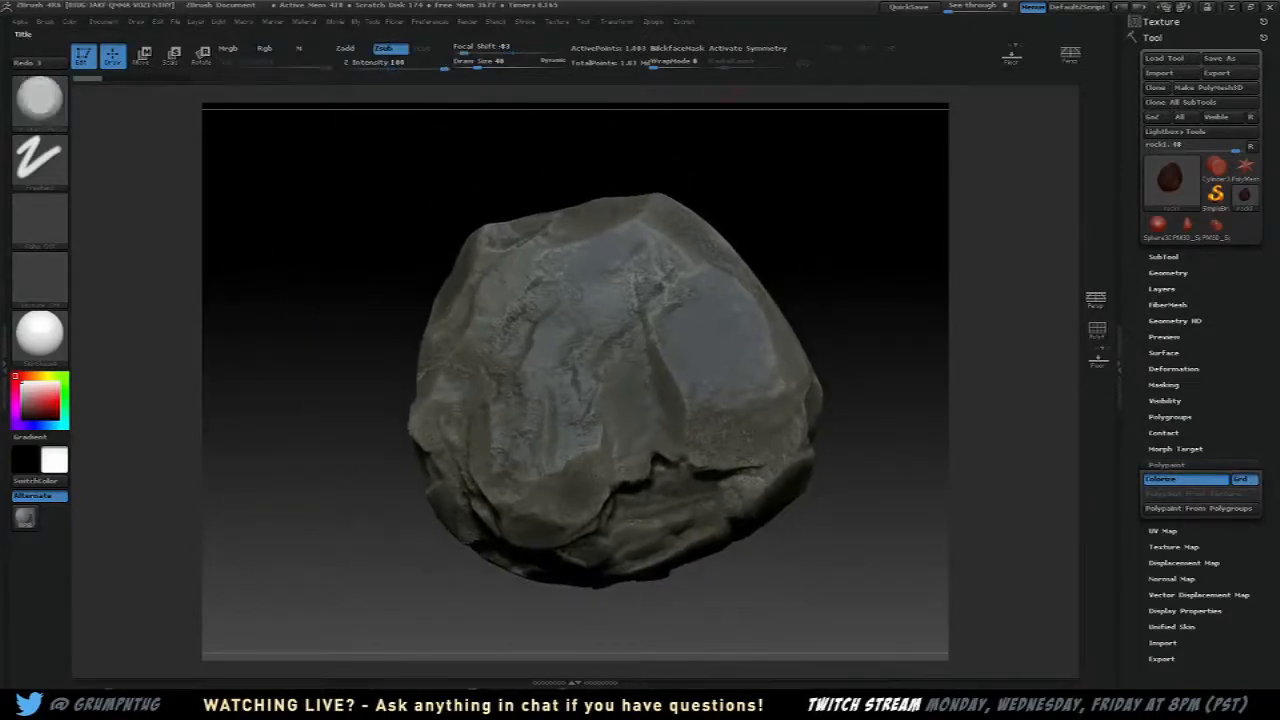
{"action": "left_click", "coordinate": [652, 20]}
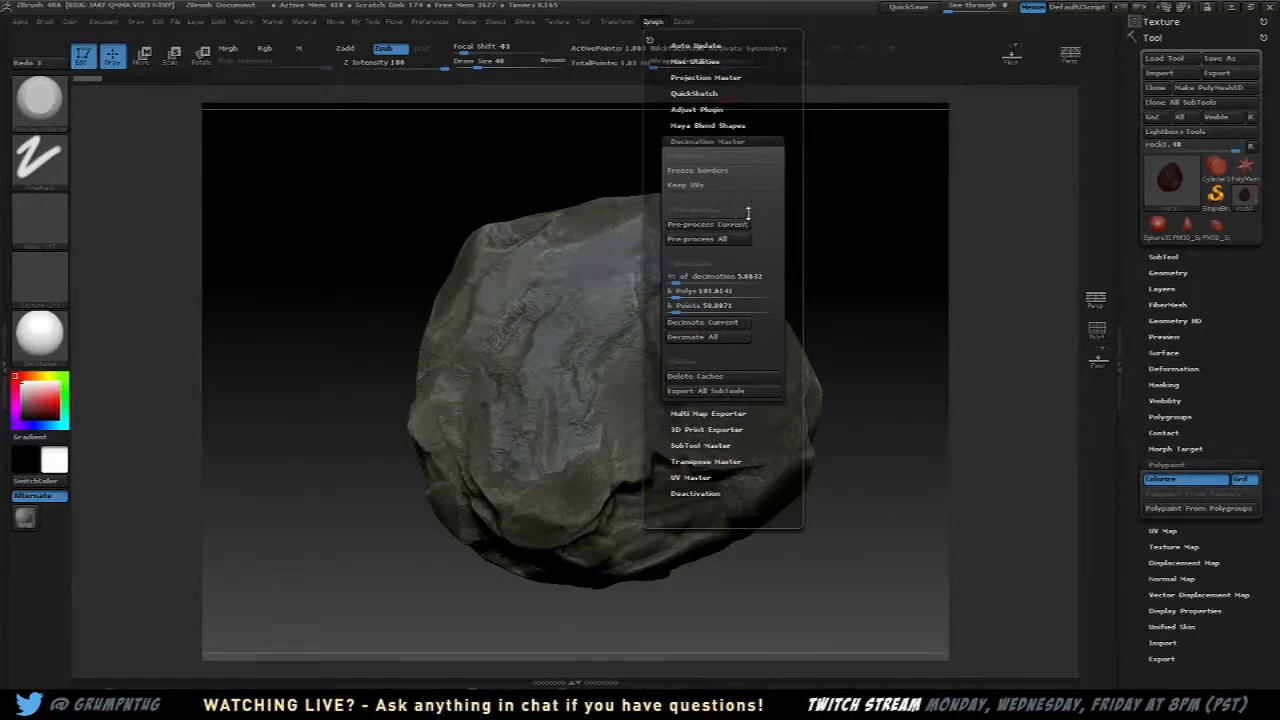
{"action": "mouse_move", "coordinate": [708, 224]}
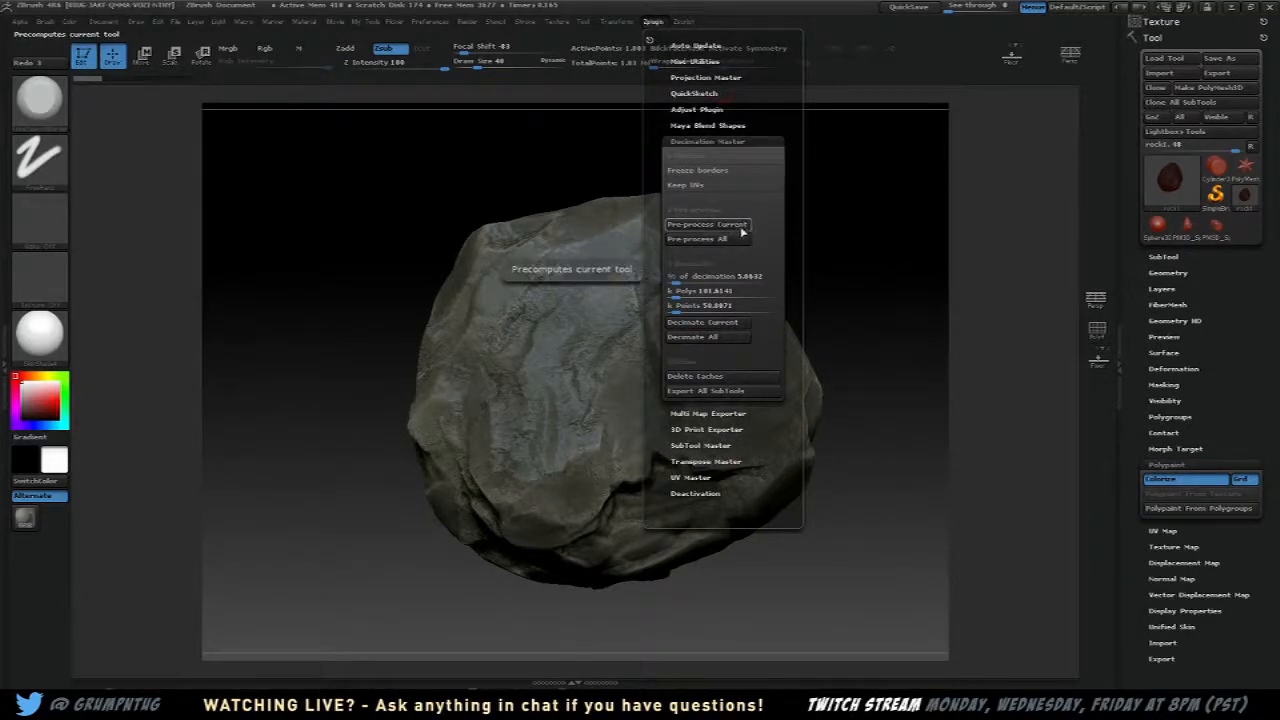
Preprocess the painted rock in Decimation Master for polygon reduction
{"action": "left_click", "coordinate": [708, 224]}
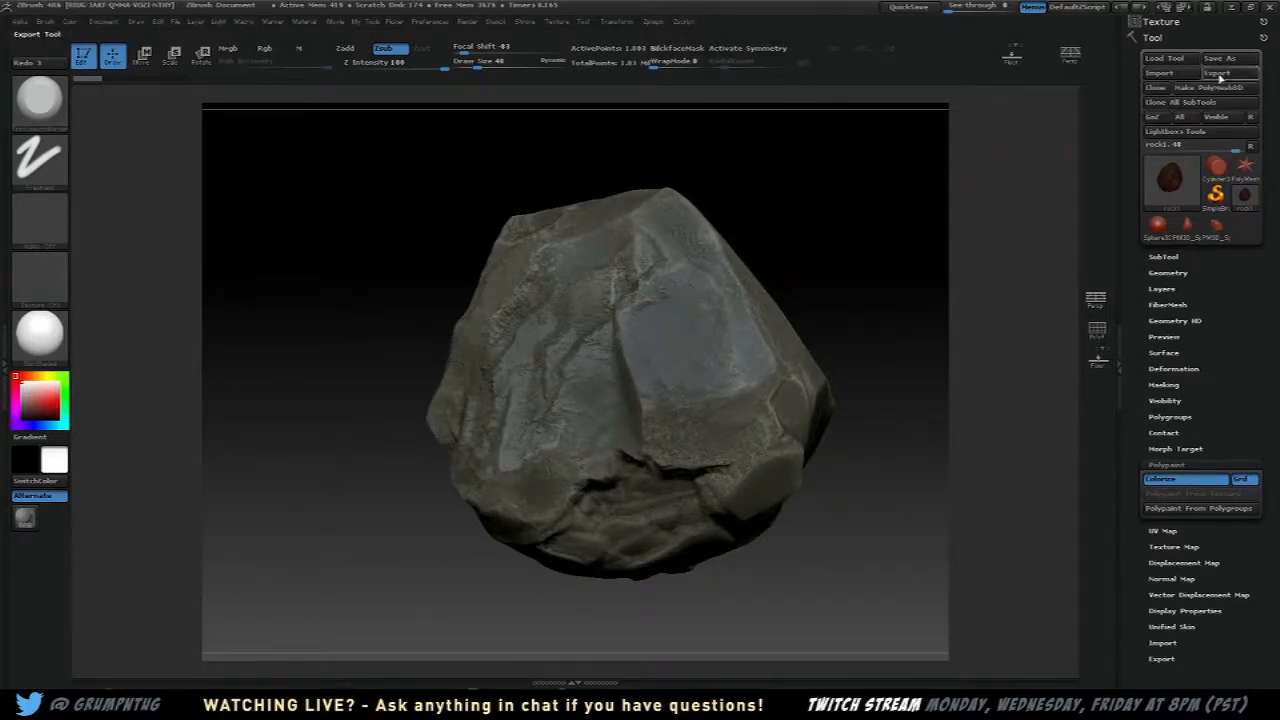
Export the decimated rock over rock1_MID.OBJ in the rockFree folder
{"action": "left_click", "coordinate": [1218, 72]}
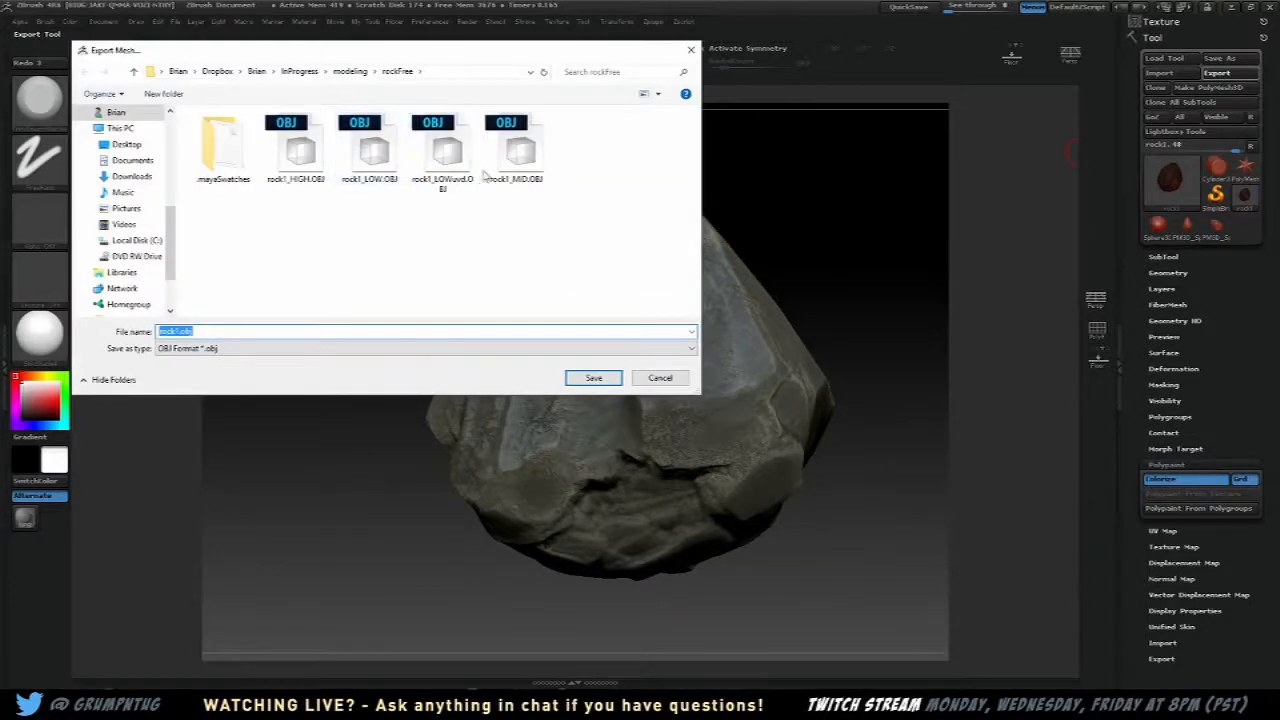
{"action": "left_click", "coordinate": [516, 150]}
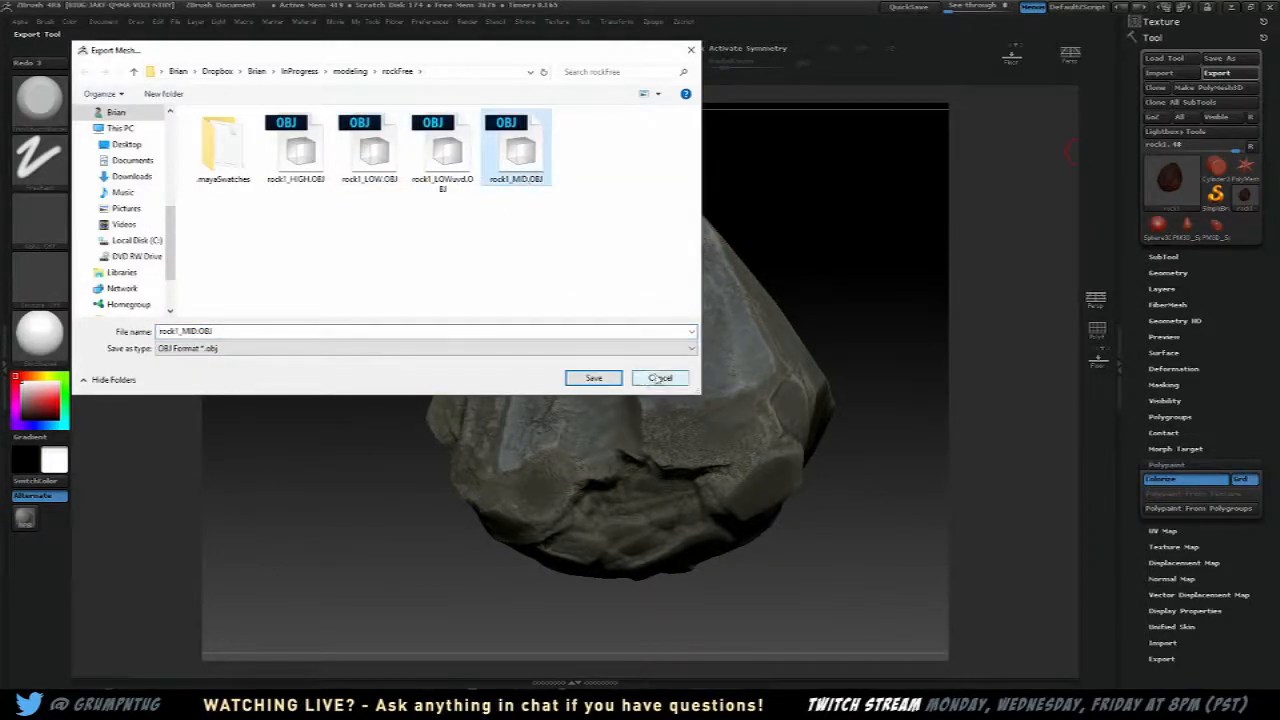
{"action": "left_click", "coordinate": [660, 376]}
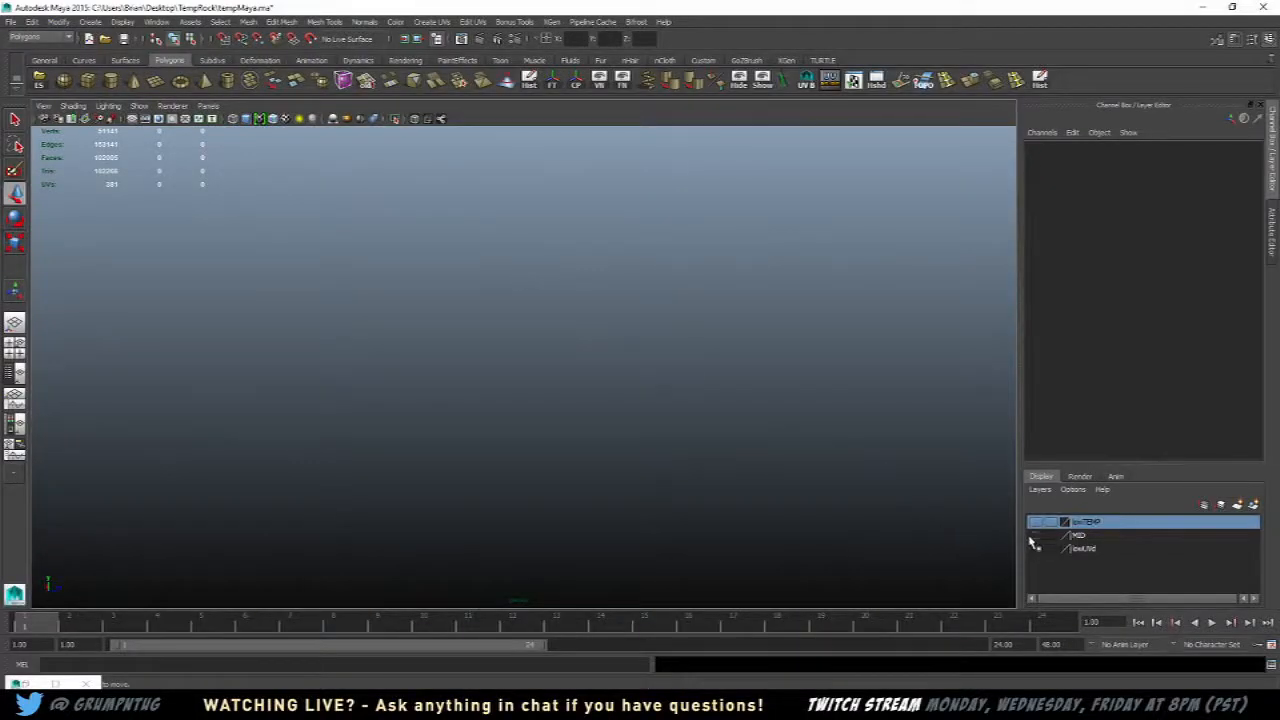
Show the MID display layer and tumble around the rock, including from below
{"action": "left_click", "coordinate": [12, 22]}
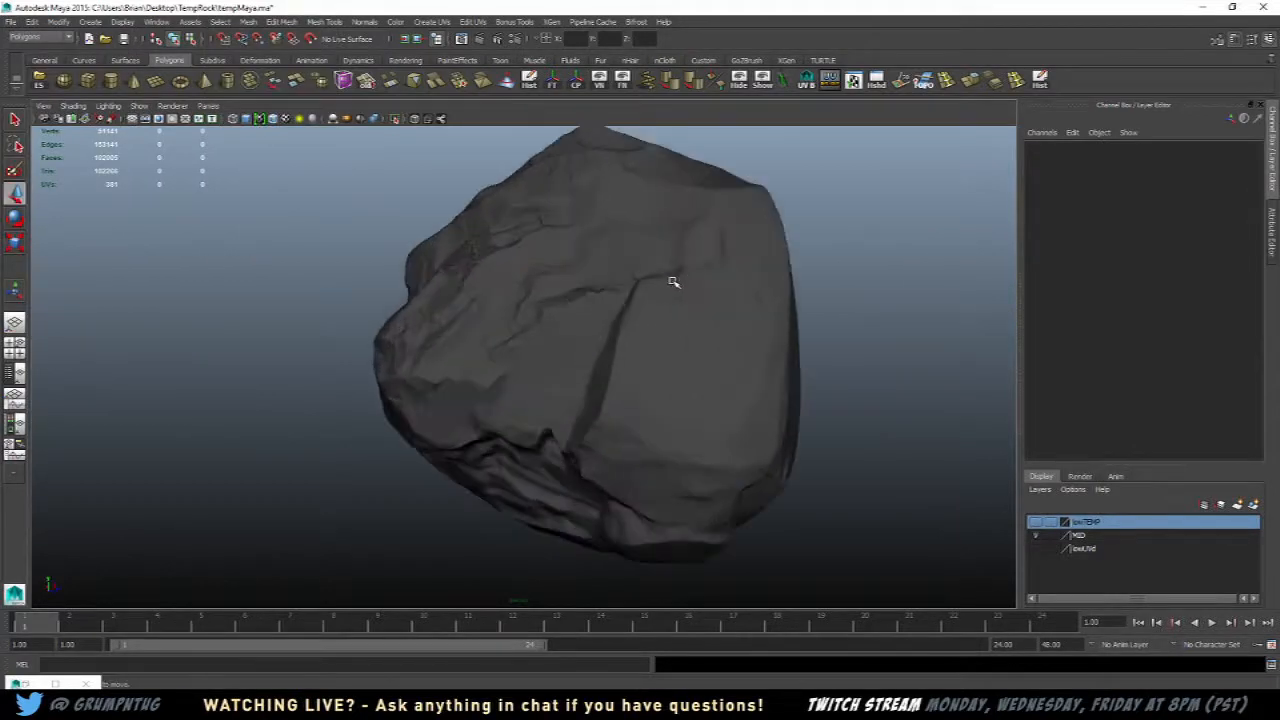
{"action": "left_click_drag", "start_coordinate": [672, 282], "coordinate": [460, 280]}
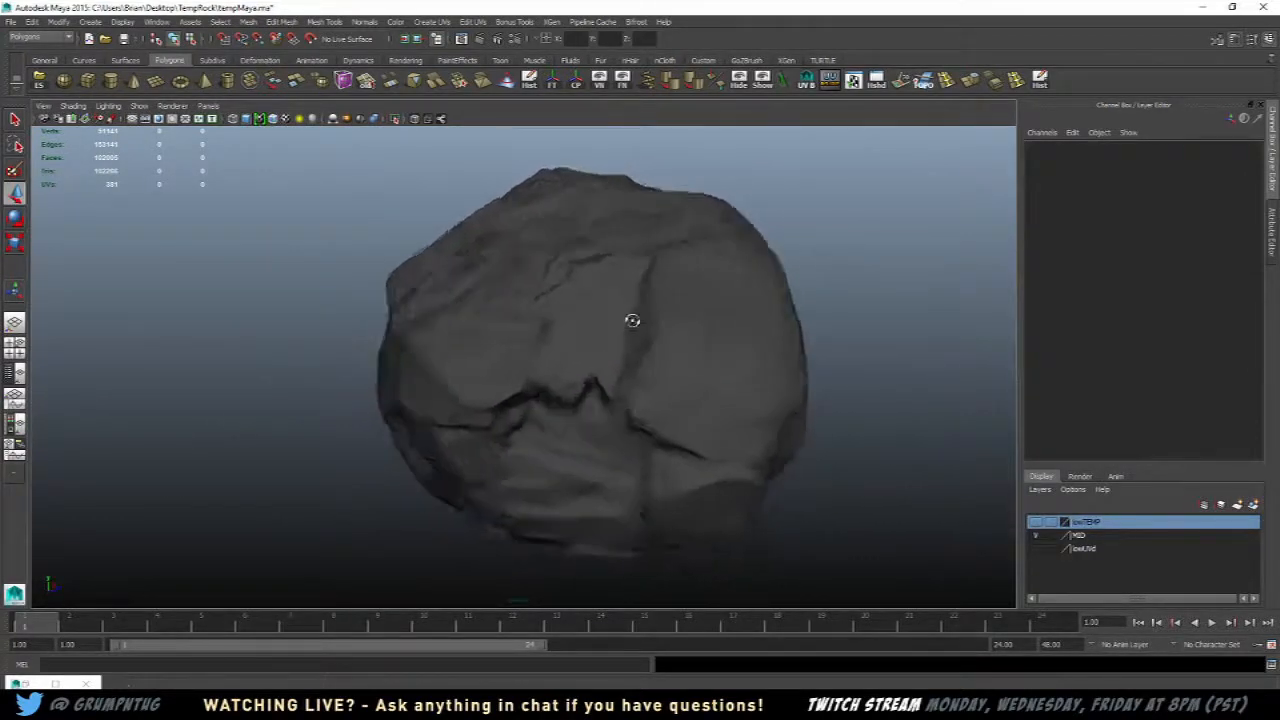
{"action": "left_click_drag", "start_coordinate": [632, 320], "coordinate": [798, 332]}
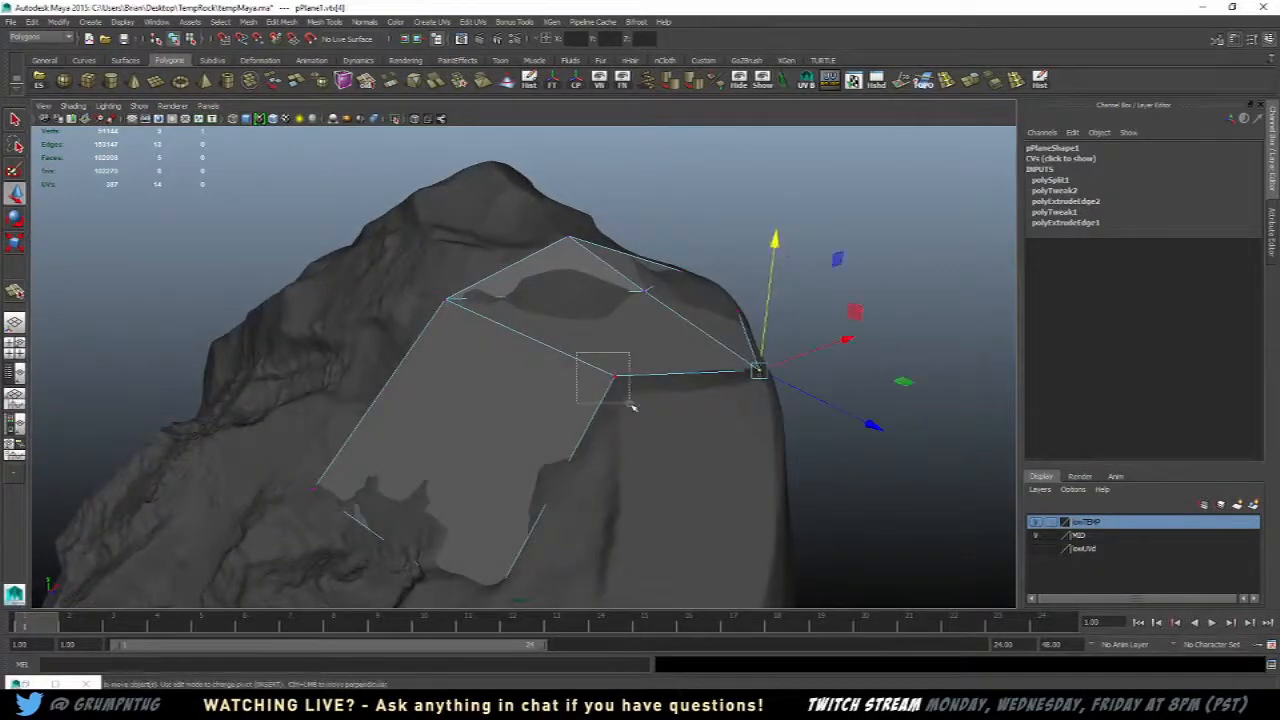
Switch the polygon plane to edge editing via the marking menu for extruding along the rock
{"action": "right_click", "coordinate": [604, 376]}
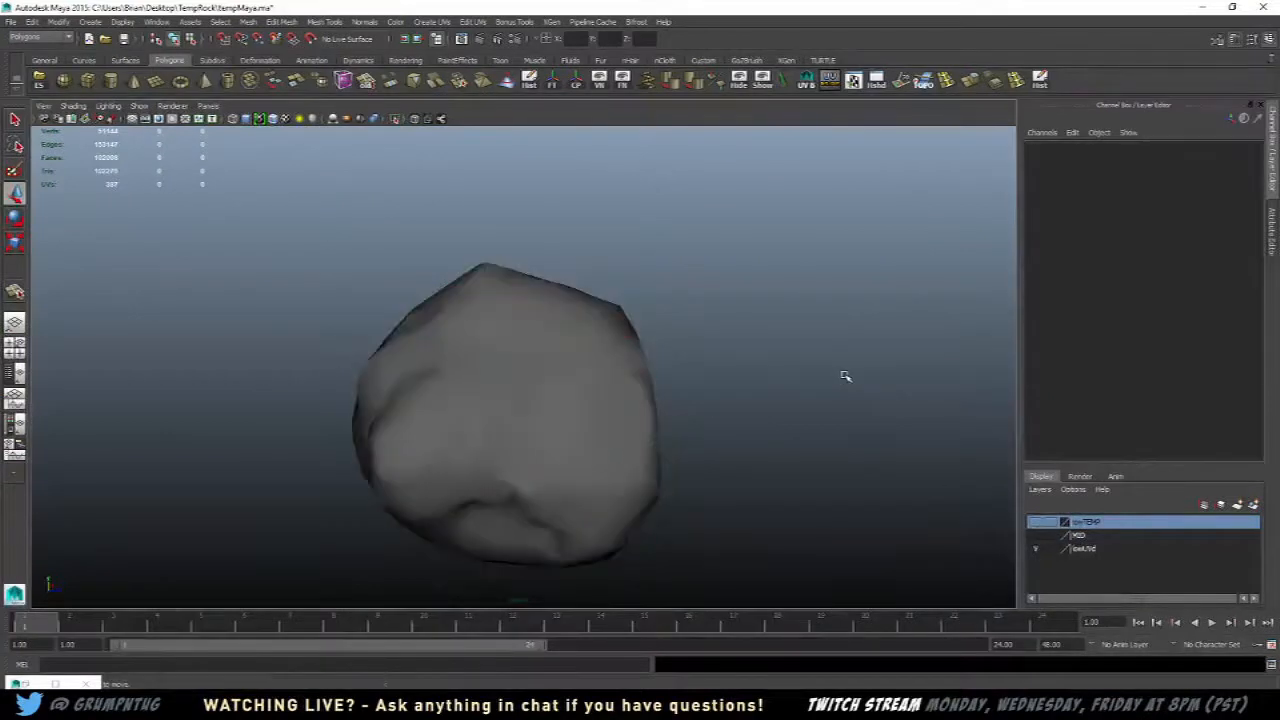
Select rock1_LOW and rock1_MID, hide the MID mesh and toggle its layer visibility
{"action": "left_click", "coordinate": [500, 420]}
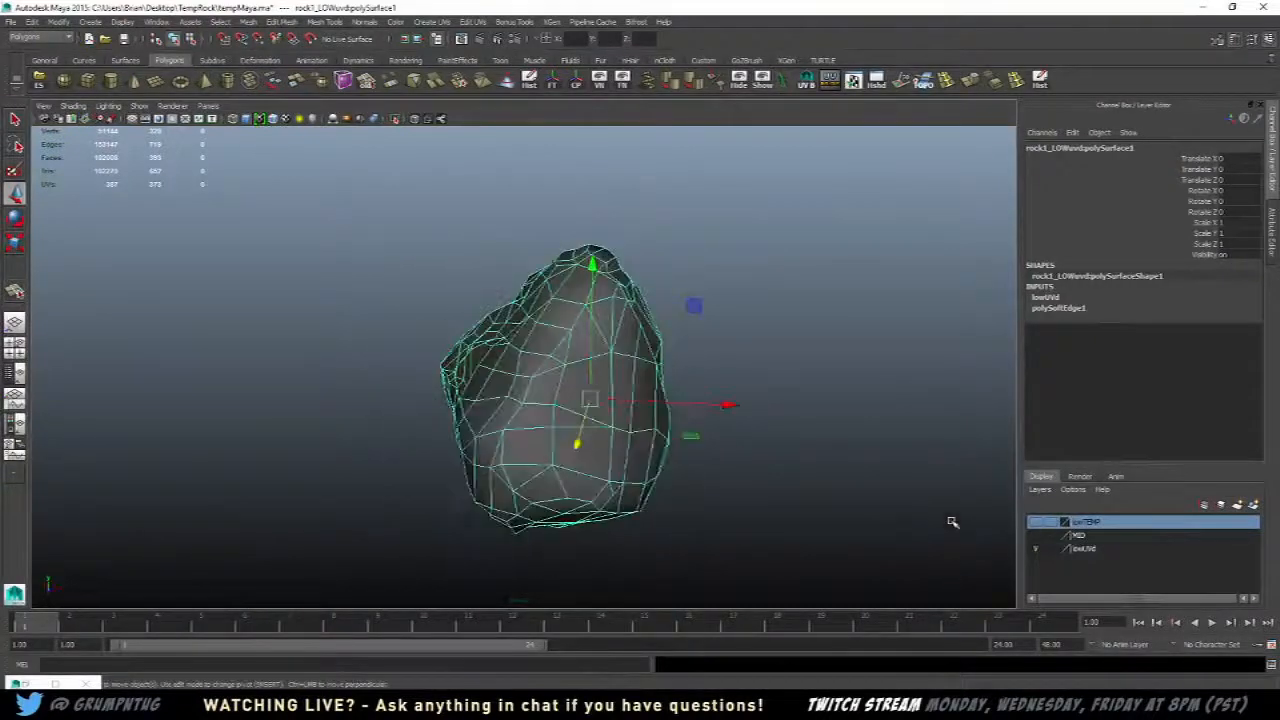
{"action": "left_click", "coordinate": [1084, 548]}
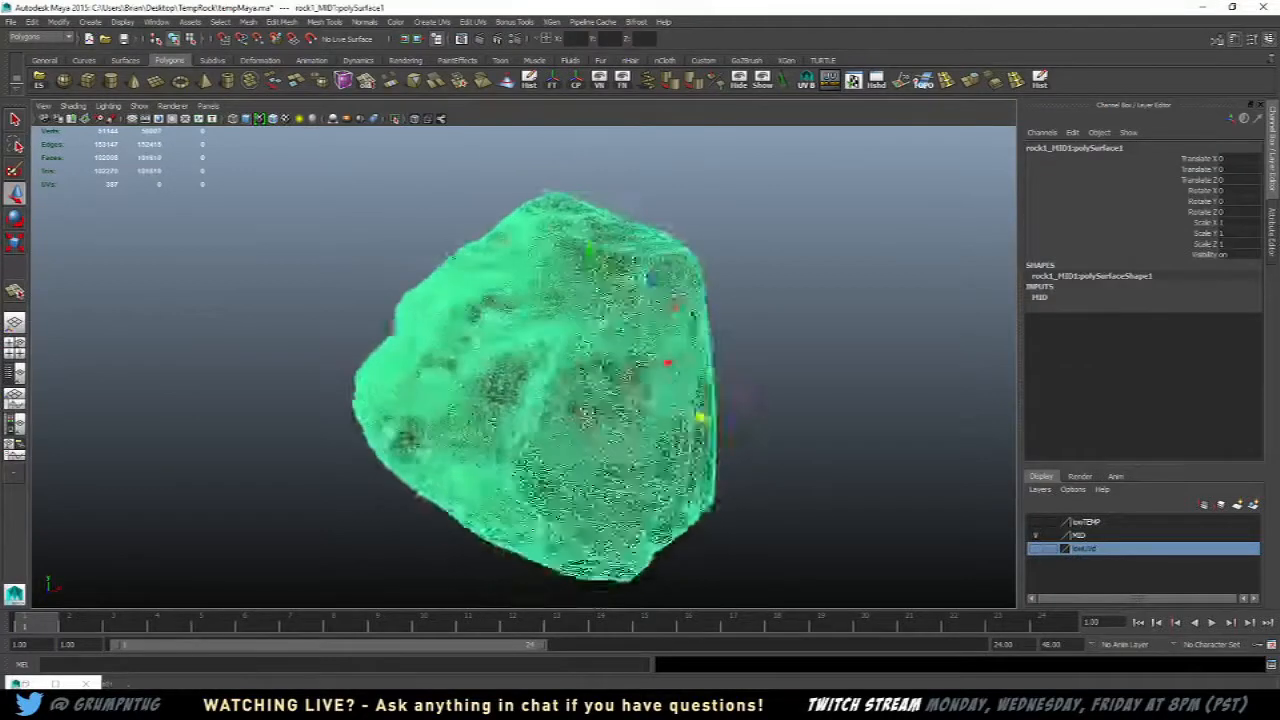
{"action": "key", "text": "4"}
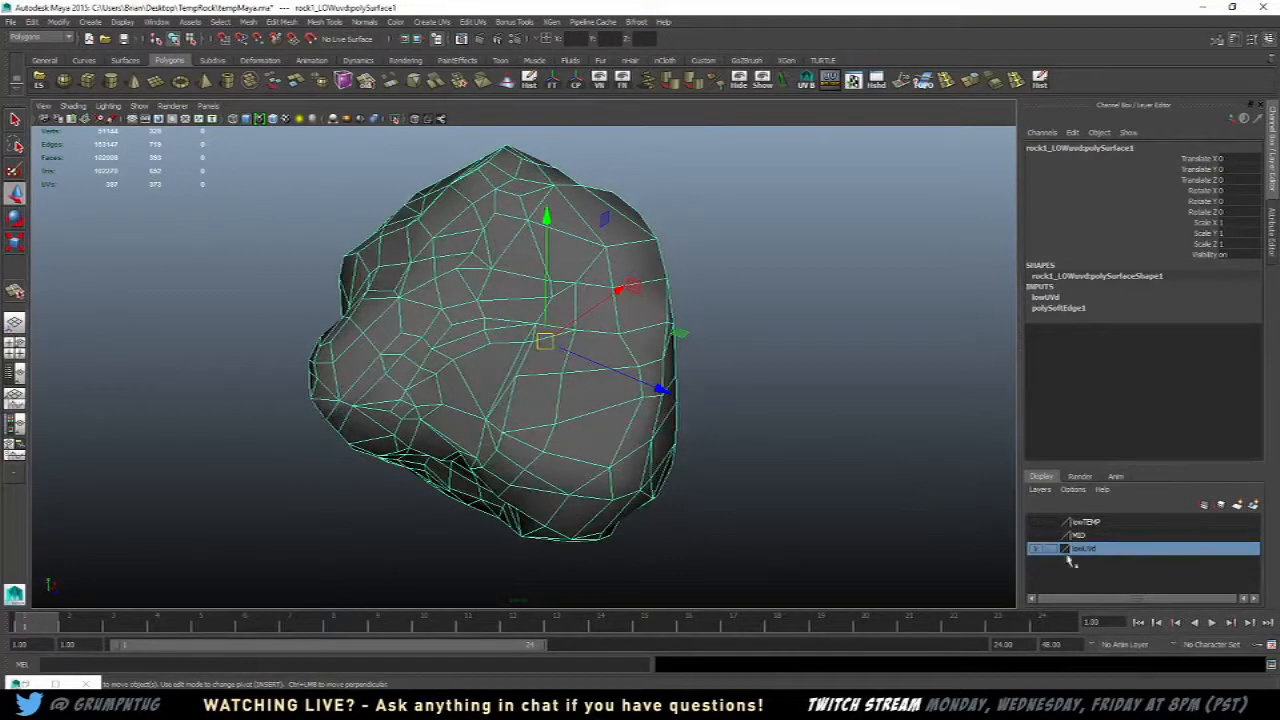
{"action": "left_click", "coordinate": [1064, 536]}
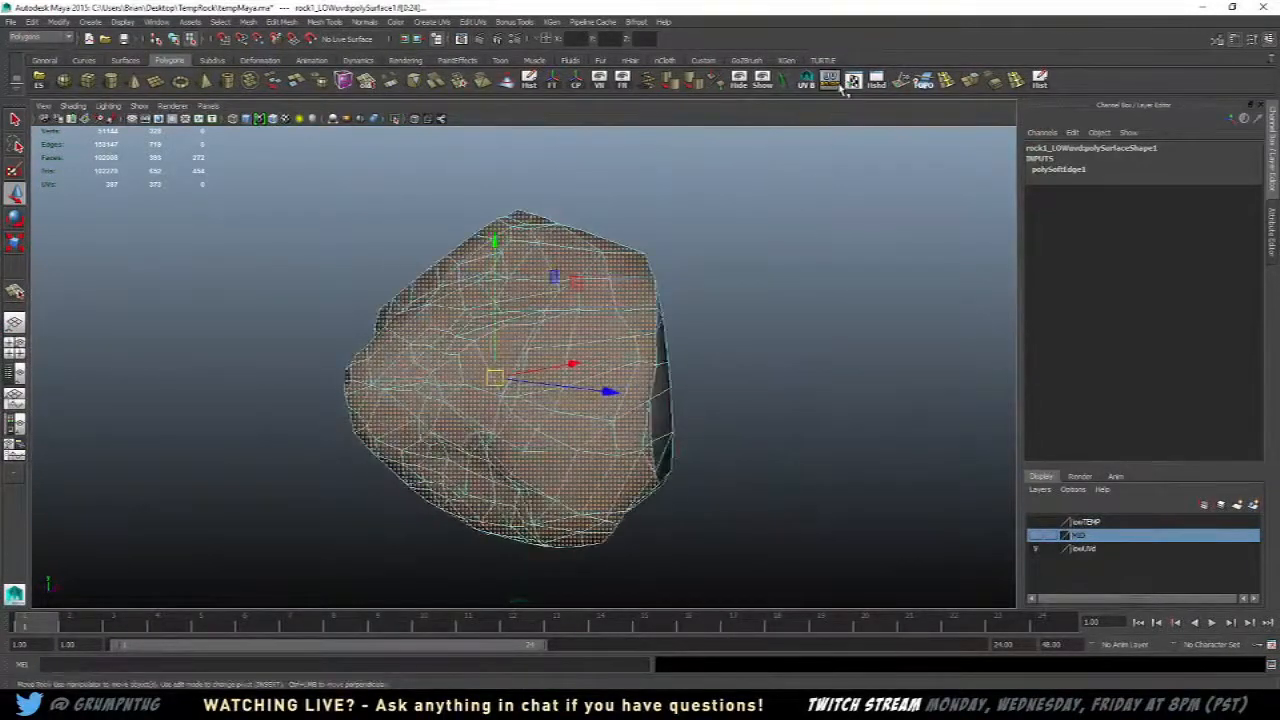
Bring up the Hypershade window with the low-poly rock selected
{"action": "left_click", "coordinate": [830, 80]}
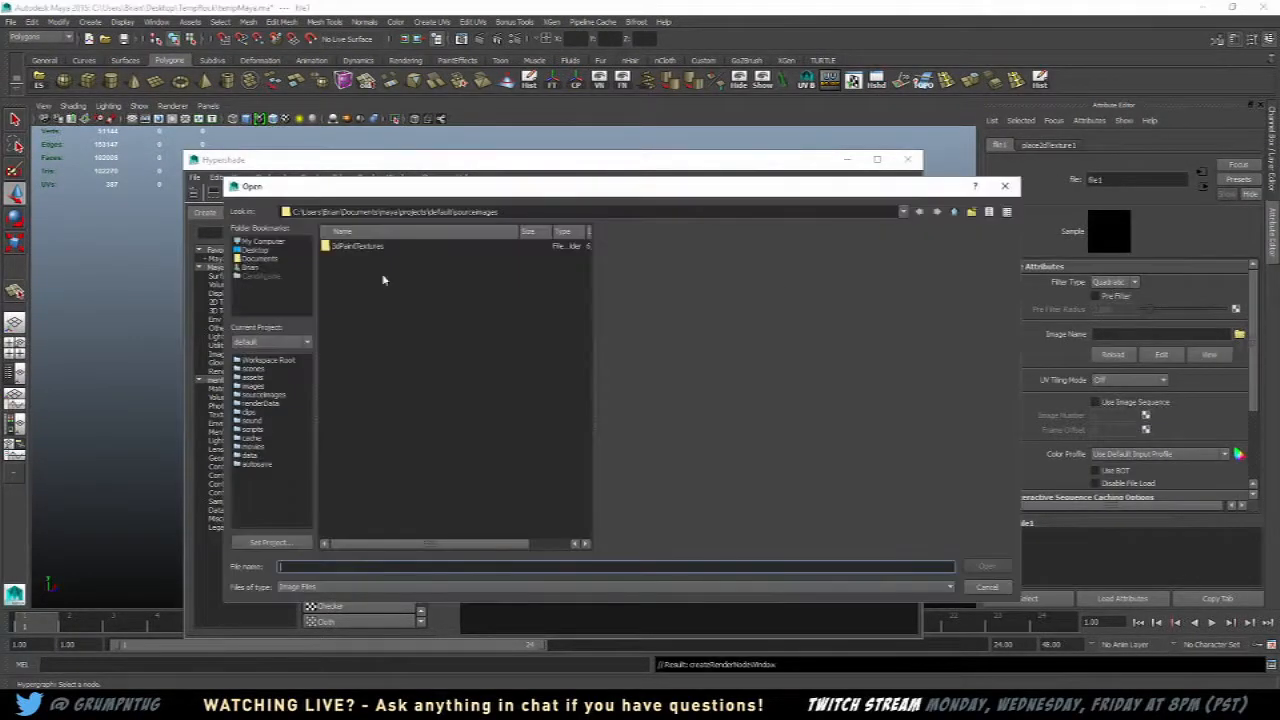
Load the desktop image into the file1 texture node and close Hypershade
{"action": "left_click", "coordinate": [254, 248]}
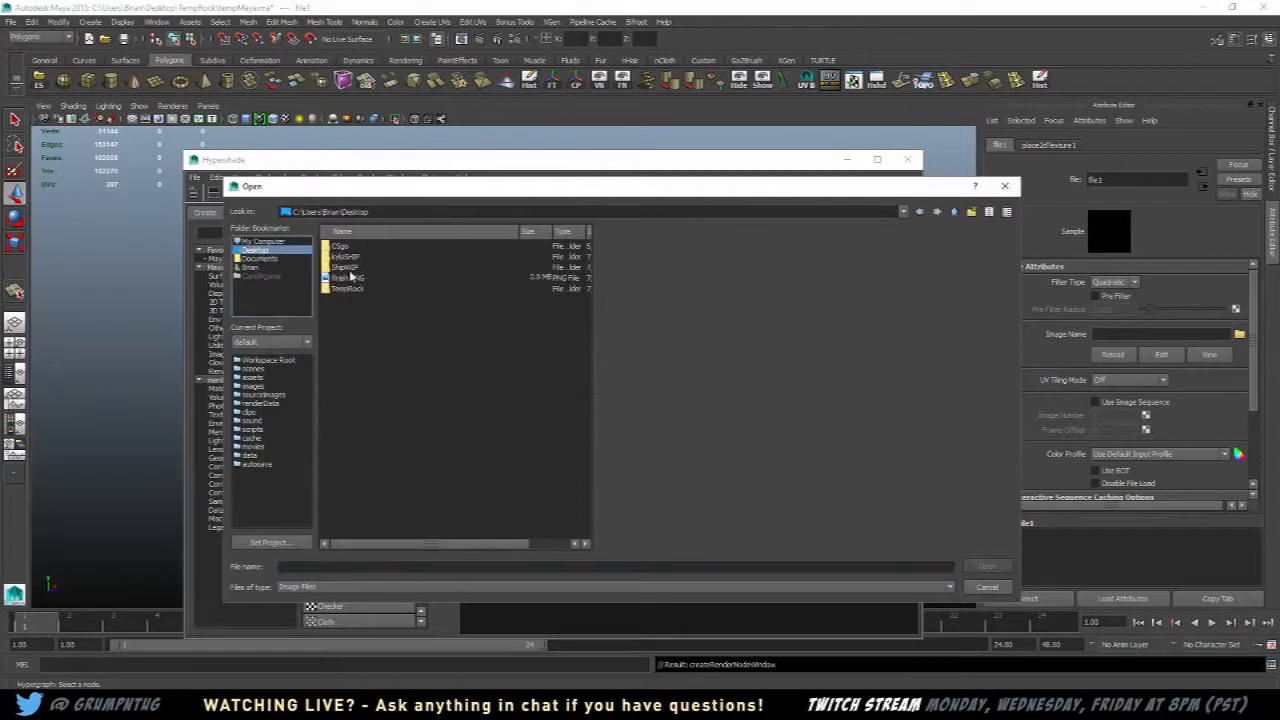
{"action": "left_click", "coordinate": [348, 276]}
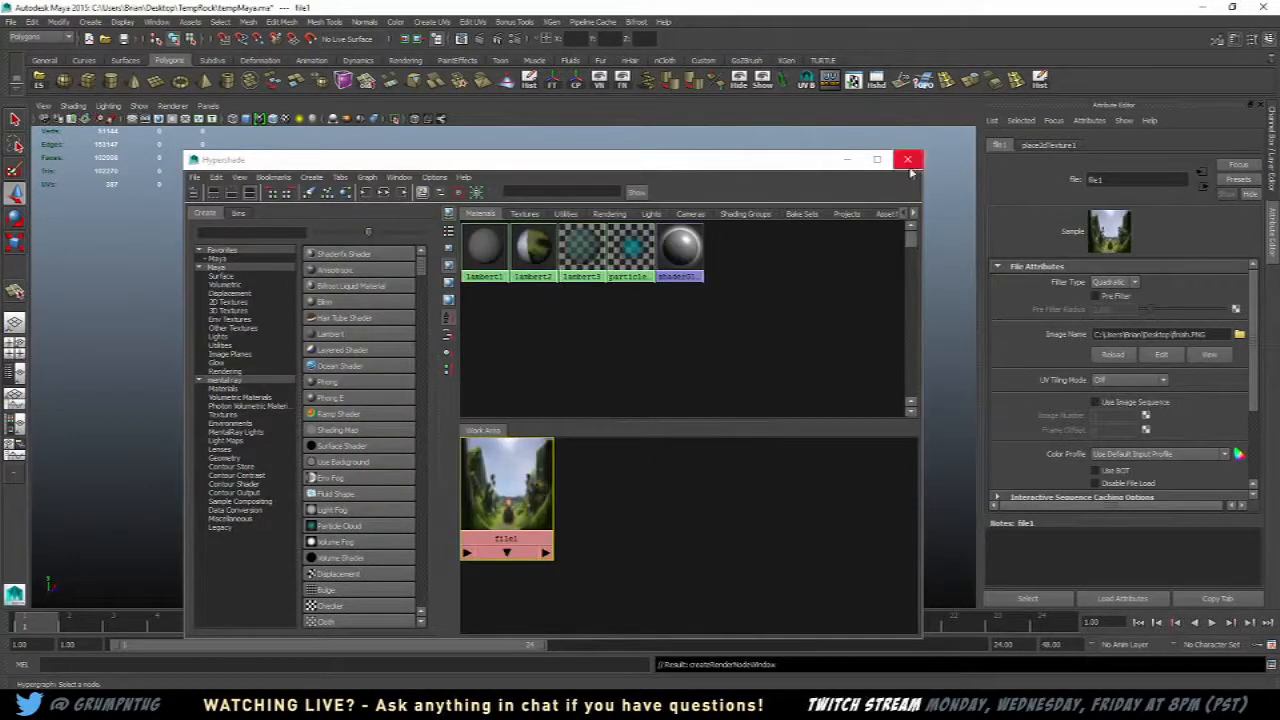
{"action": "left_click", "coordinate": [908, 160]}
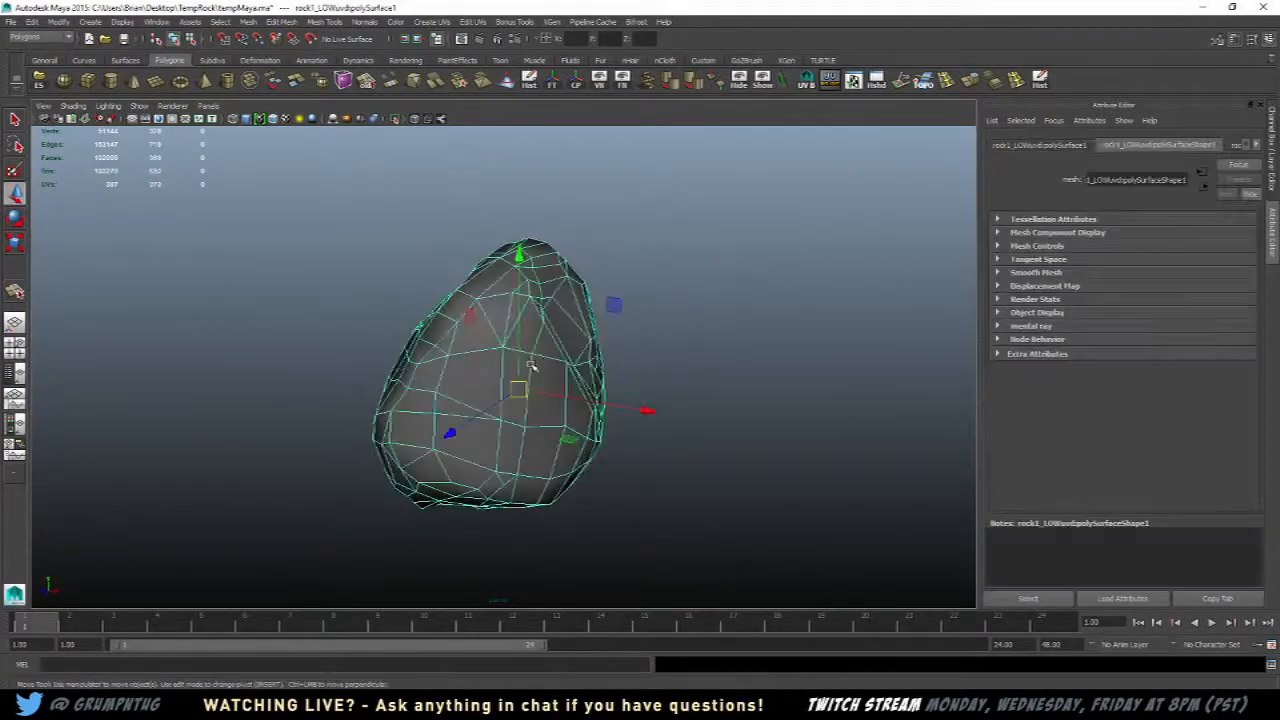
Export Selection of the low-poly rock over rock1_LOW.OBJ in TempRock
{"action": "left_click", "coordinate": [10, 22]}
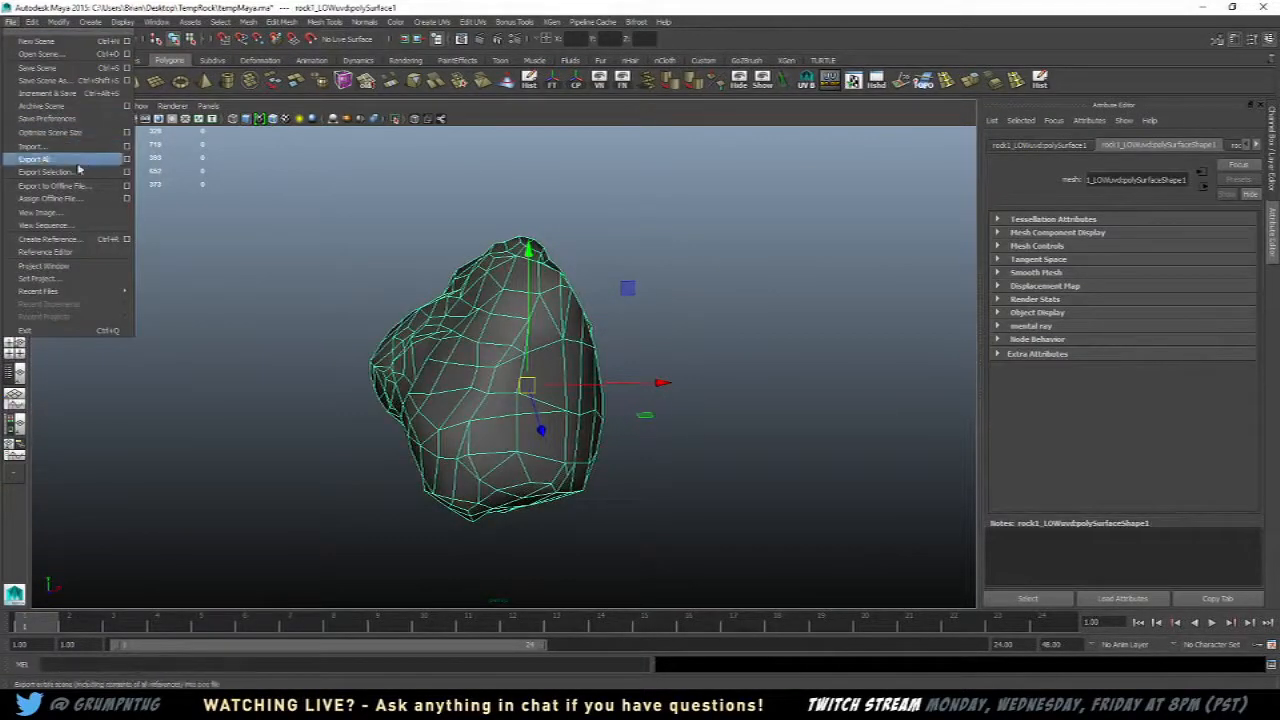
{"action": "left_click", "coordinate": [44, 172]}
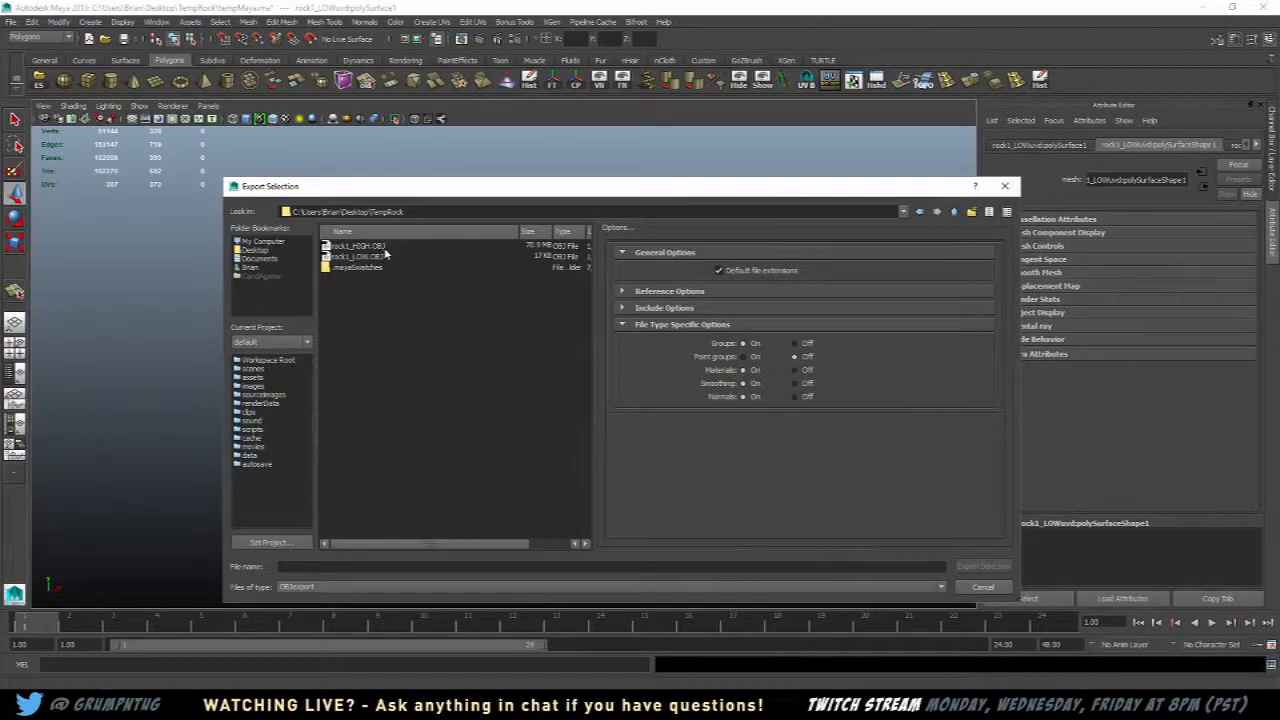
{"action": "left_click", "coordinate": [358, 256]}
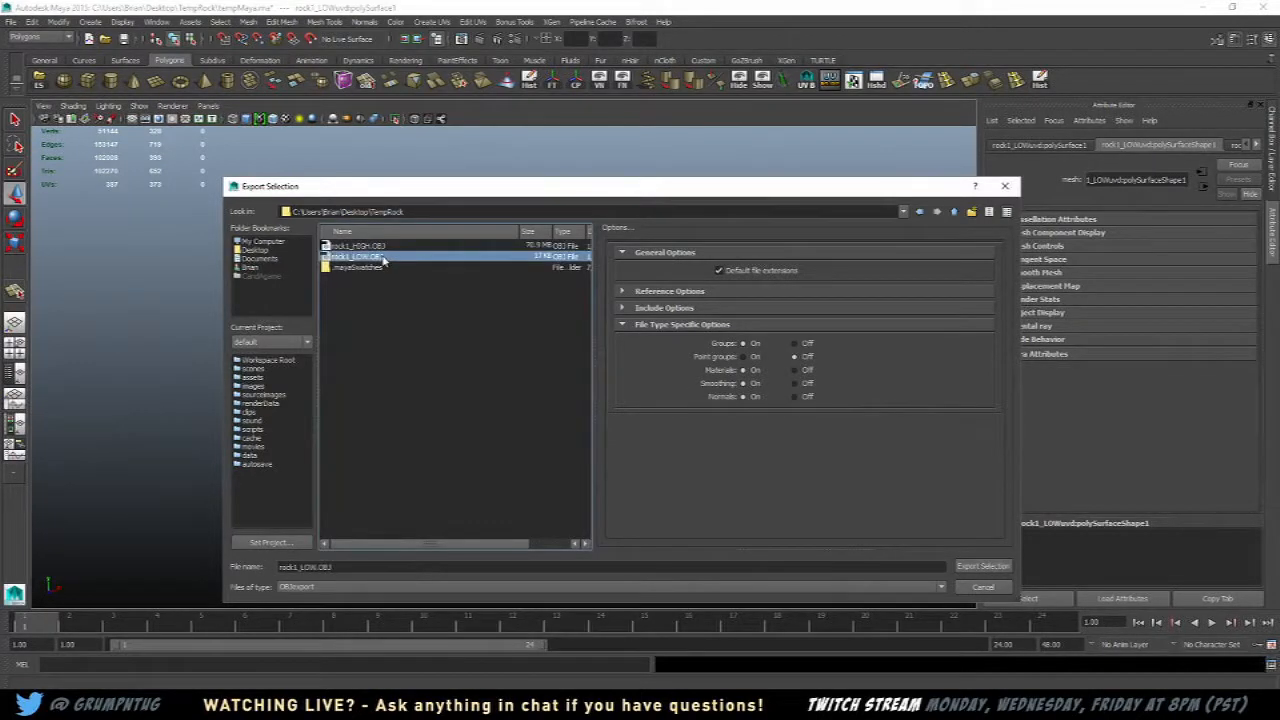
{"action": "left_click", "coordinate": [982, 566]}
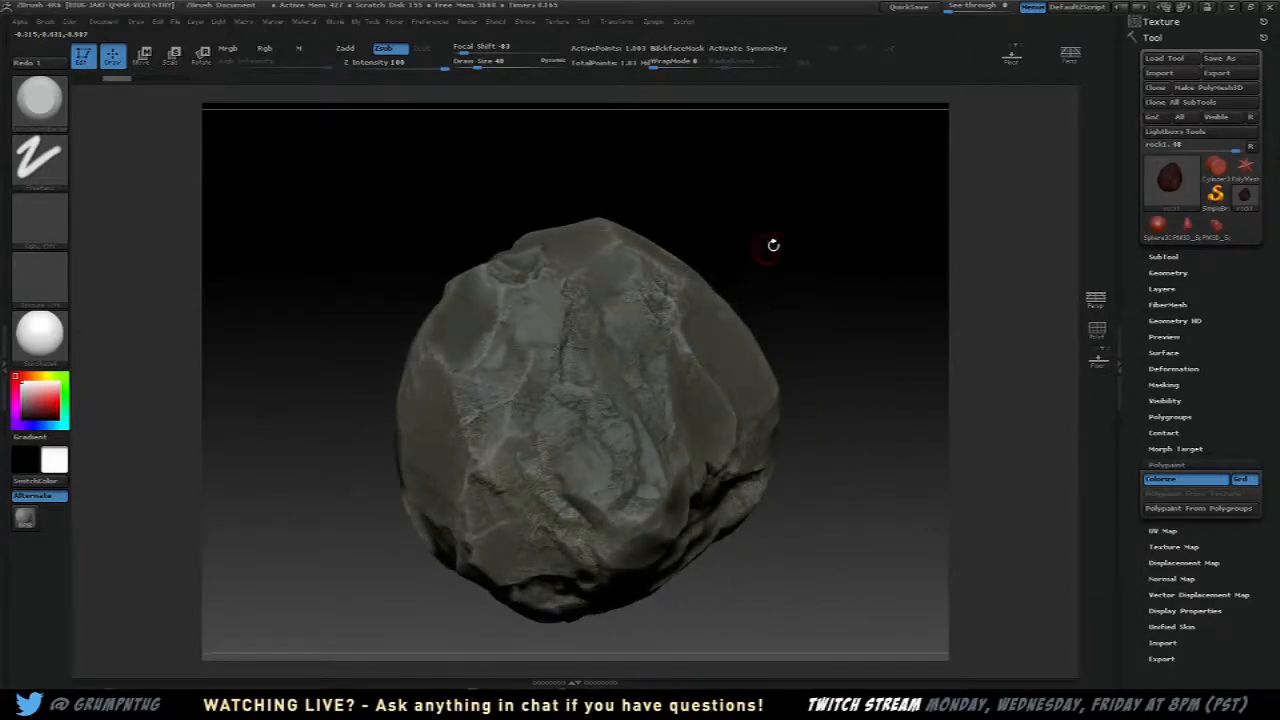
Export the high-poly sculpt from ZBrush over rock1_HIGH.OBJ in Desktop > TempRock
{"action": "left_click", "coordinate": [1216, 72]}
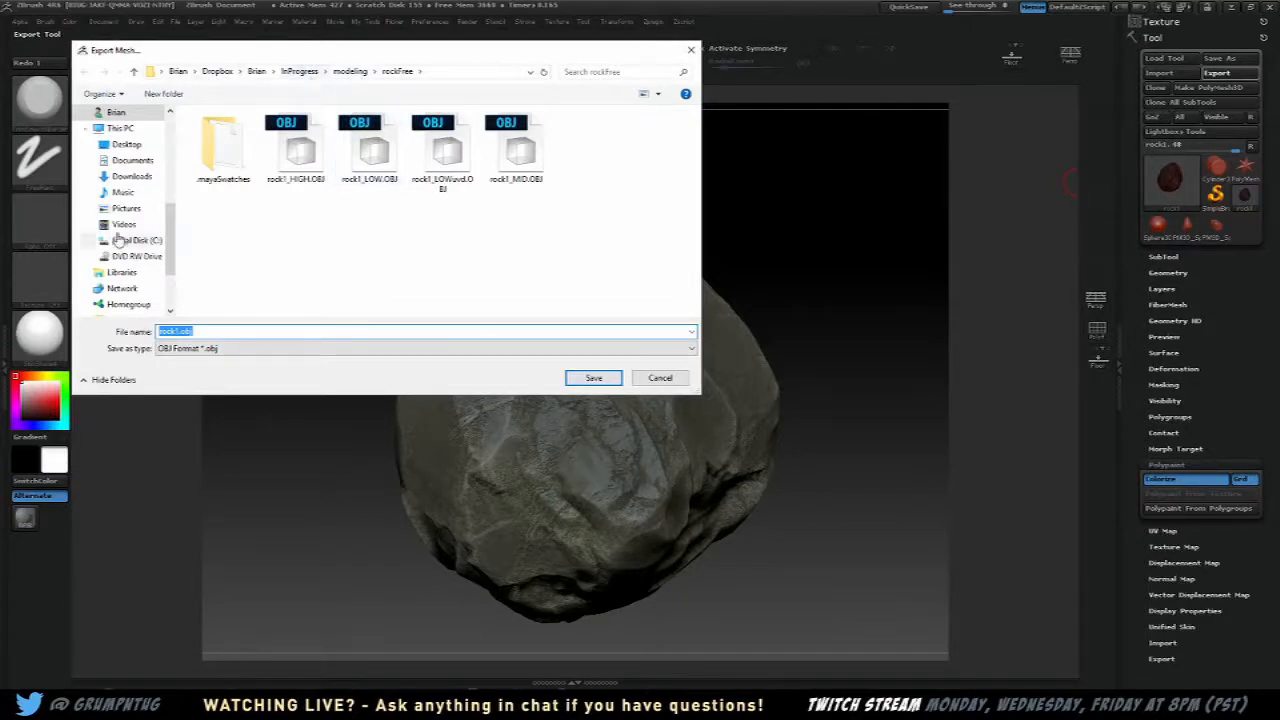
{"action": "left_click", "coordinate": [126, 144]}
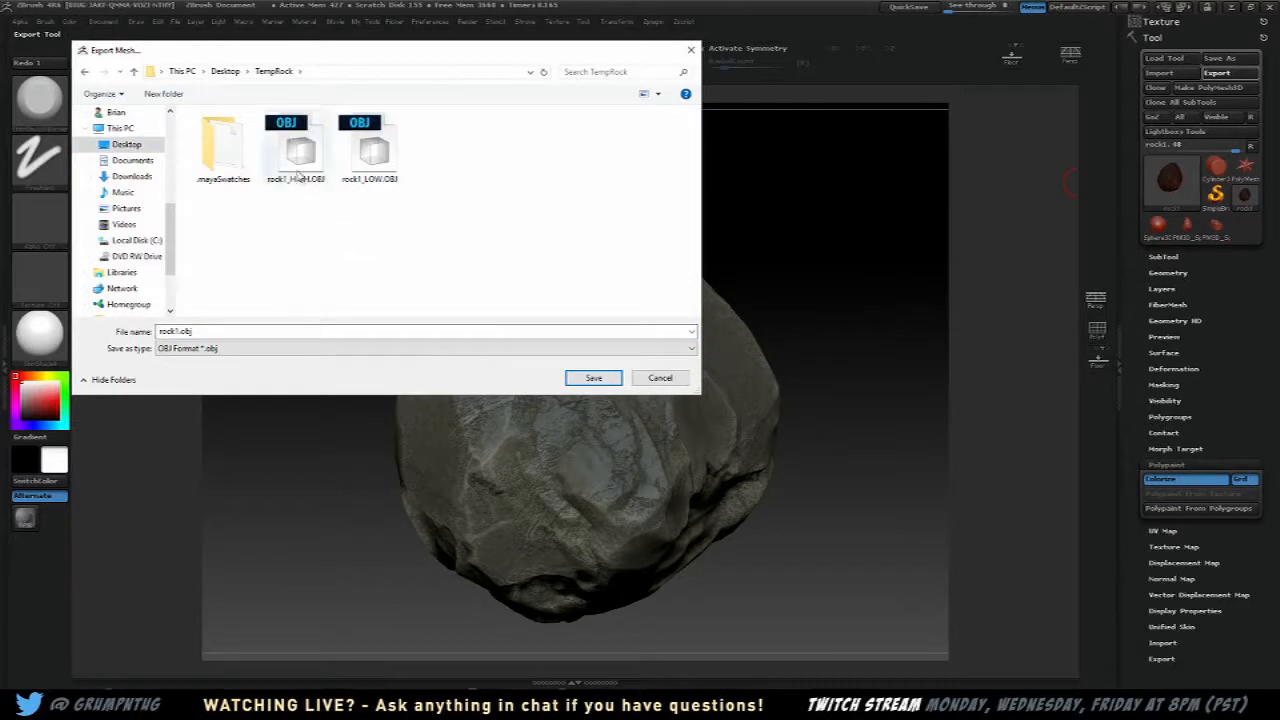
{"action": "left_click", "coordinate": [296, 148]}
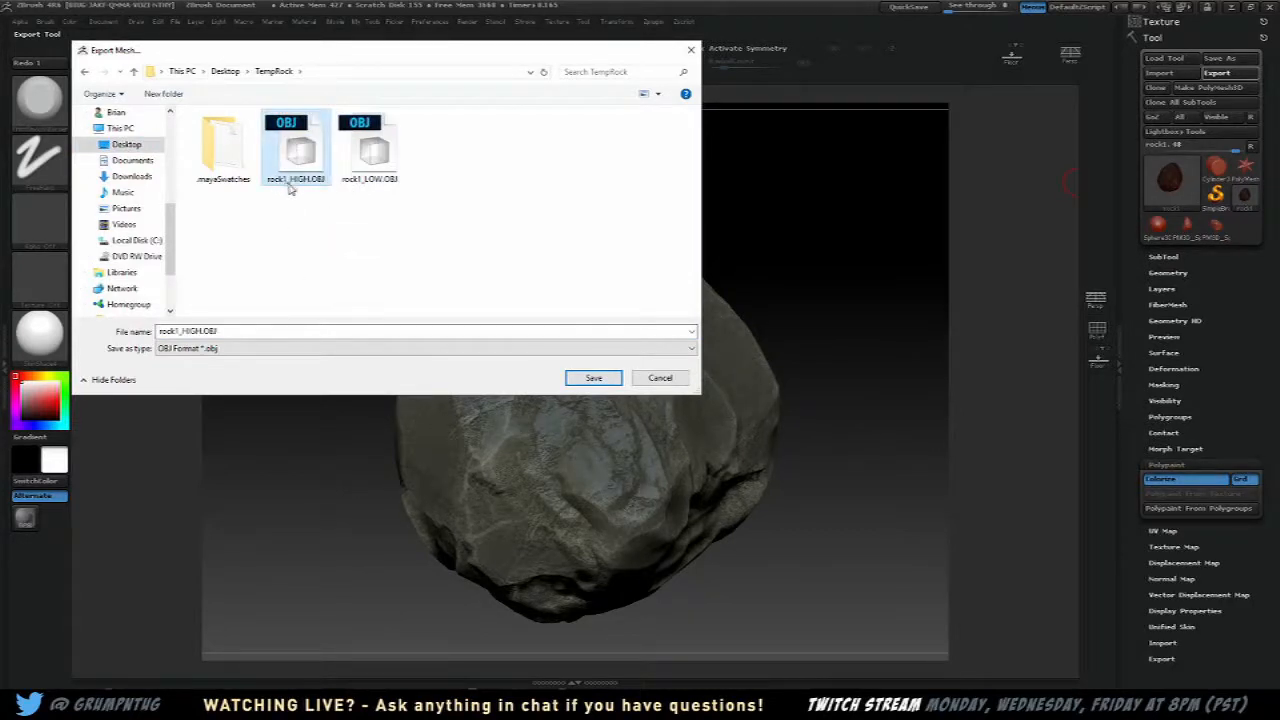
{"action": "mouse_move", "coordinate": [320, 210]}
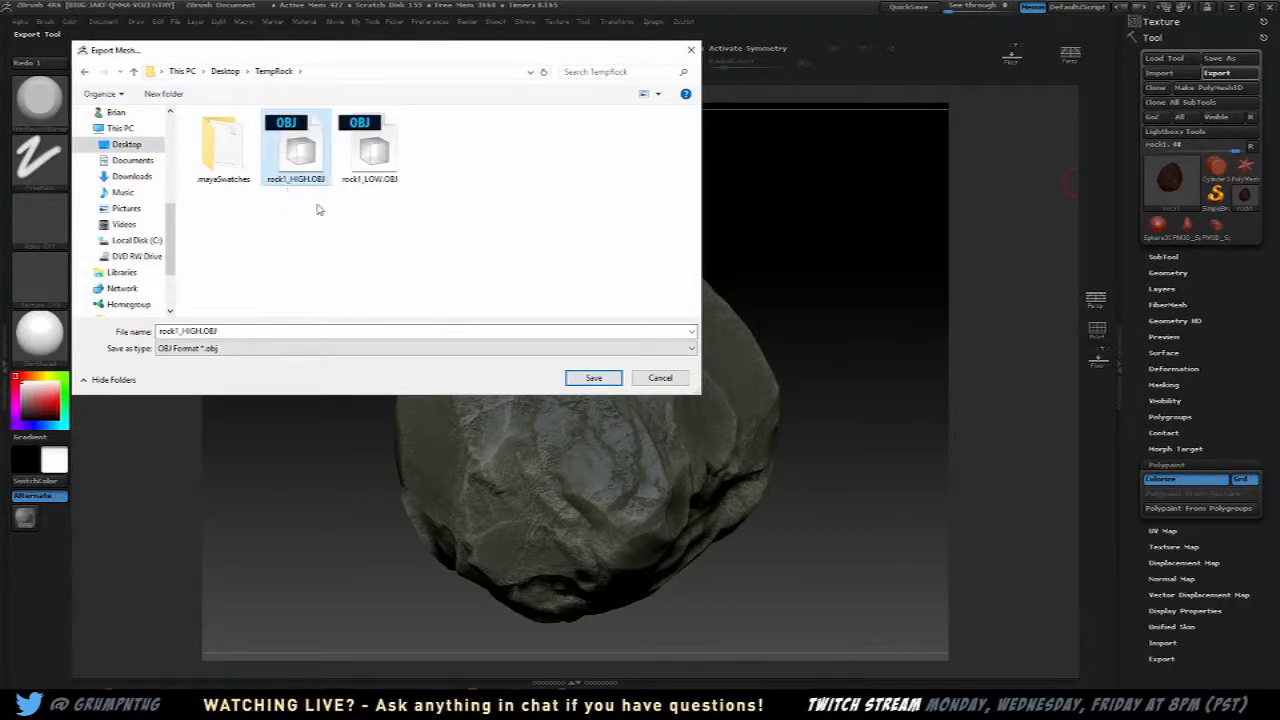
{"action": "mouse_move", "coordinate": [330, 224]}
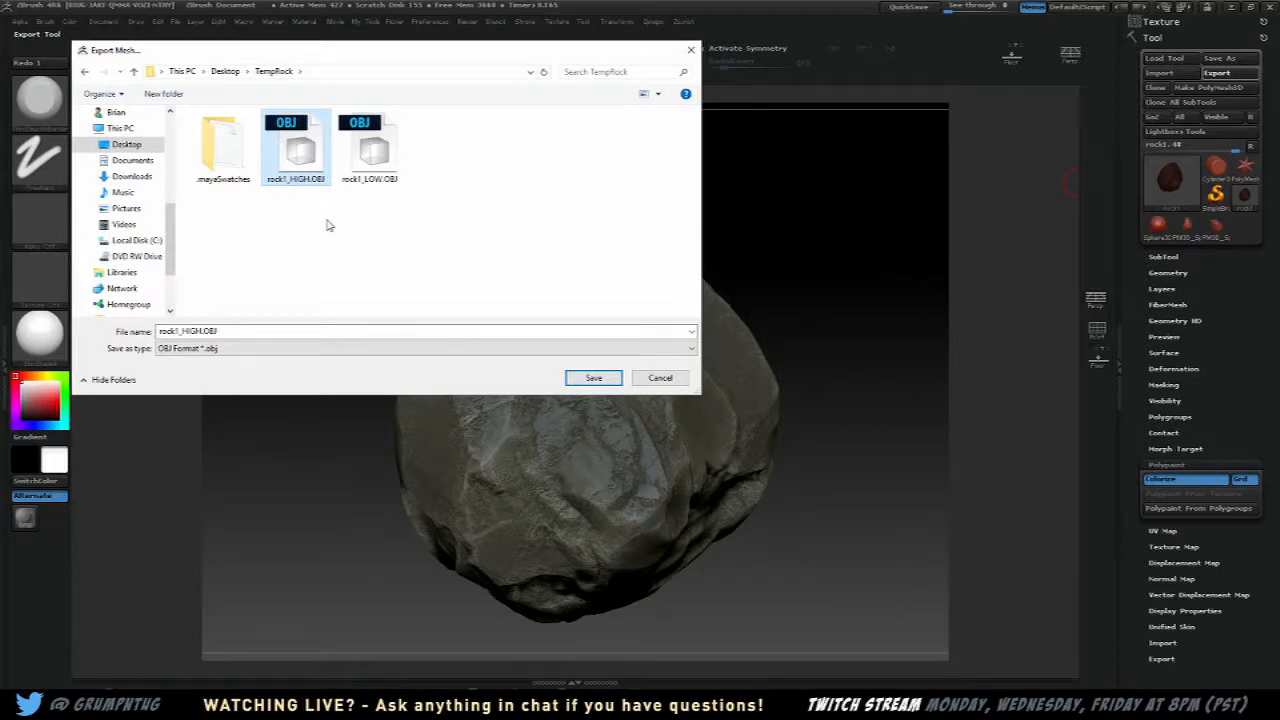
{"action": "mouse_move", "coordinate": [572, 328]}
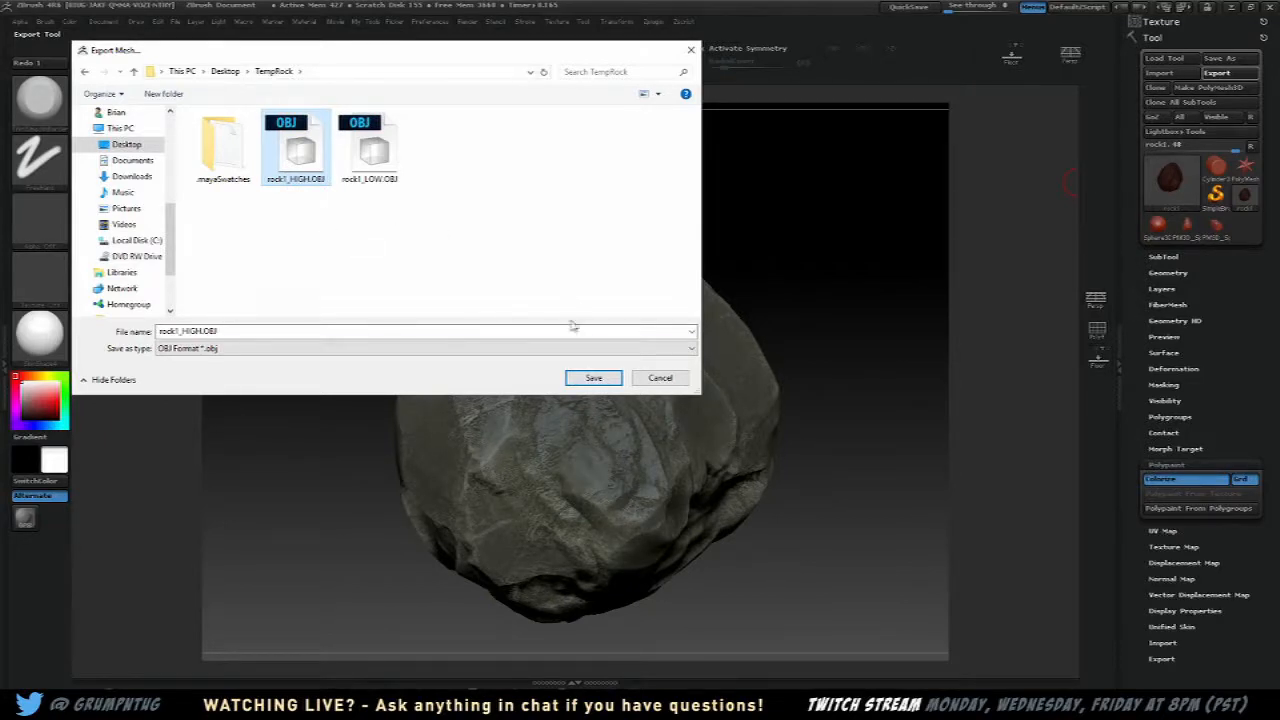
{"action": "left_click", "coordinate": [592, 378]}
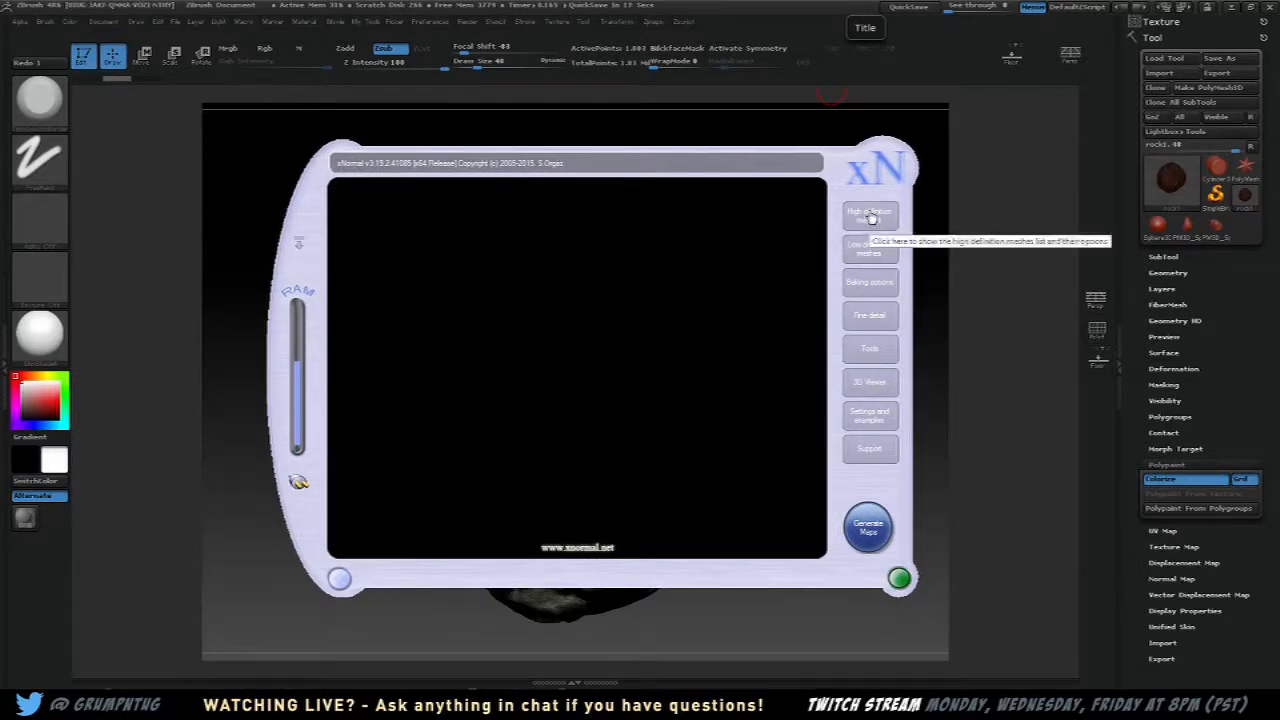
Load rock1_HIGH.OBJ from TempRock into xNormal's high-definition meshes list
{"action": "left_click", "coordinate": [868, 214]}
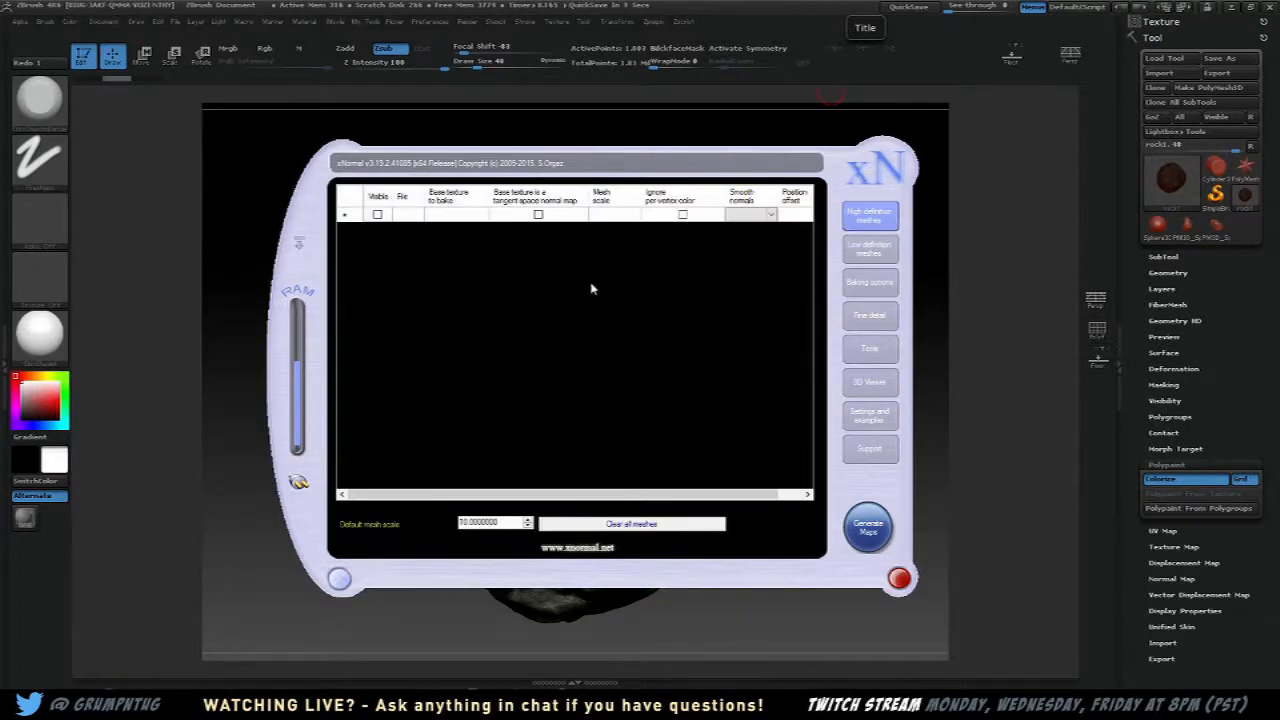
{"action": "right_click", "coordinate": [590, 290]}
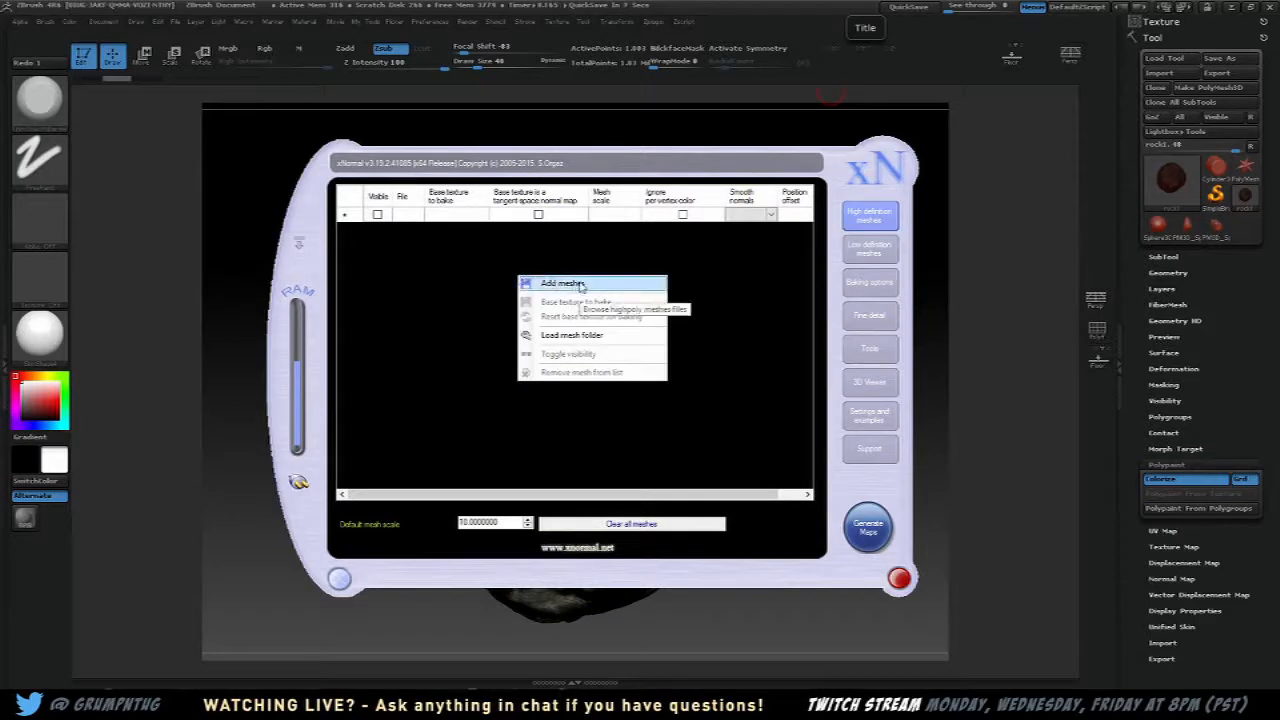
{"action": "left_click", "coordinate": [560, 284]}
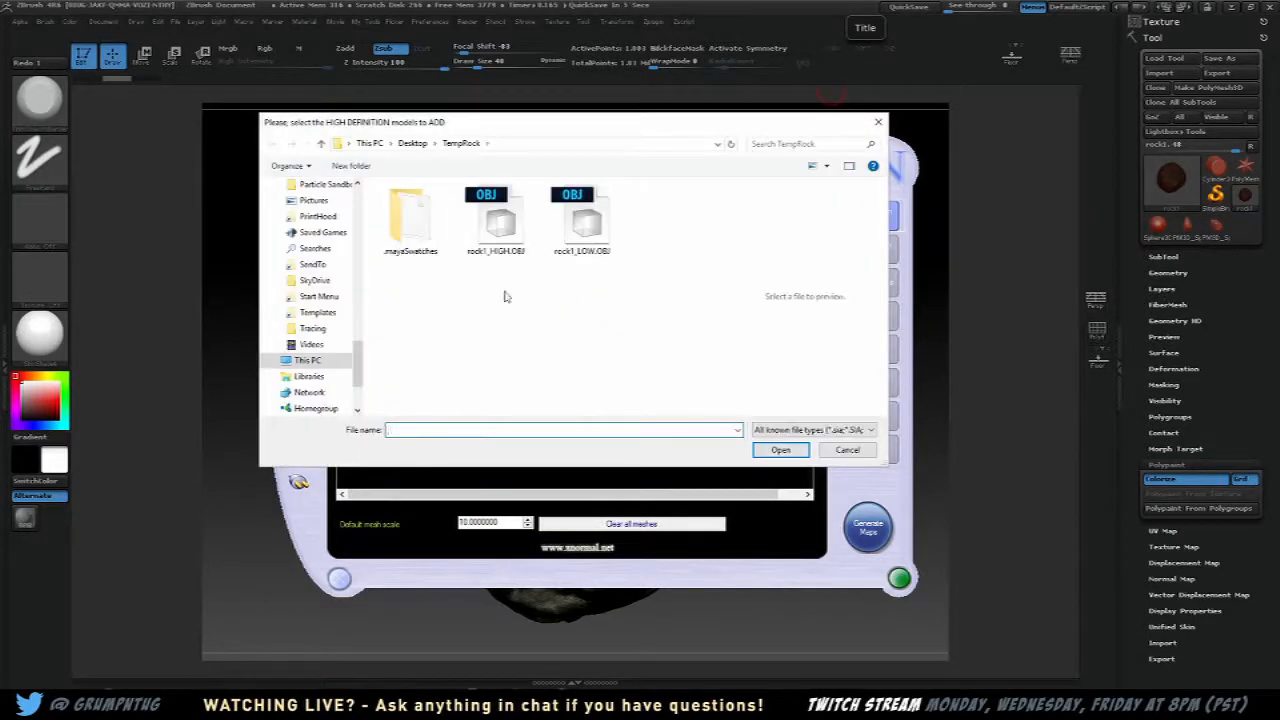
{"action": "left_click", "coordinate": [496, 218]}
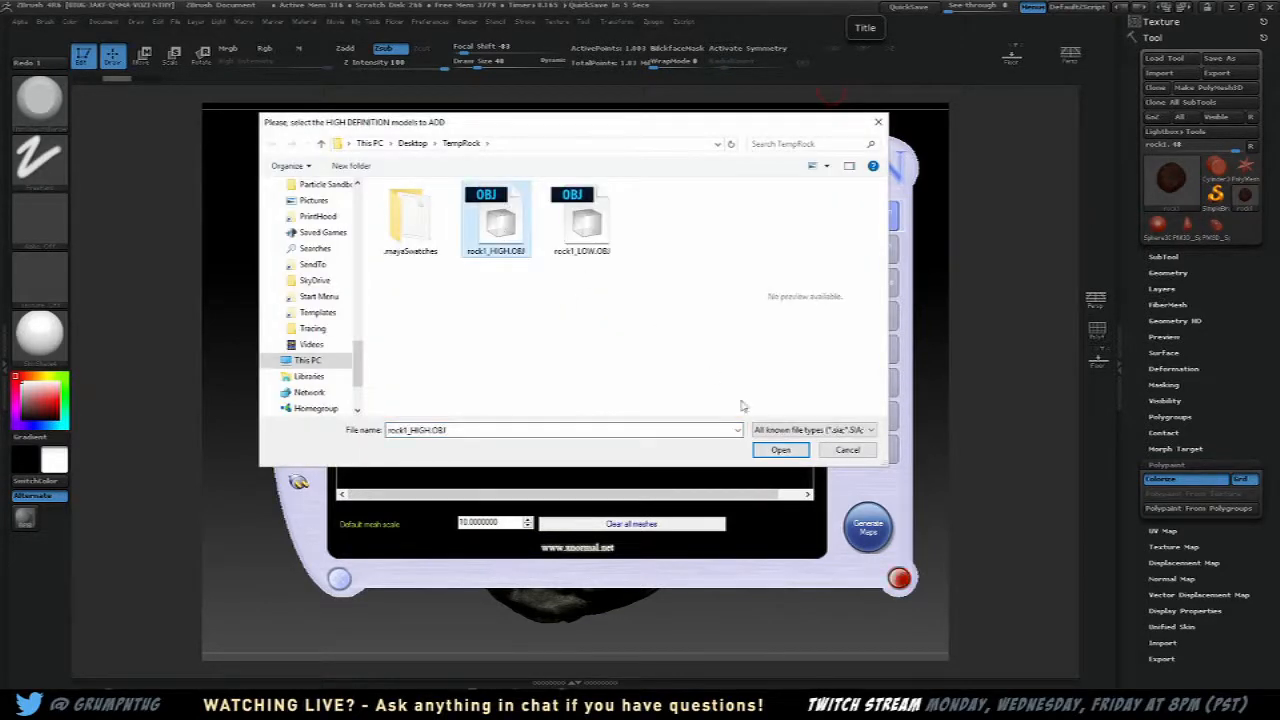
{"action": "left_click", "coordinate": [780, 448]}
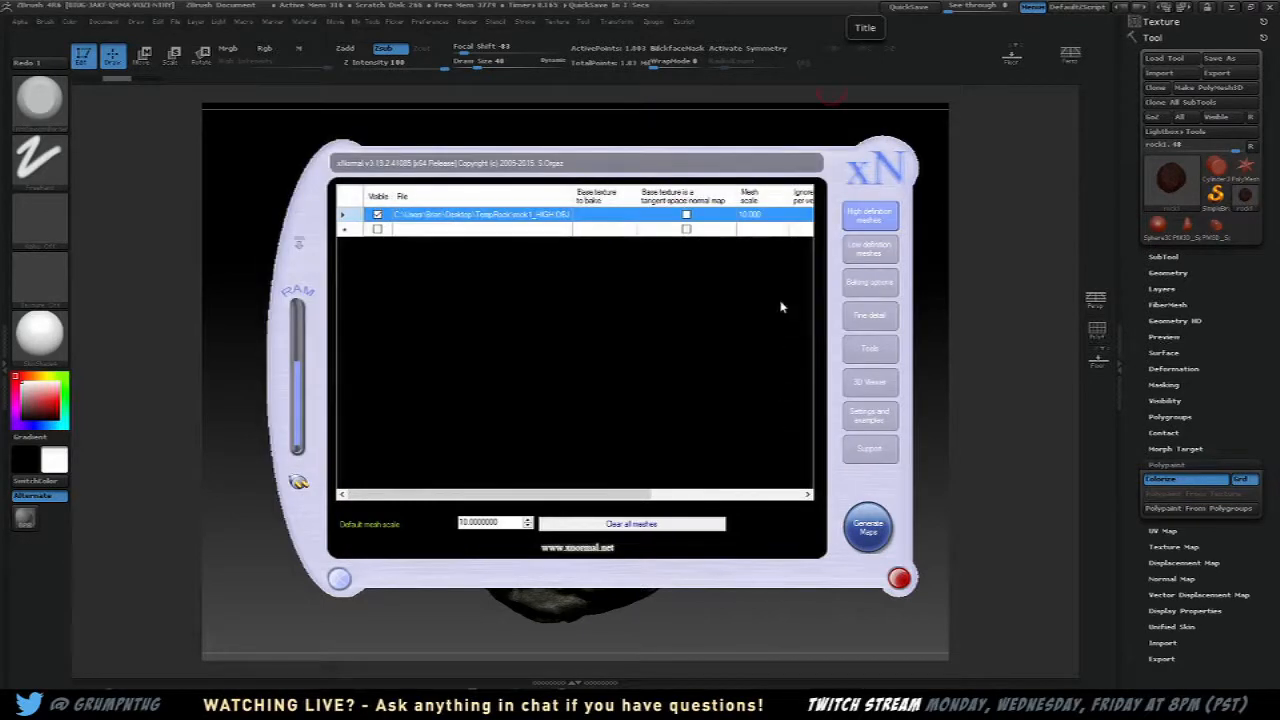
{"action": "mouse_move", "coordinate": [868, 248]}
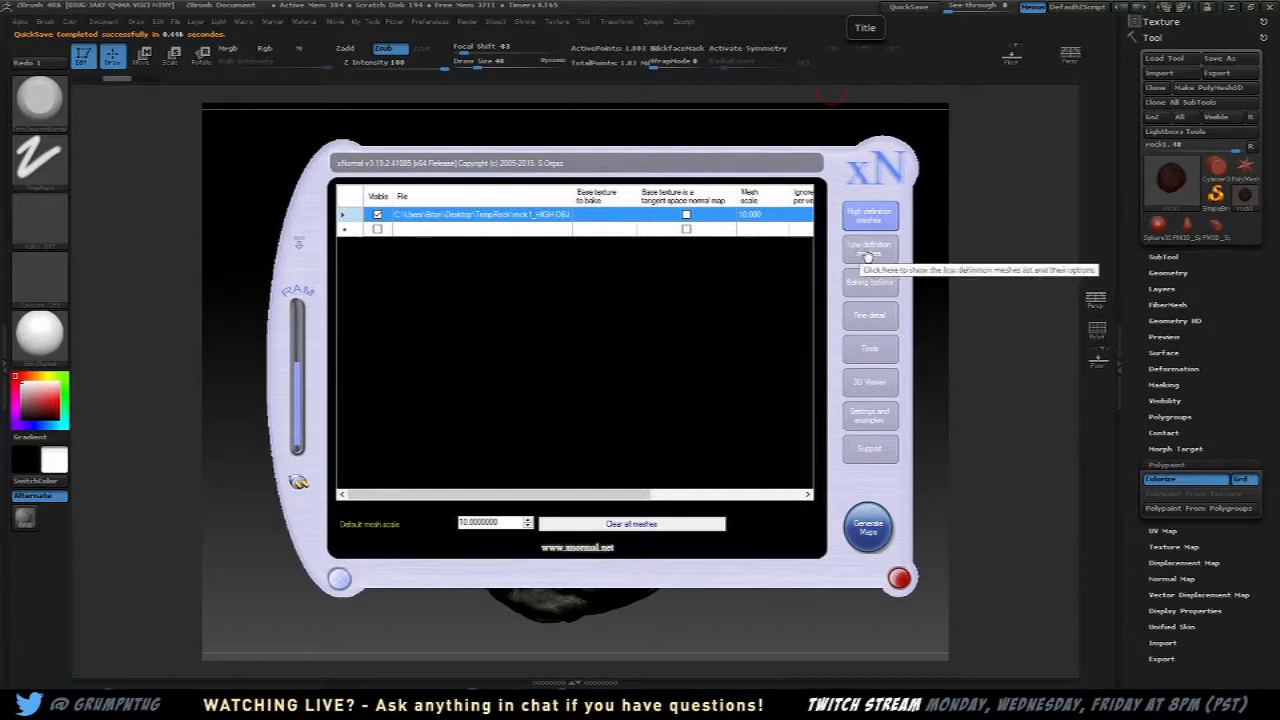
Load rock1_LOW.OBJ into xNormal's low-definition meshes list
{"action": "left_click", "coordinate": [868, 248]}
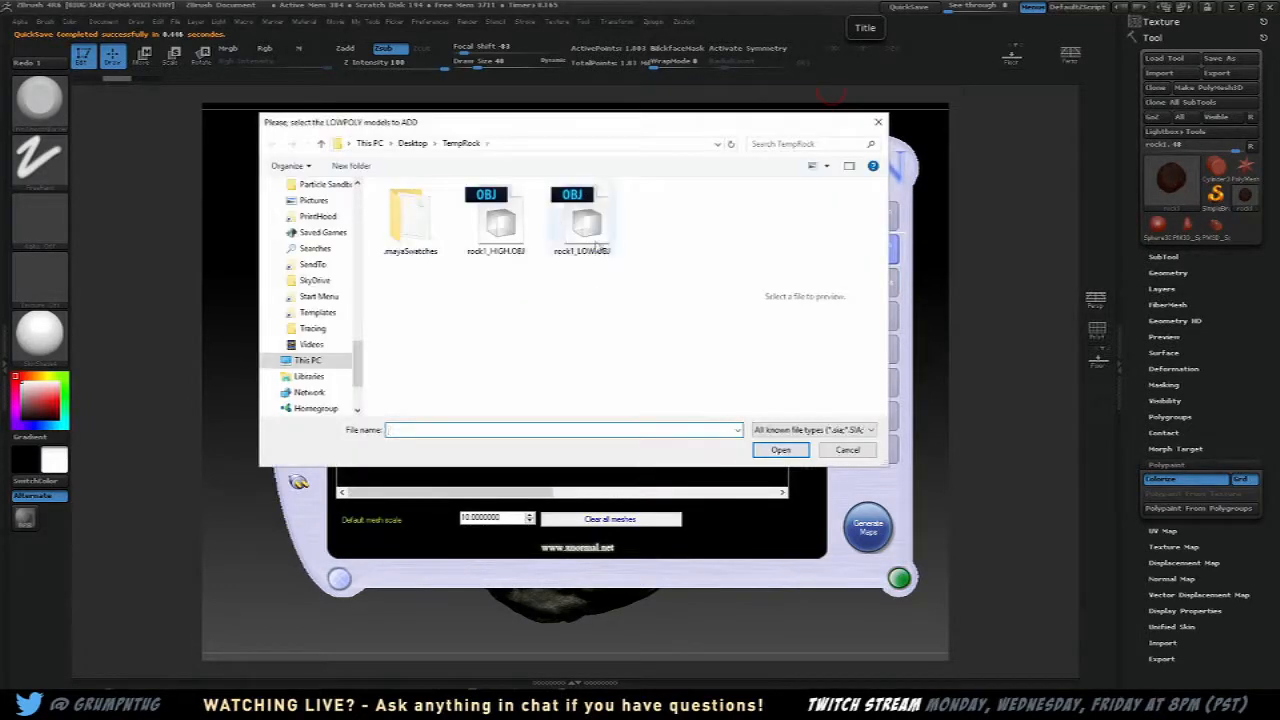
{"action": "left_click", "coordinate": [780, 448]}
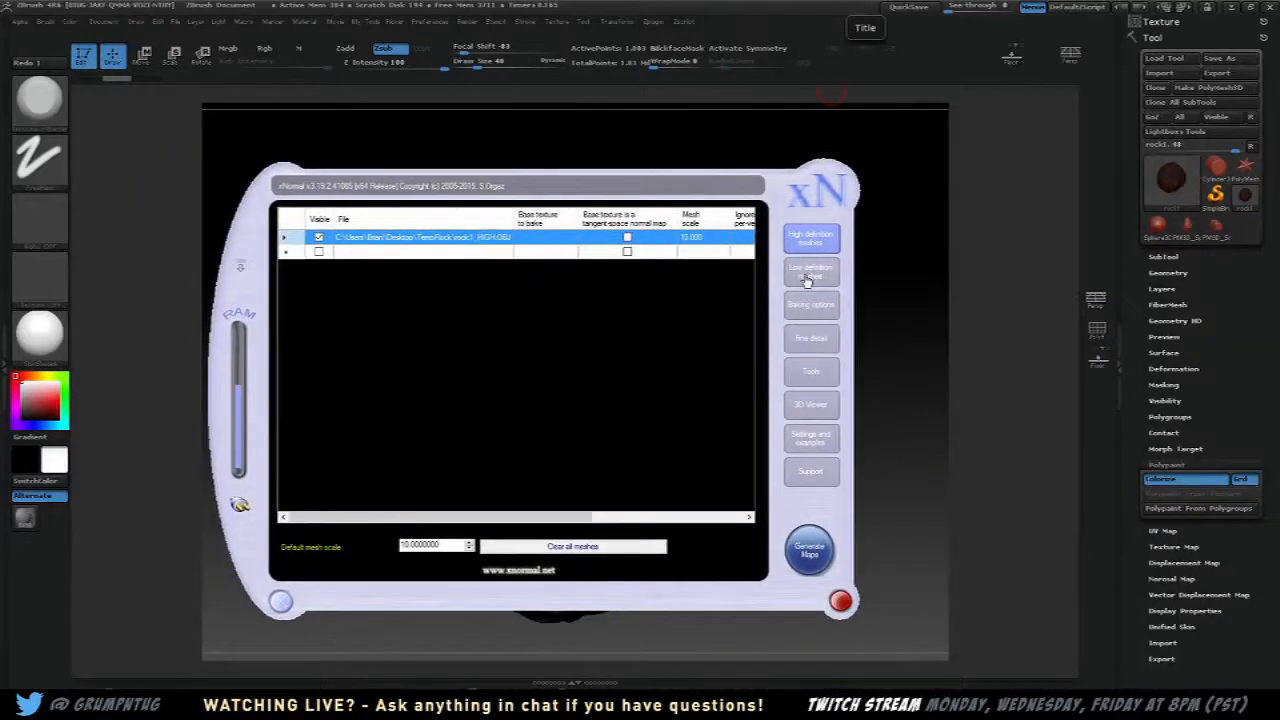
{"action": "left_click", "coordinate": [810, 270]}
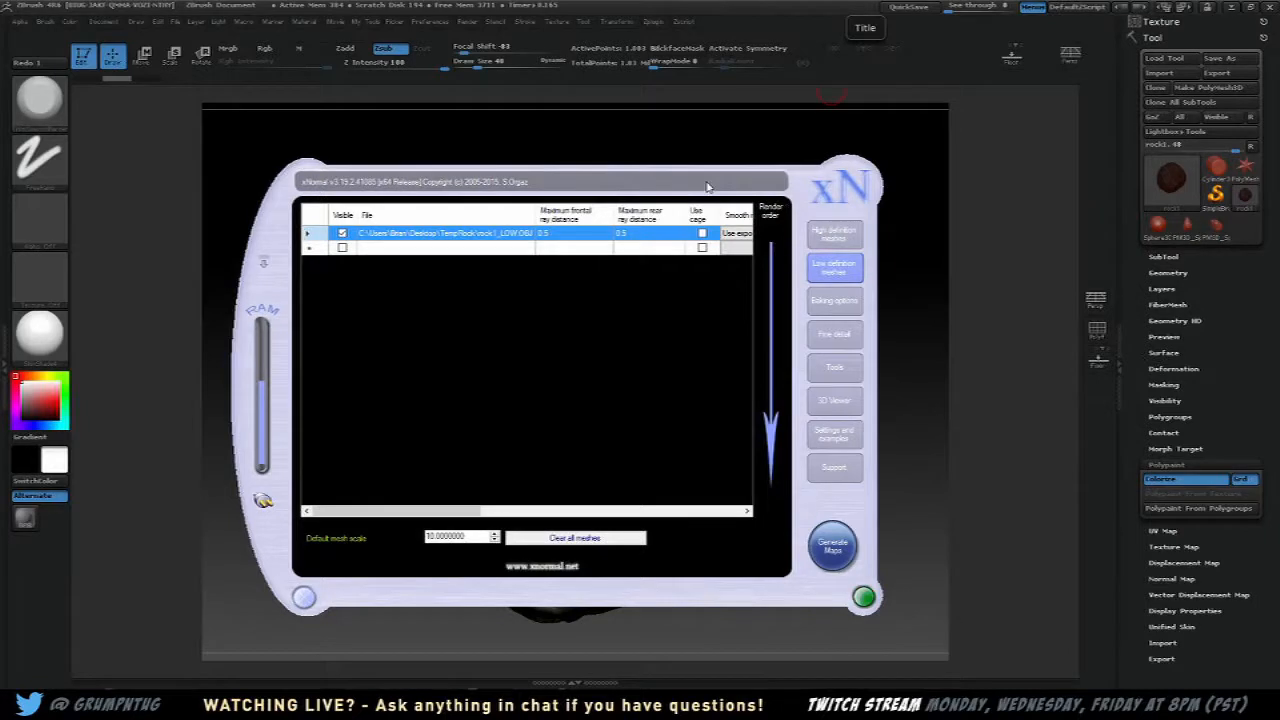
Adjust controls in the low-definition mesh panel and bring up the baking options page
{"action": "left_click", "coordinate": [864, 596]}
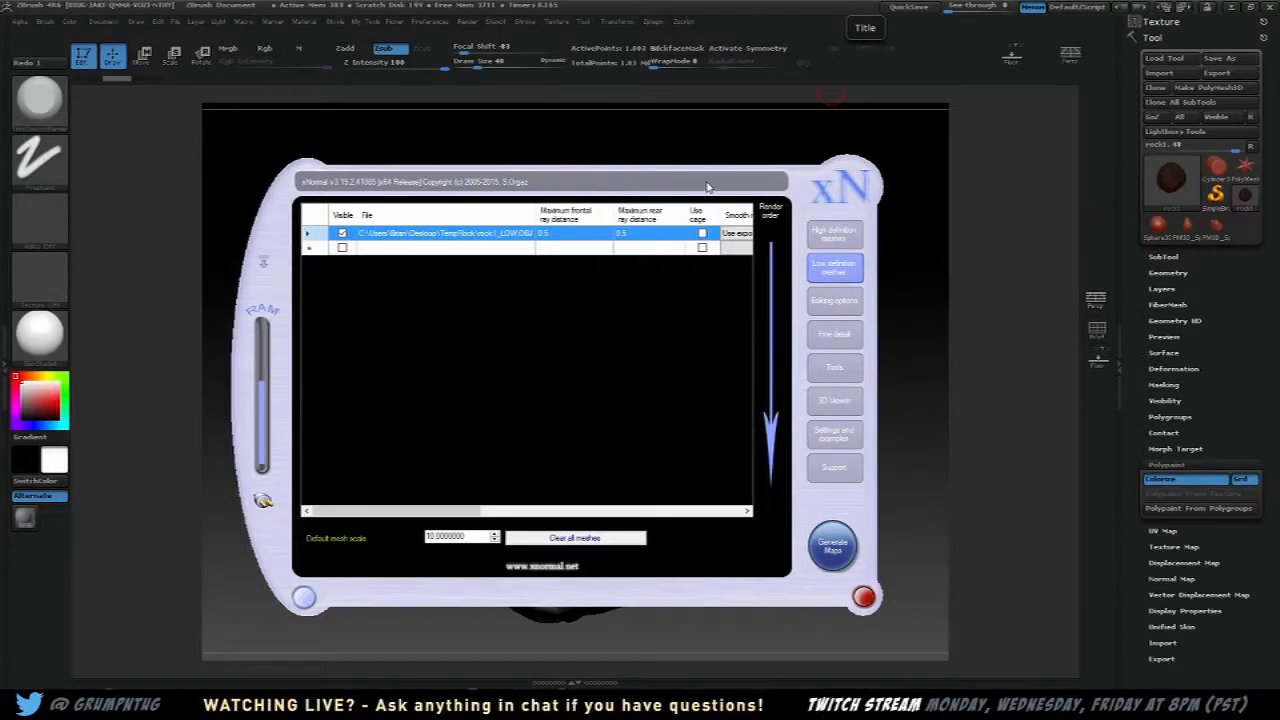
{"action": "mouse_move", "coordinate": [632, 280]}
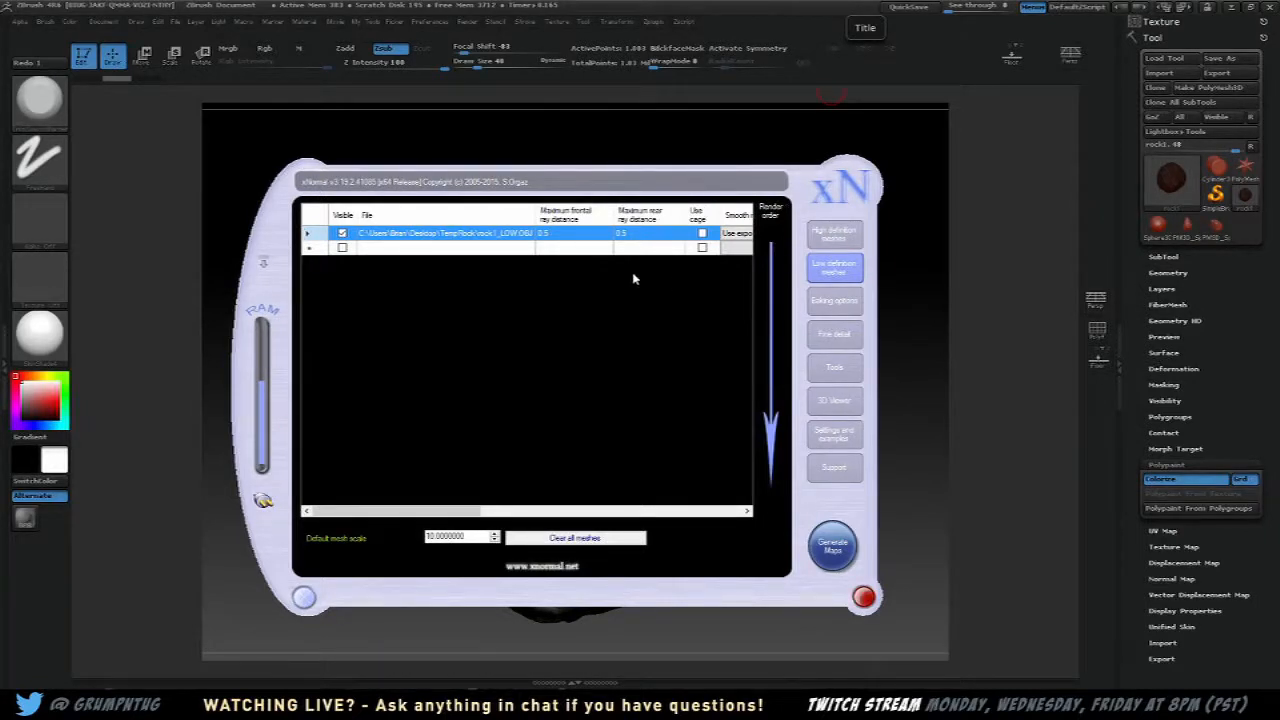
{"action": "left_click", "coordinate": [864, 596]}
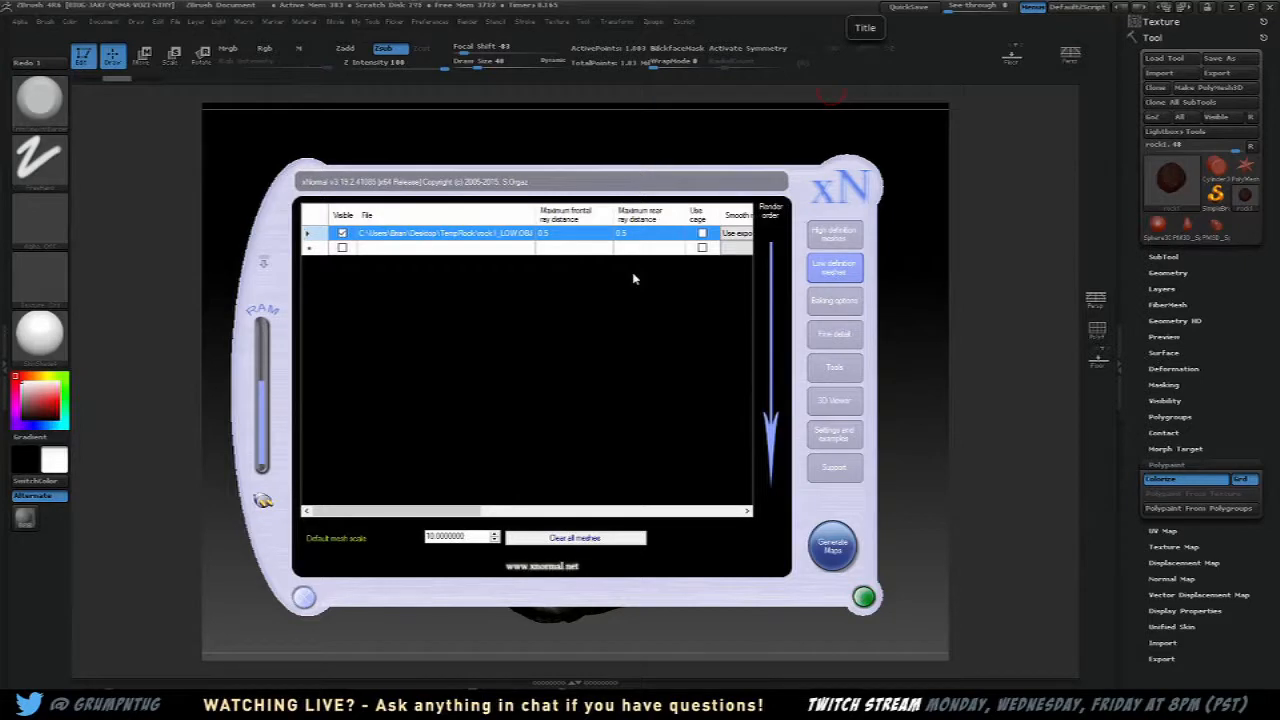
{"action": "left_click", "coordinate": [864, 596]}
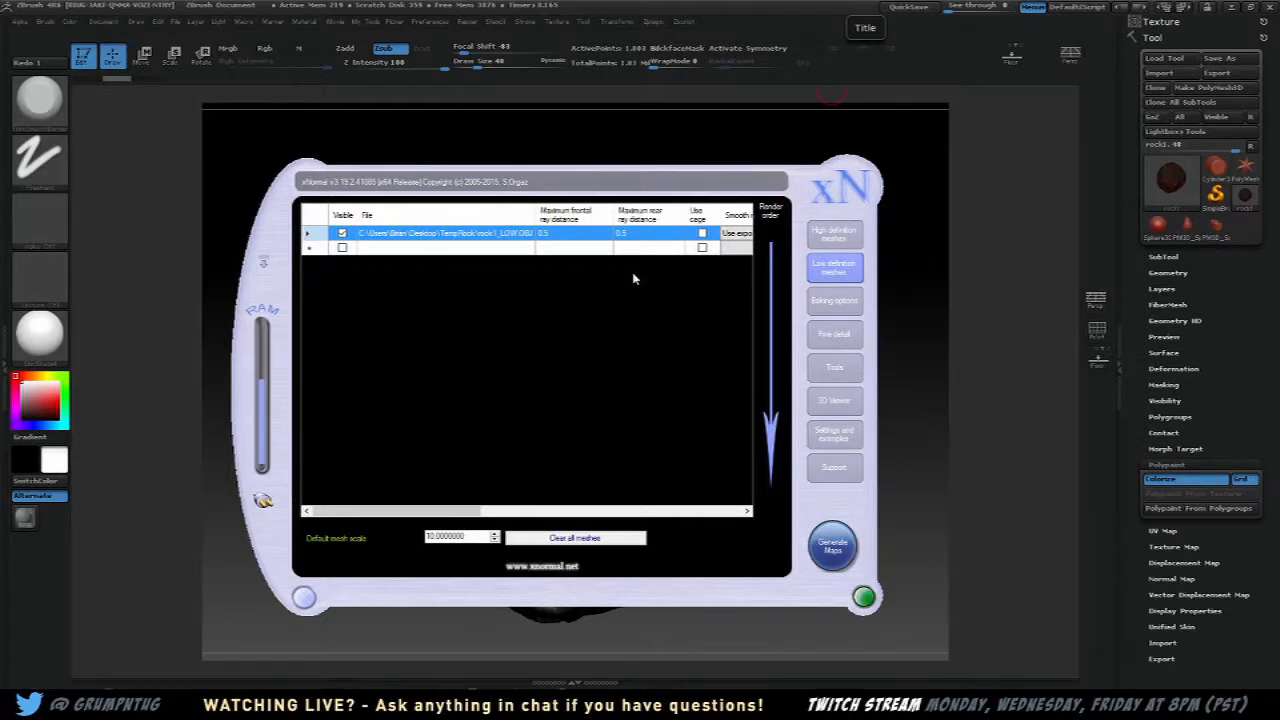
{"action": "left_click", "coordinate": [864, 596]}
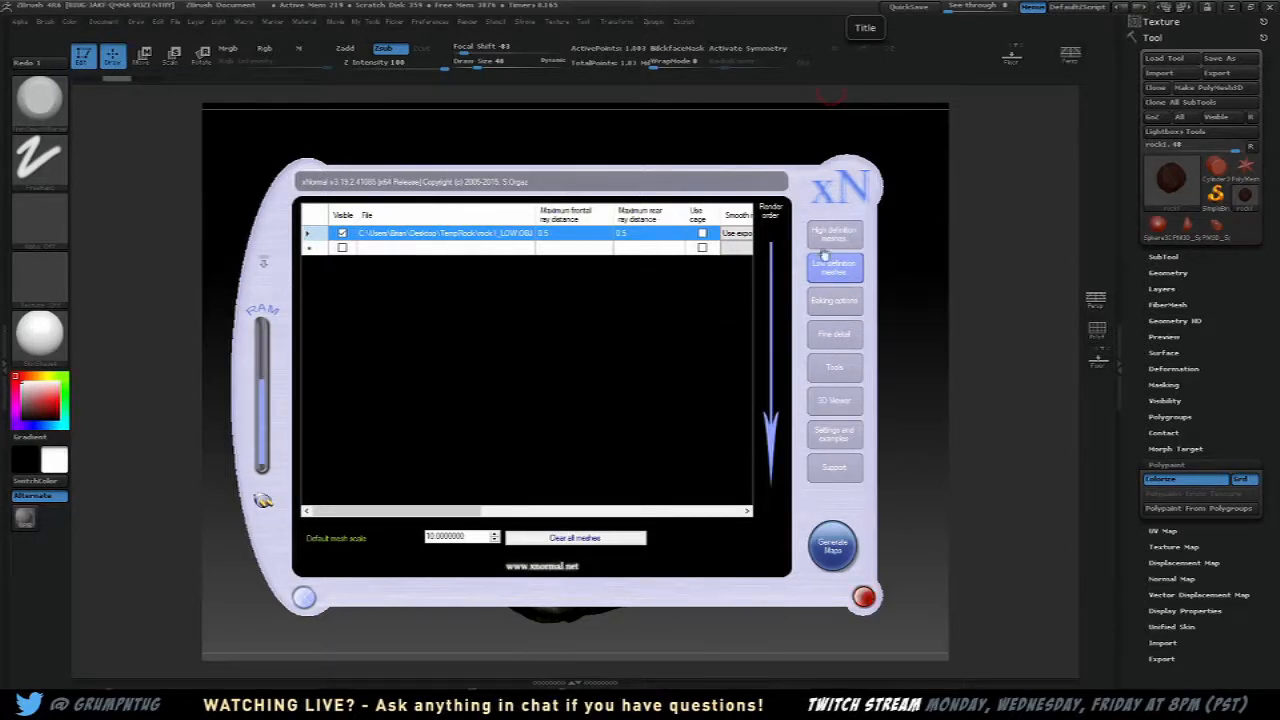
{"action": "left_click", "coordinate": [834, 300]}
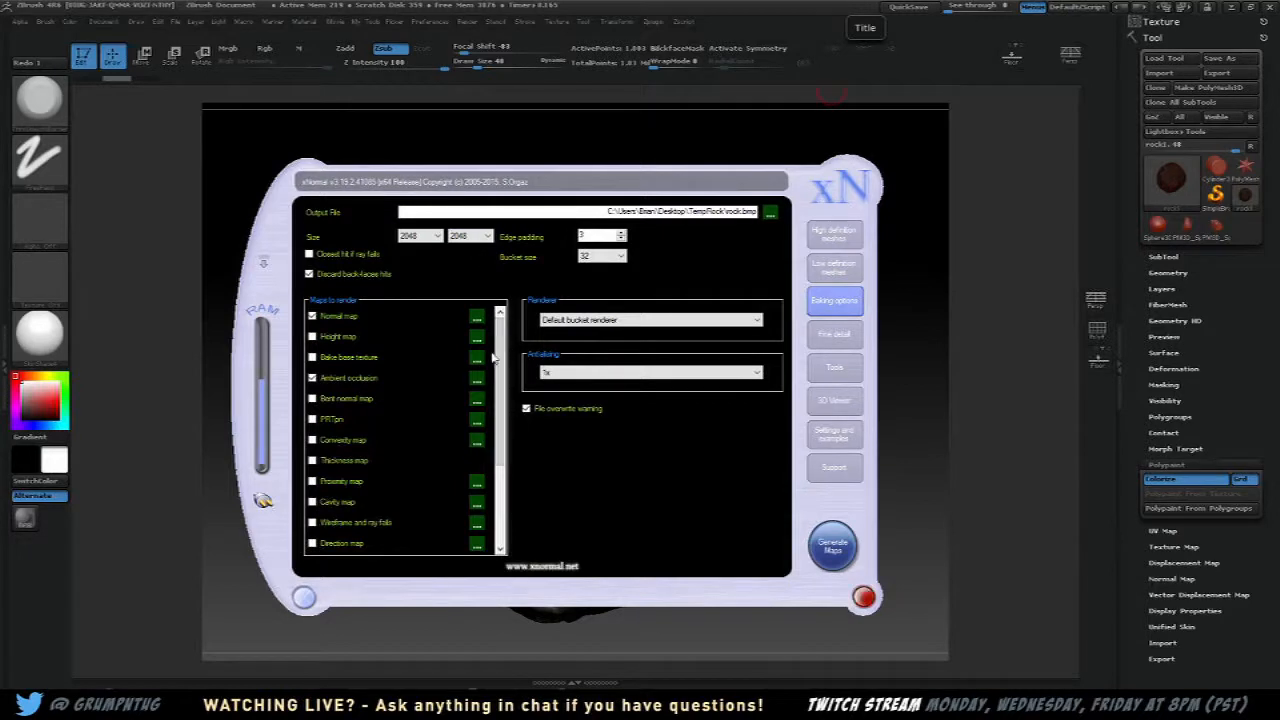
{"action": "left_click", "coordinate": [864, 596]}
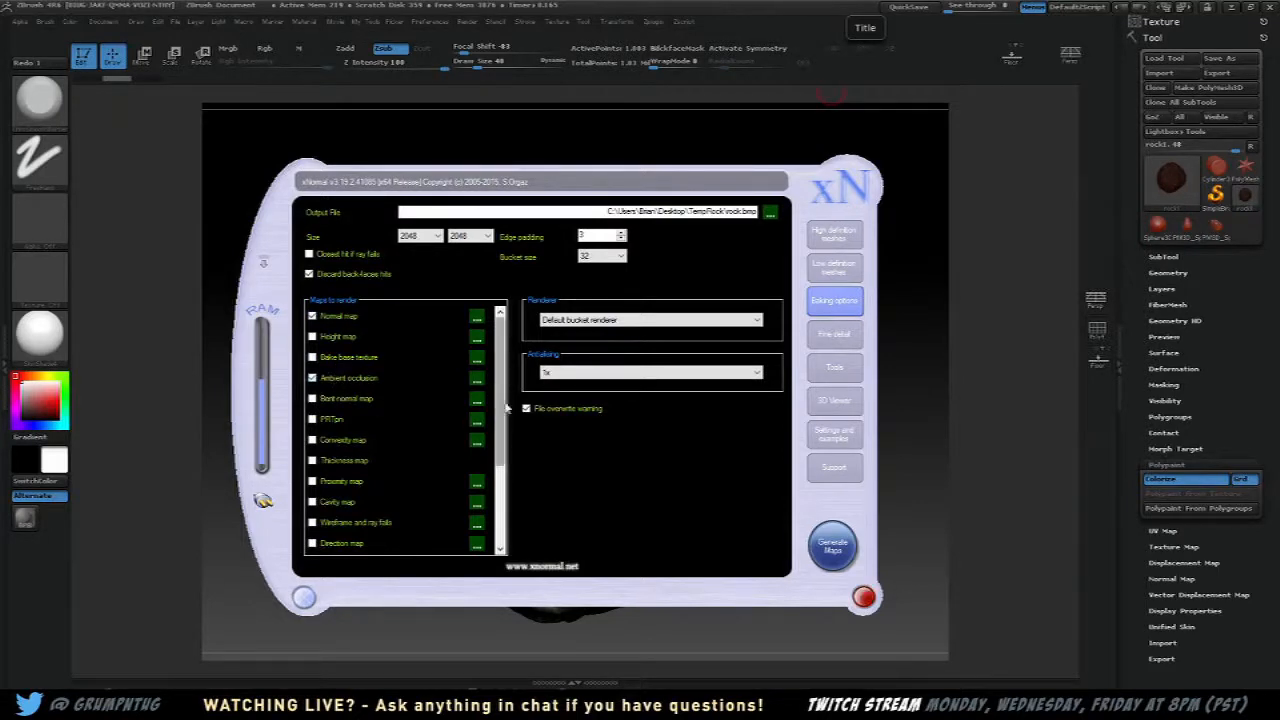
{"action": "scroll", "scroll_direction": "down", "scroll_amount": 3}
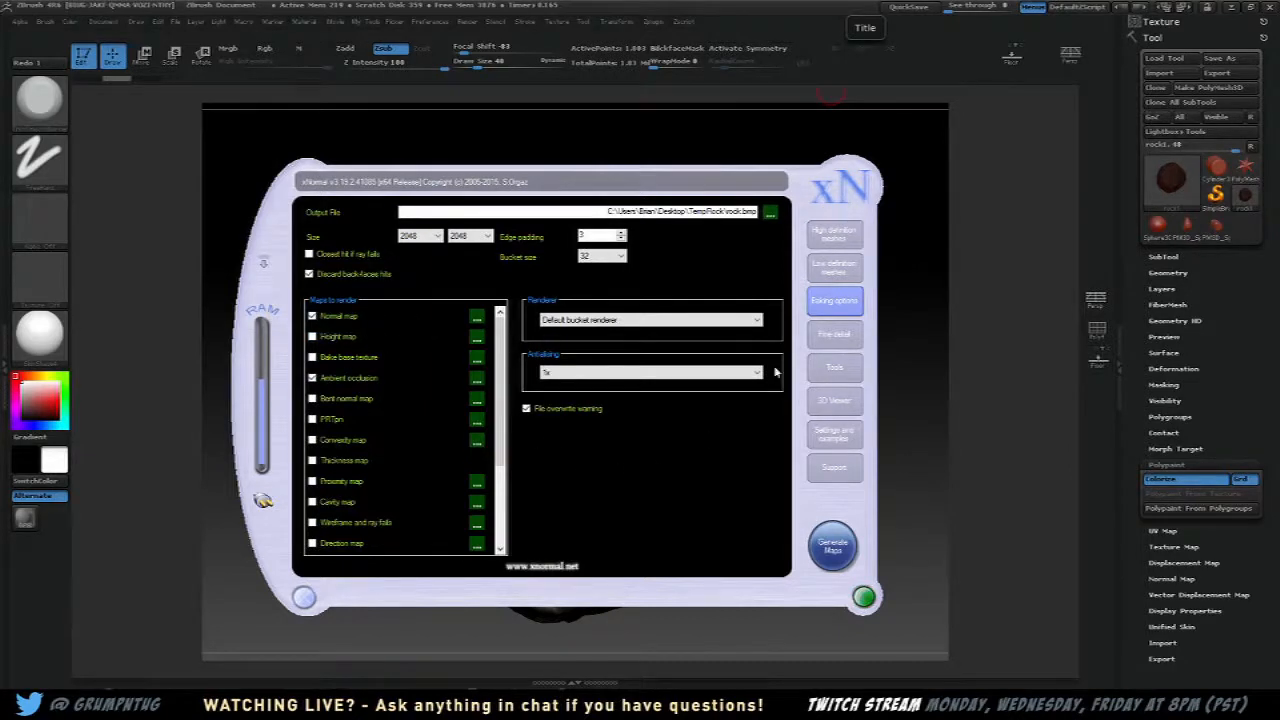
{"action": "mouse_move", "coordinate": [834, 234]}
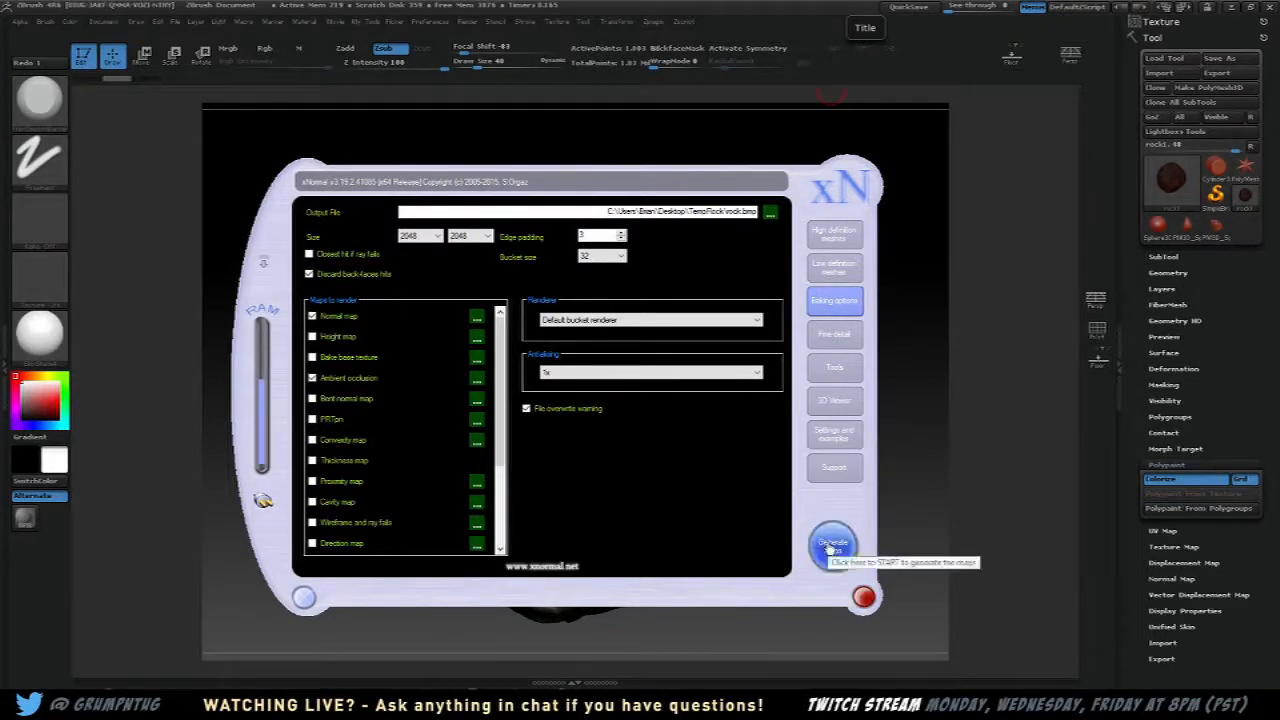
Run Generate Maps and dismiss the 'no texture coords assigned' error for the low-poly rock
{"action": "left_click", "coordinate": [832, 548]}
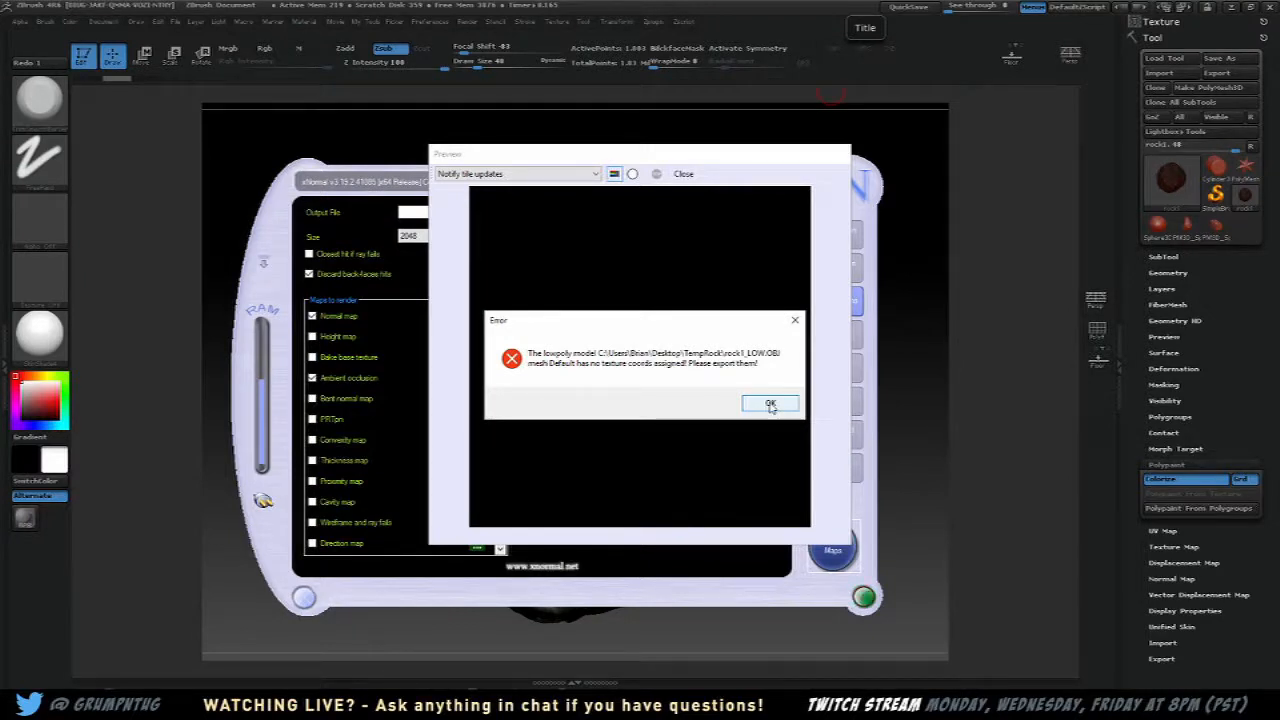
{"action": "left_click", "coordinate": [772, 404]}
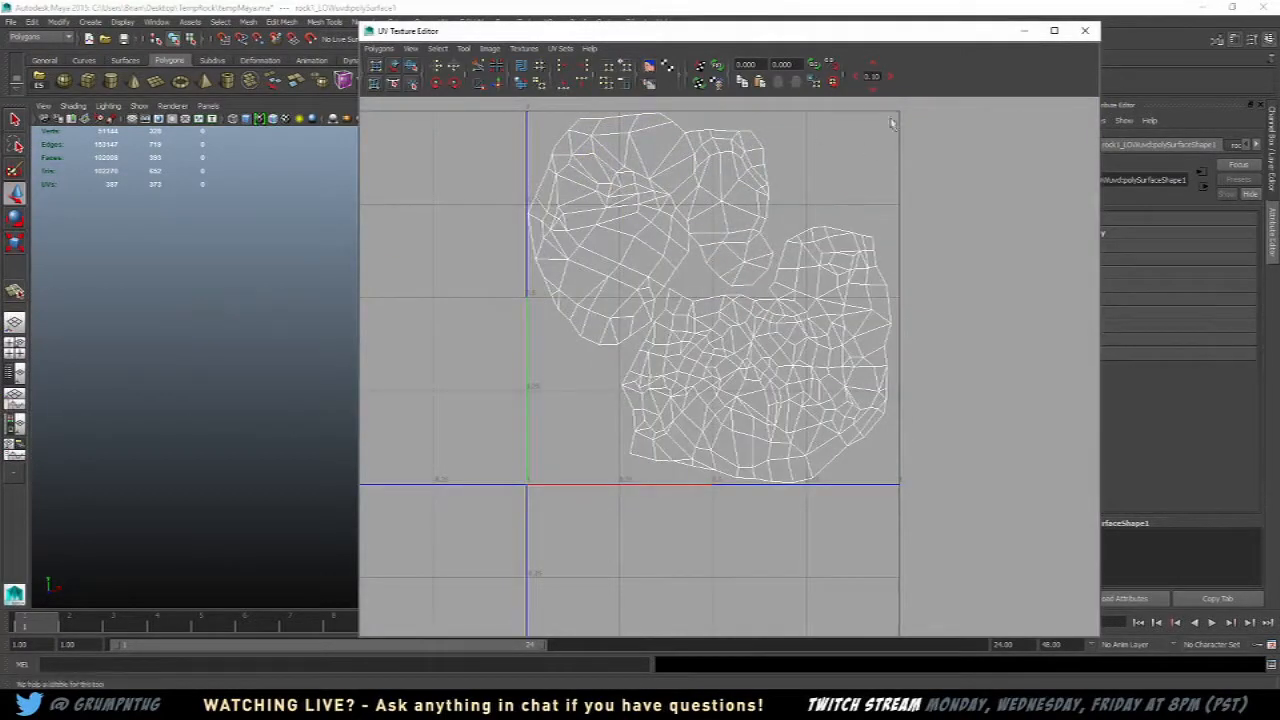
Re-export the UV-mapped low-poly rock from Maya as OBJ, overwriting rock1_LOW.OBJ
{"action": "left_click", "coordinate": [1084, 30]}
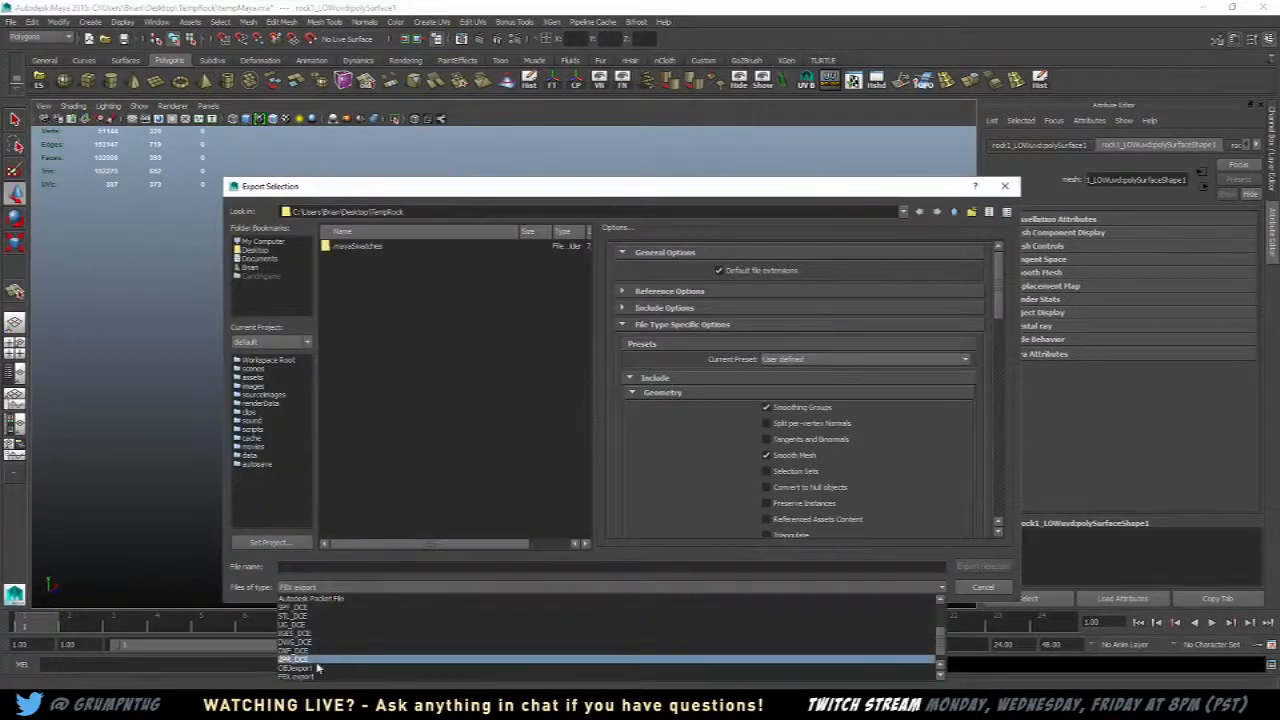
{"action": "left_click", "coordinate": [296, 668]}
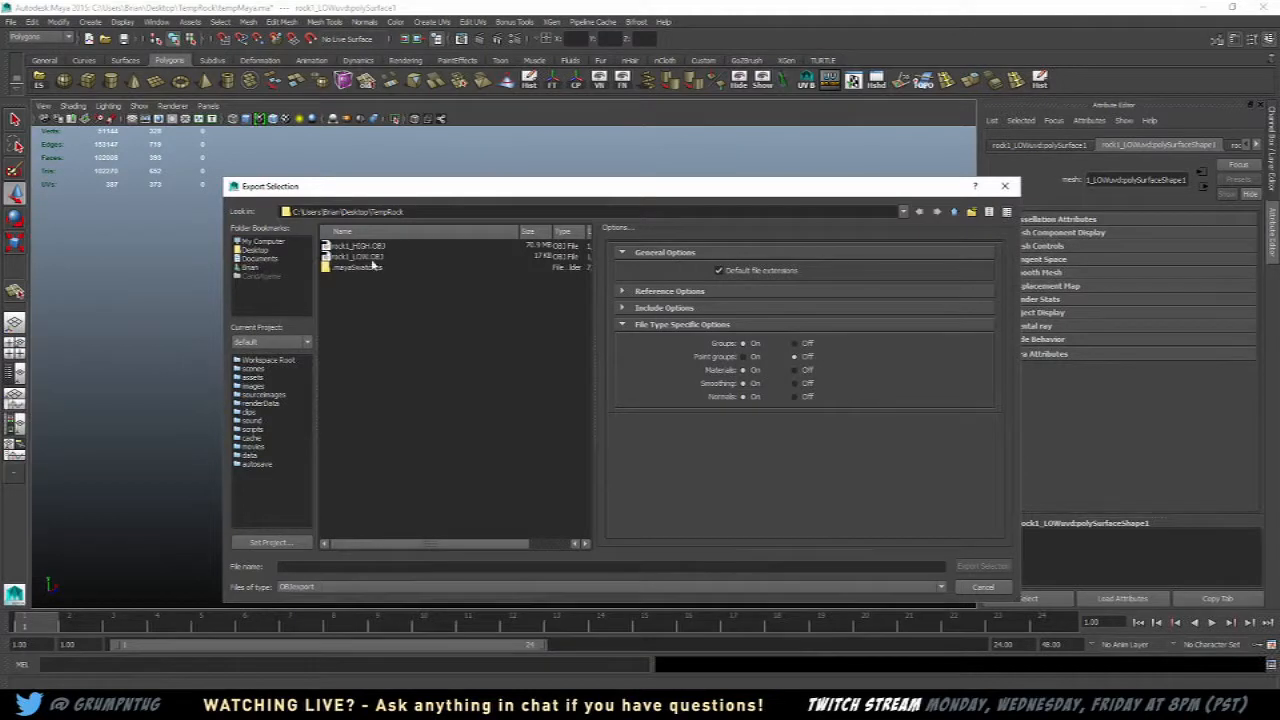
{"action": "left_click", "coordinate": [356, 256]}
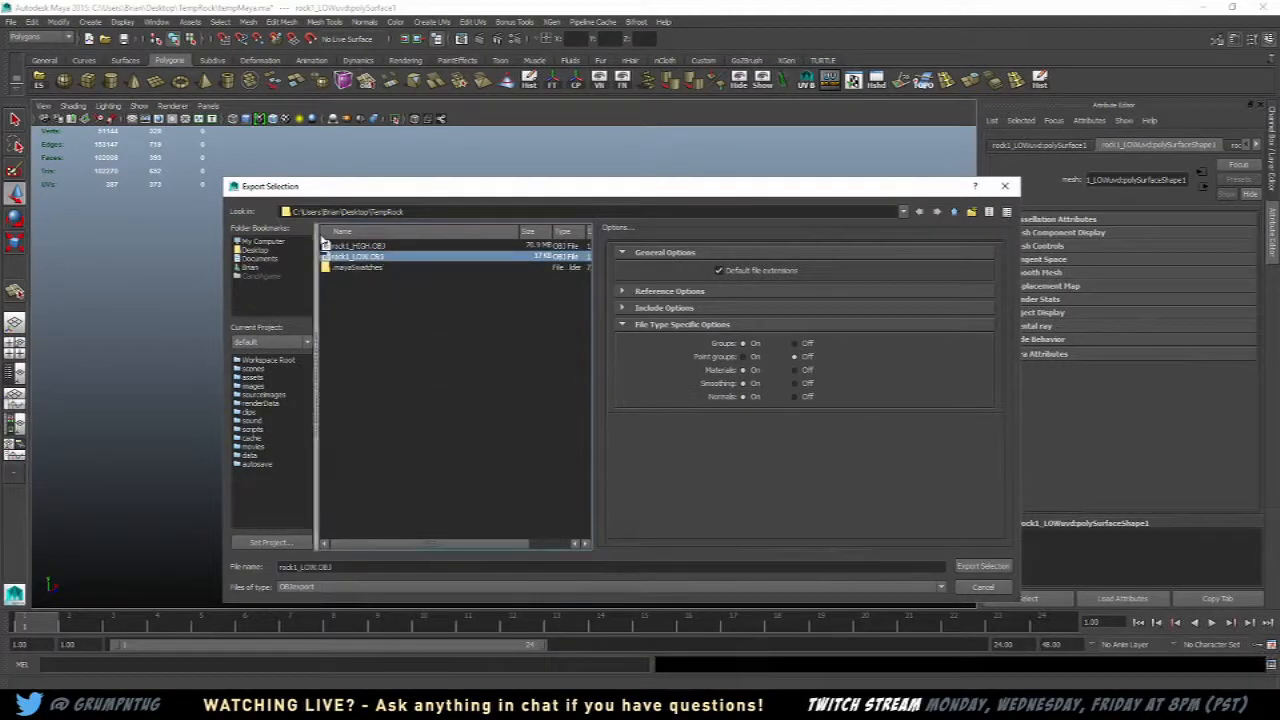
{"action": "left_click", "coordinate": [982, 564]}
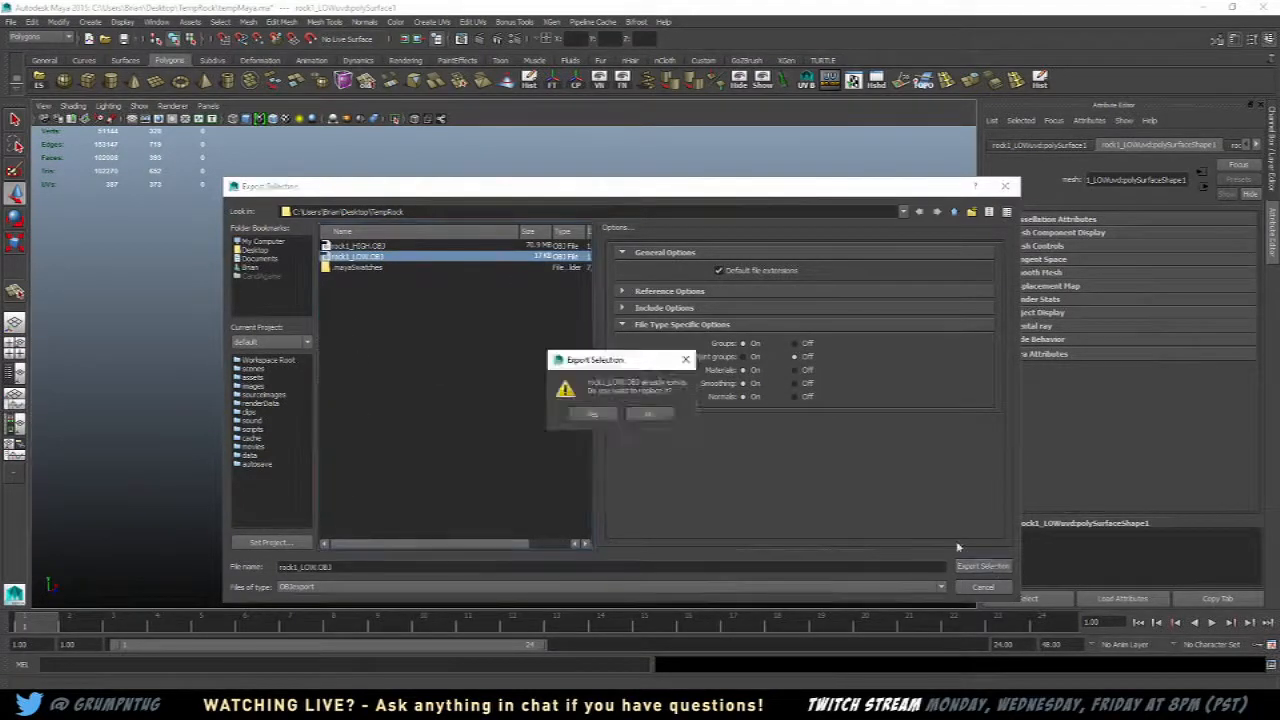
{"action": "left_click", "coordinate": [592, 412]}
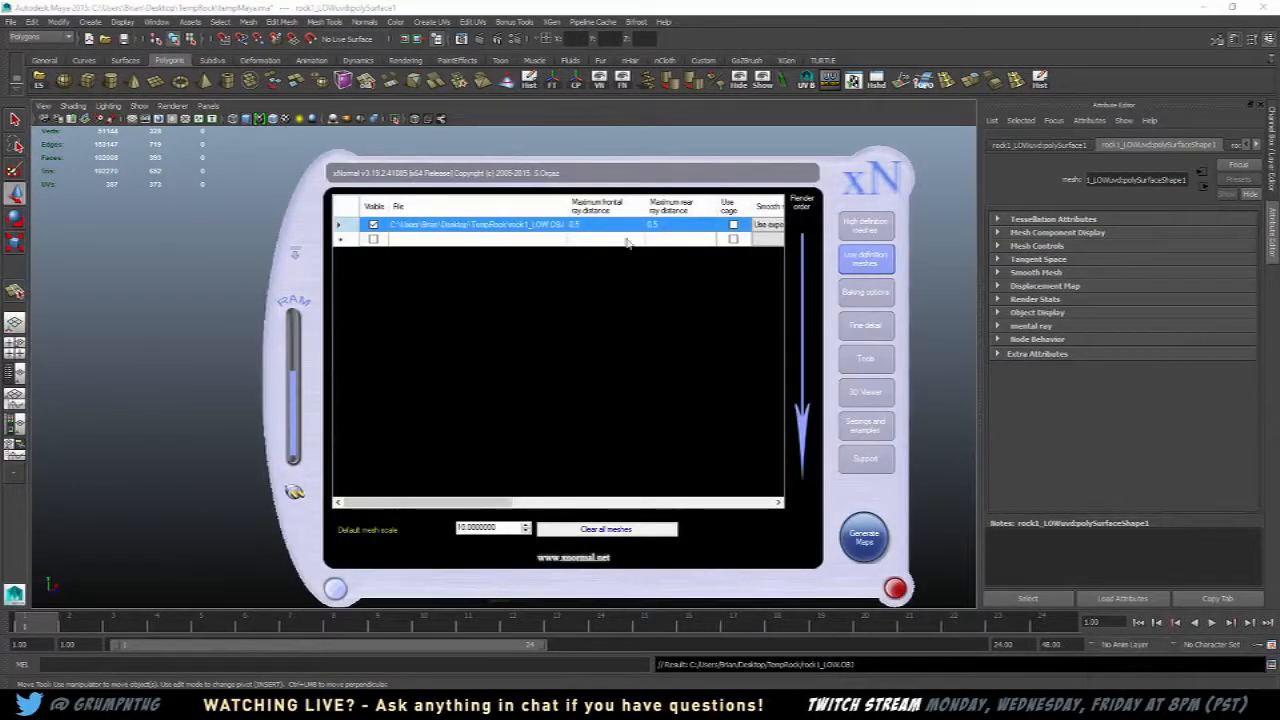
Run Generate Maps from the baking options with the updated low-poly mesh
{"action": "left_click", "coordinate": [864, 292]}
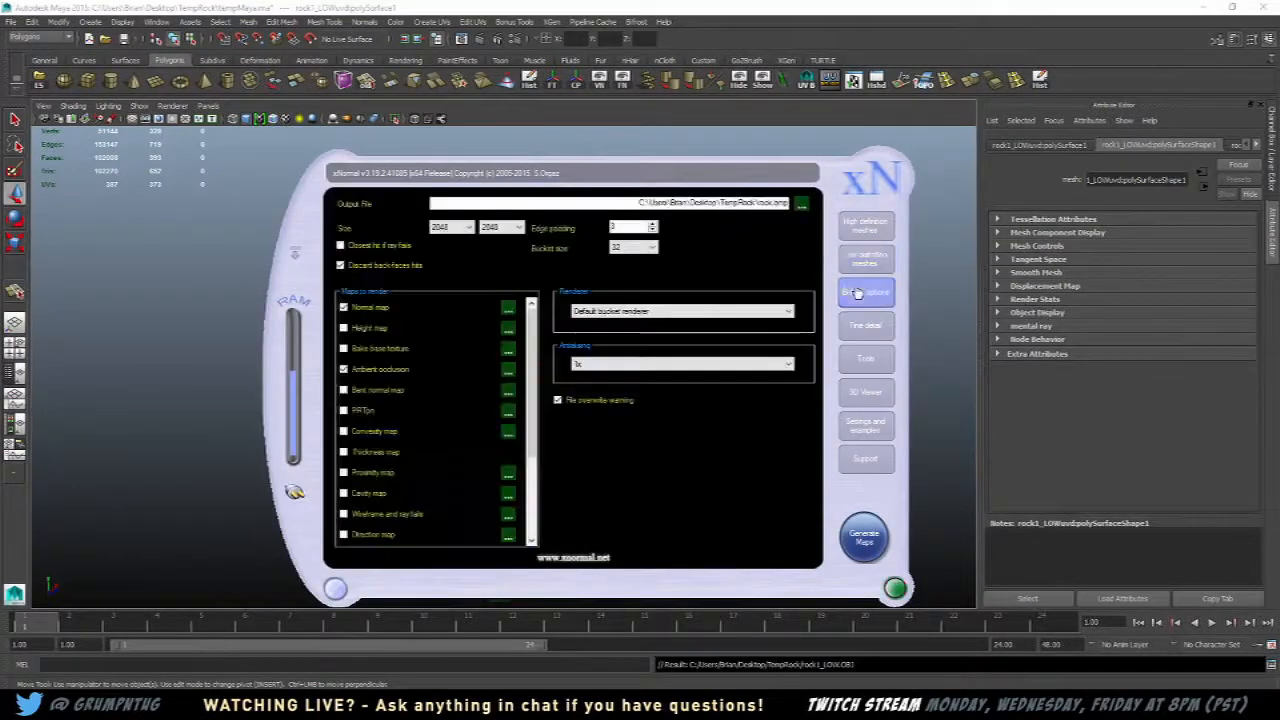
{"action": "left_click", "coordinate": [864, 536]}
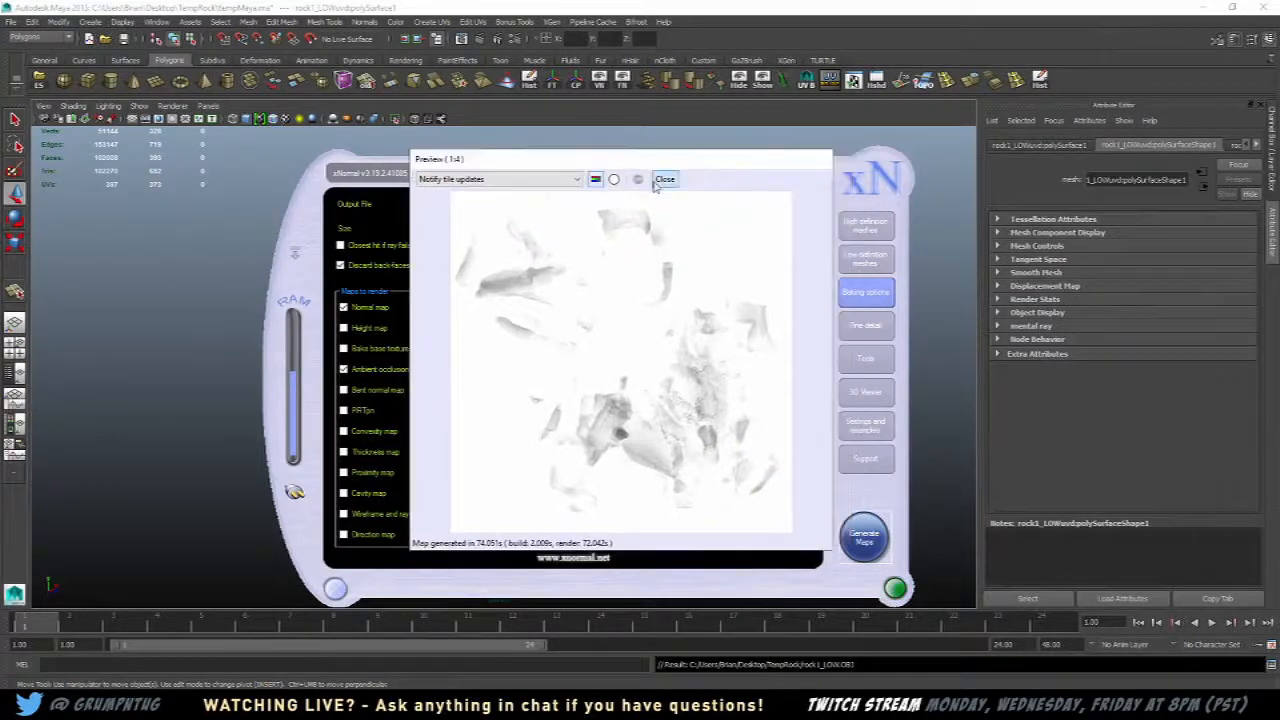
Close the bake preview, then export the selected low-poly rock from Maya as rock1_cage OBJ
{"action": "left_click", "coordinate": [664, 180]}
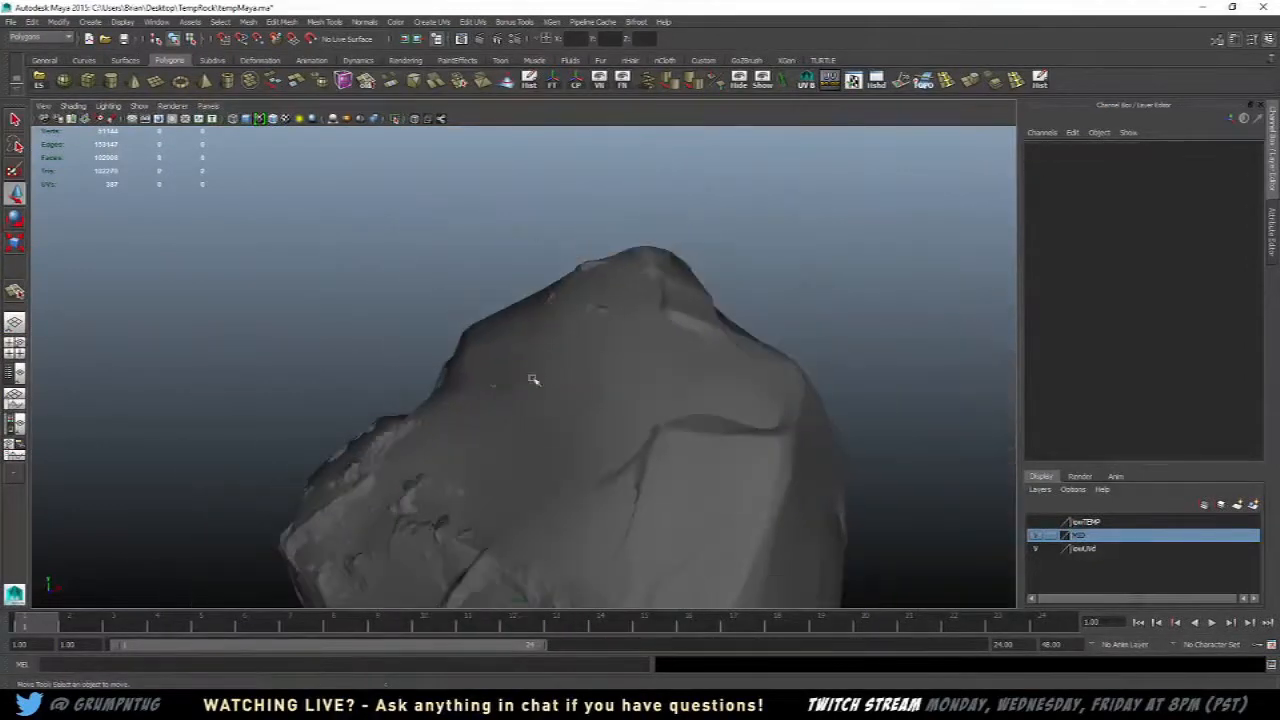
{"action": "left_click", "coordinate": [530, 380]}
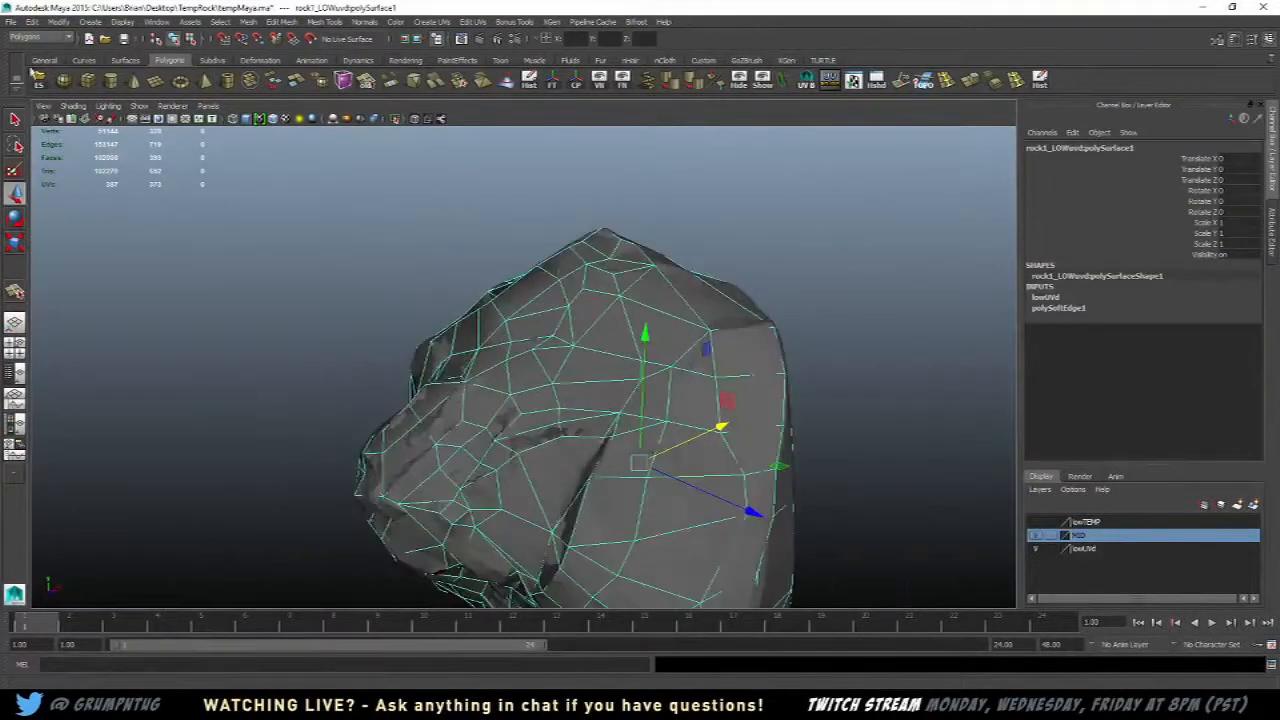
{"action": "left_click", "coordinate": [12, 20]}
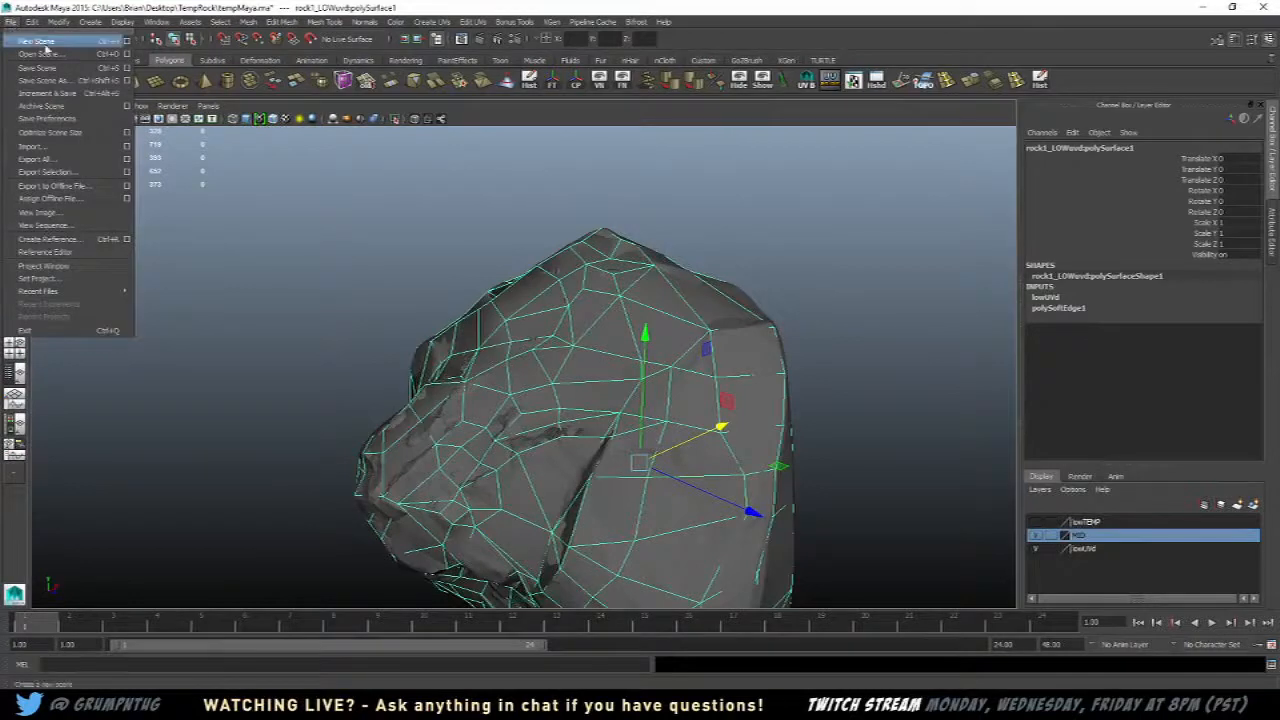
{"action": "left_click", "coordinate": [46, 172]}
{"action": "type", "text": "rock1_cag"}
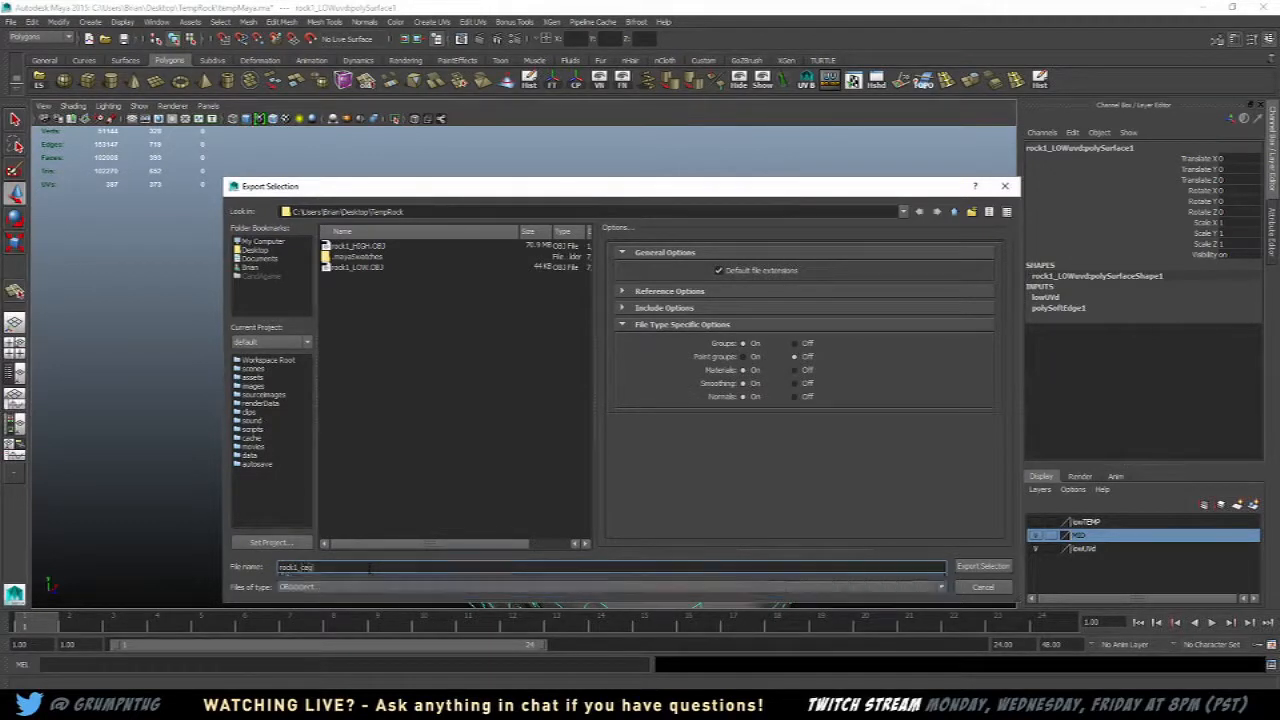
{"action": "left_click", "coordinate": [982, 566]}
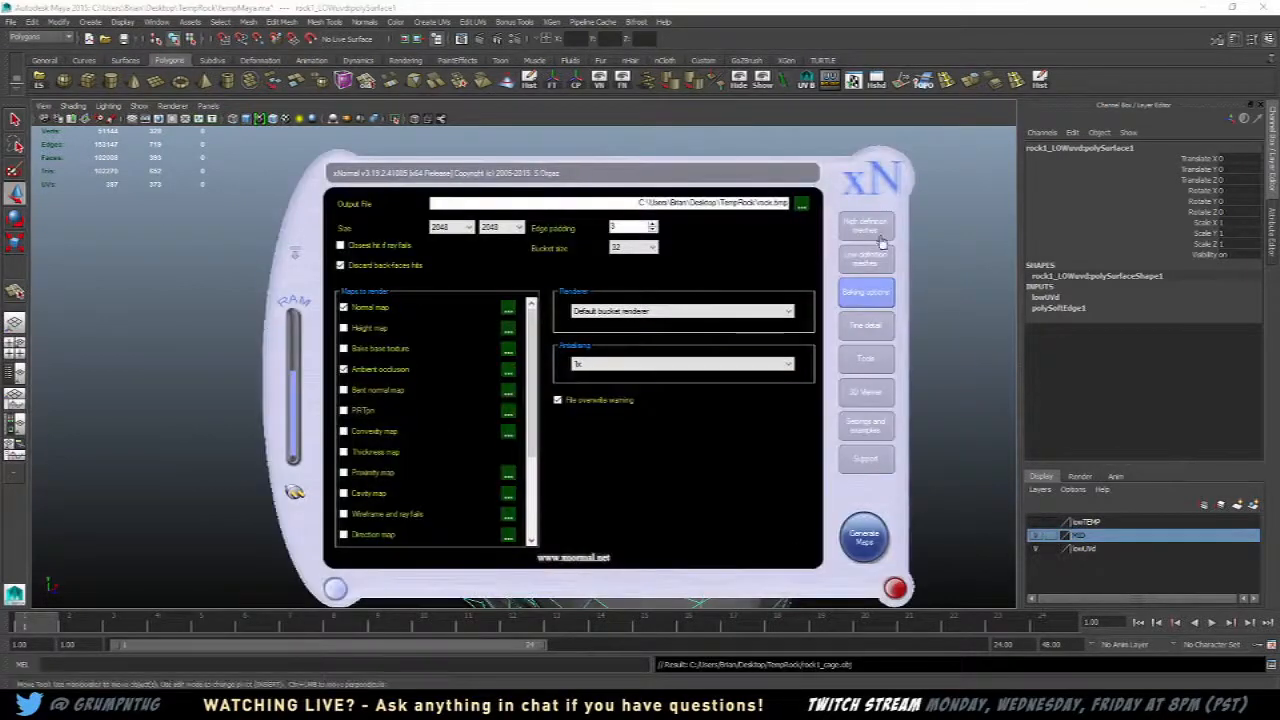
Assign rock1_cage.obj as the external cage of the low-poly mesh, accepting the topology warning
{"action": "left_click", "coordinate": [864, 258]}
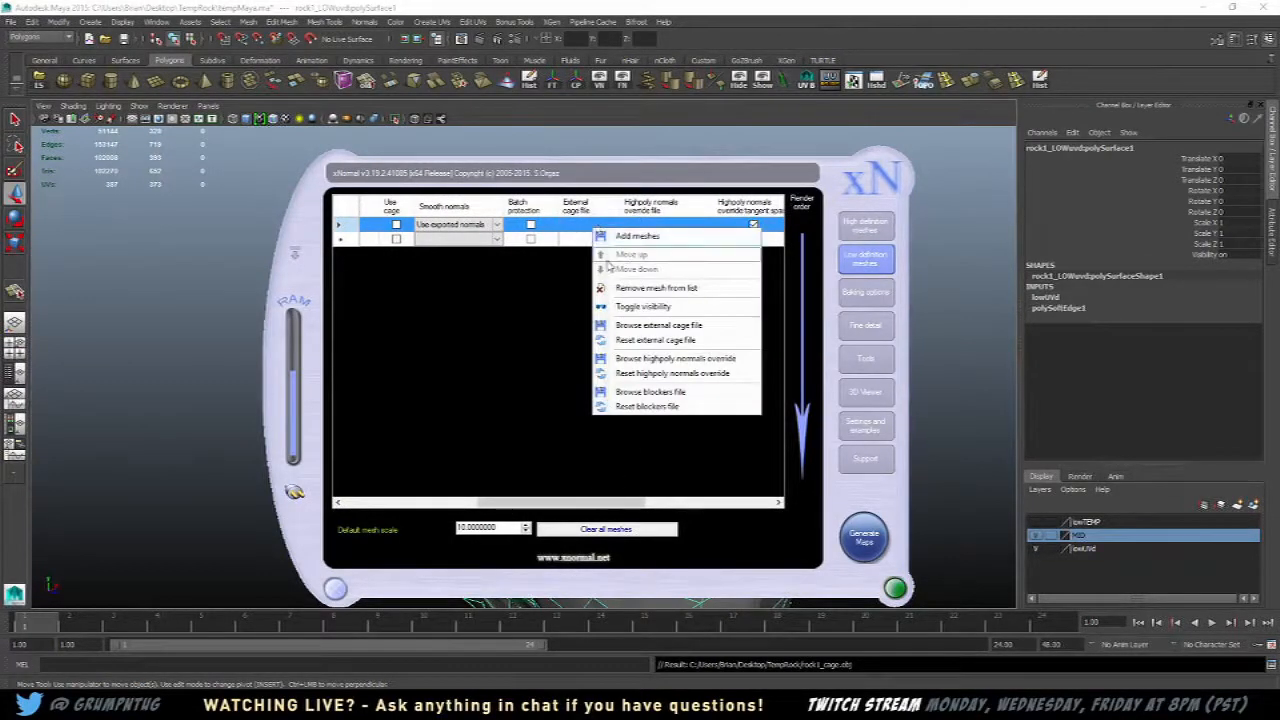
{"action": "mouse_move", "coordinate": [658, 324]}
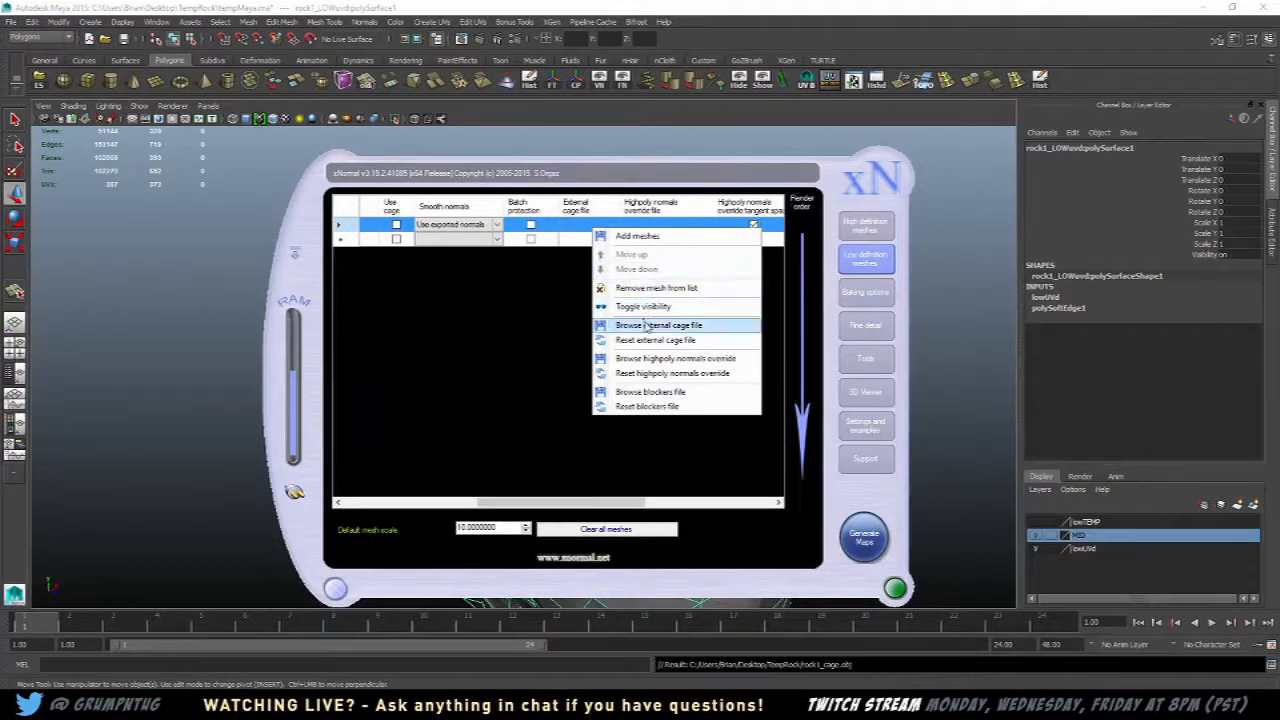
{"action": "left_click", "coordinate": [658, 324]}
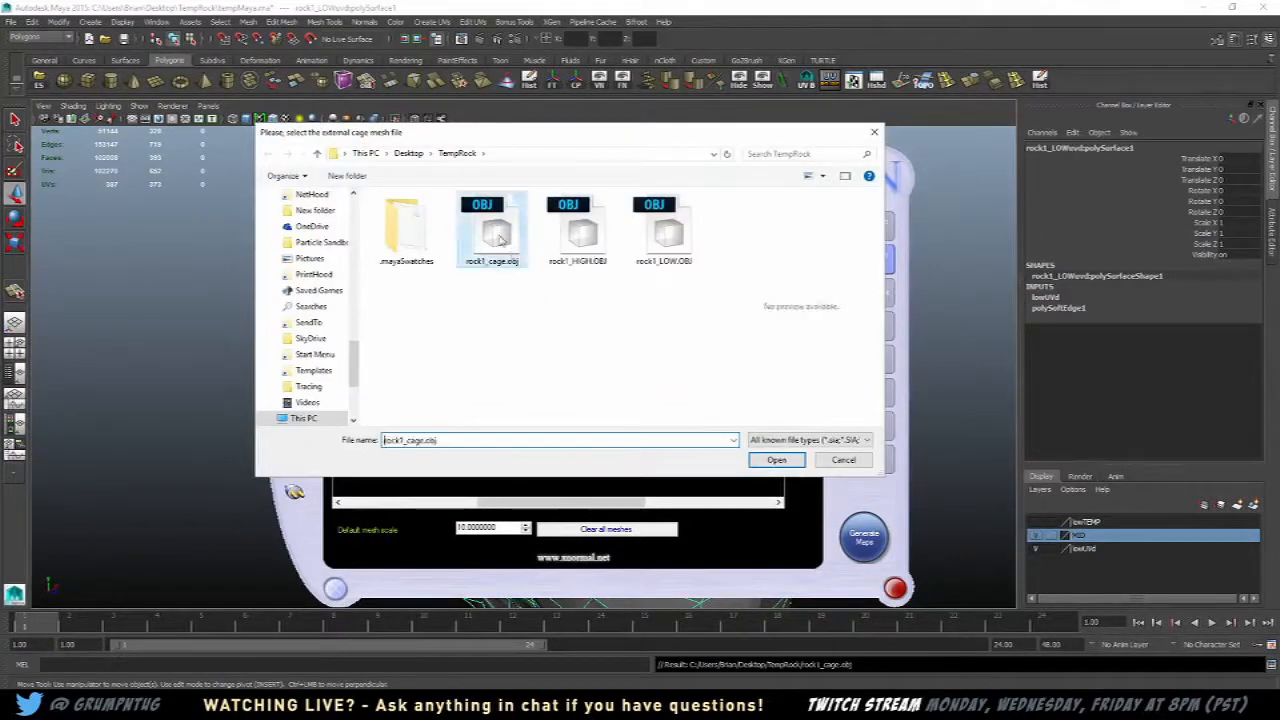
{"action": "left_click", "coordinate": [776, 458]}
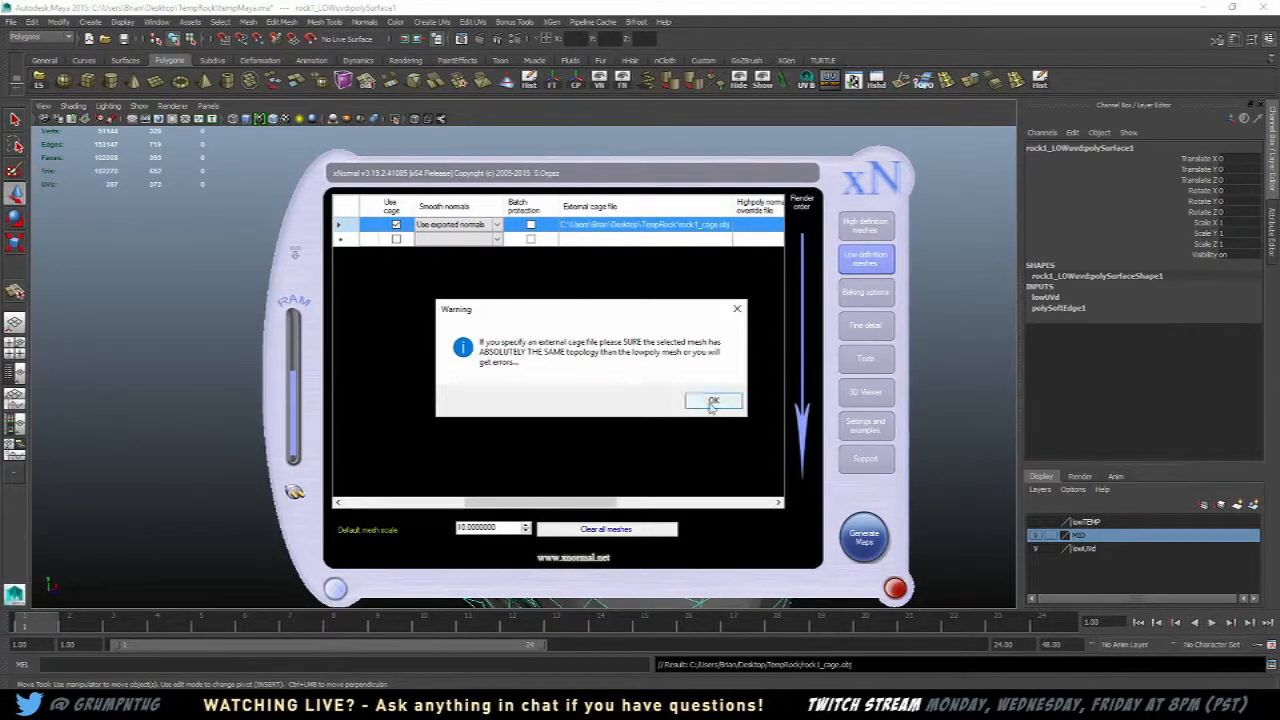
{"action": "left_click", "coordinate": [712, 400]}
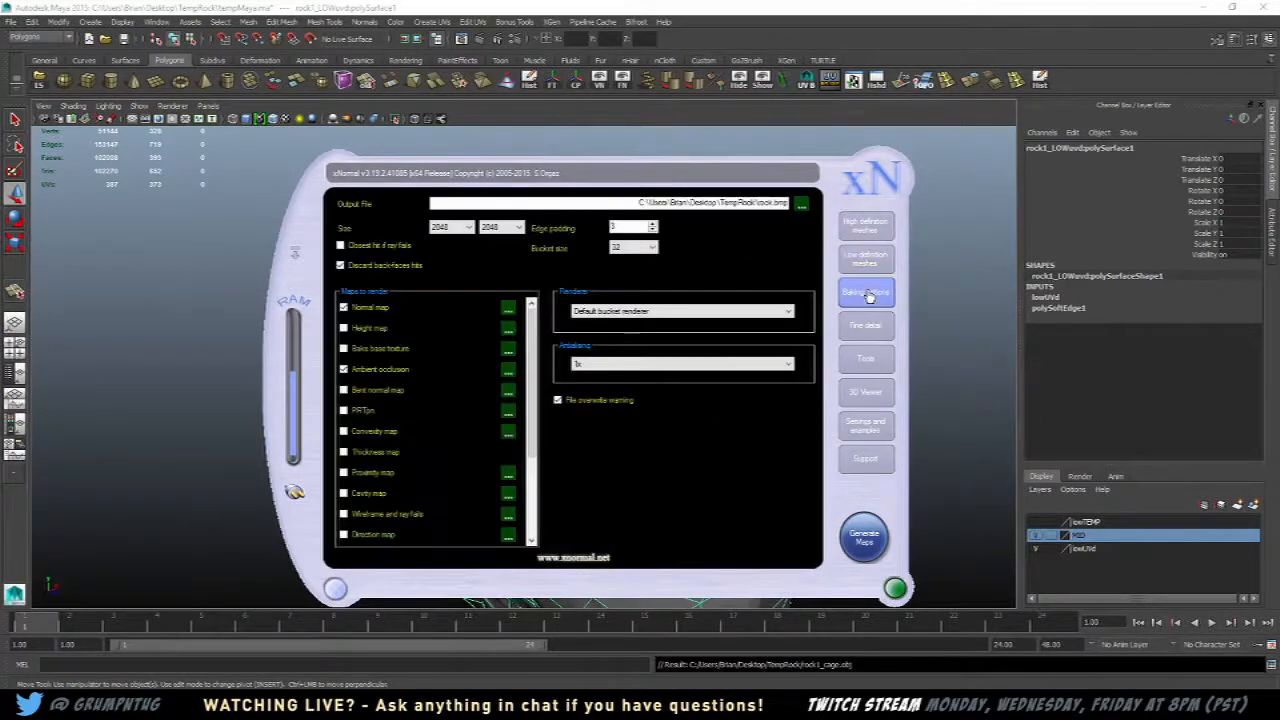
Run a 512 × 512 test bake, answer the overwrite prompt and close the aborted preview
{"action": "left_click", "coordinate": [864, 536]}
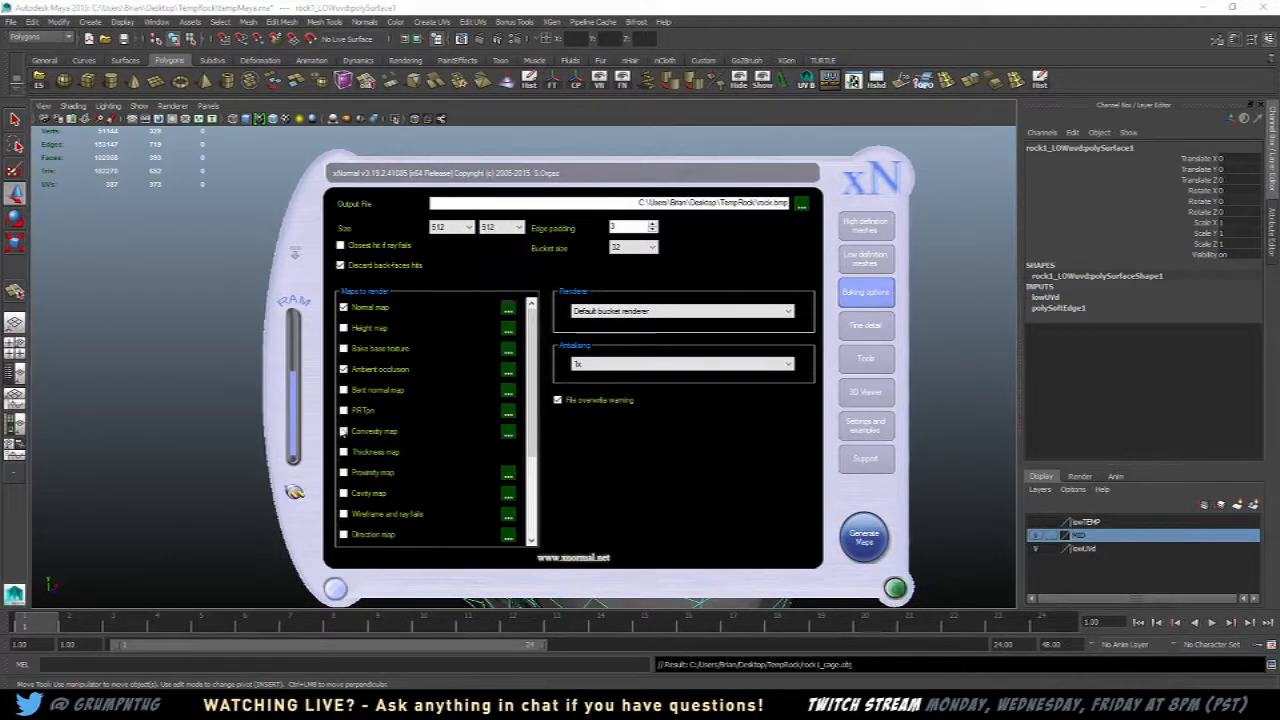
{"action": "left_click", "coordinate": [864, 536]}
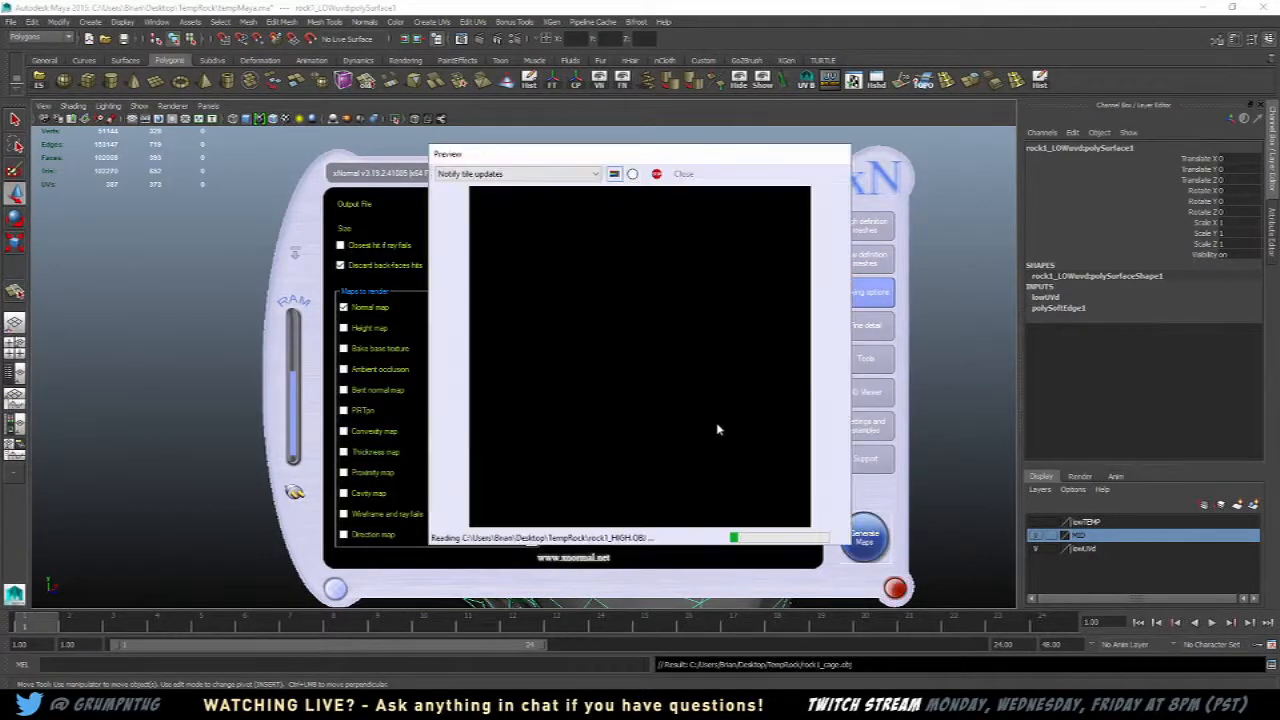
{"action": "mouse_move", "coordinate": [730, 400]}
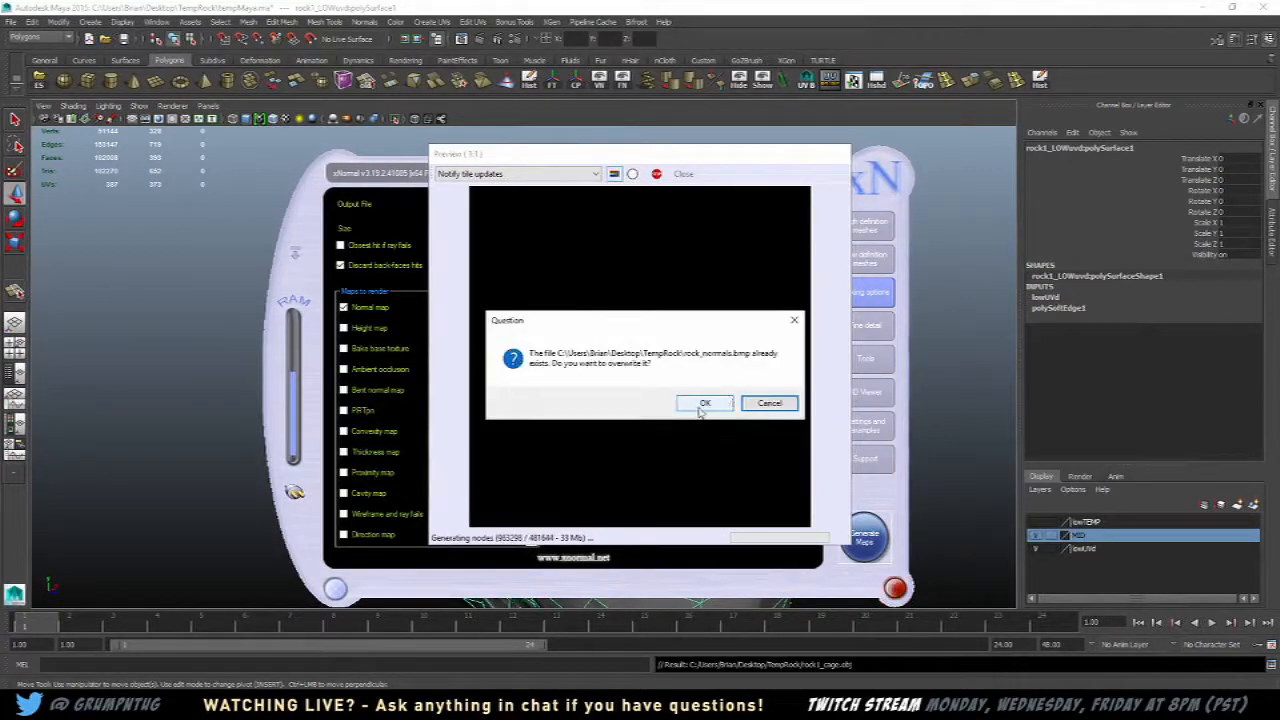
{"action": "left_click", "coordinate": [704, 402]}
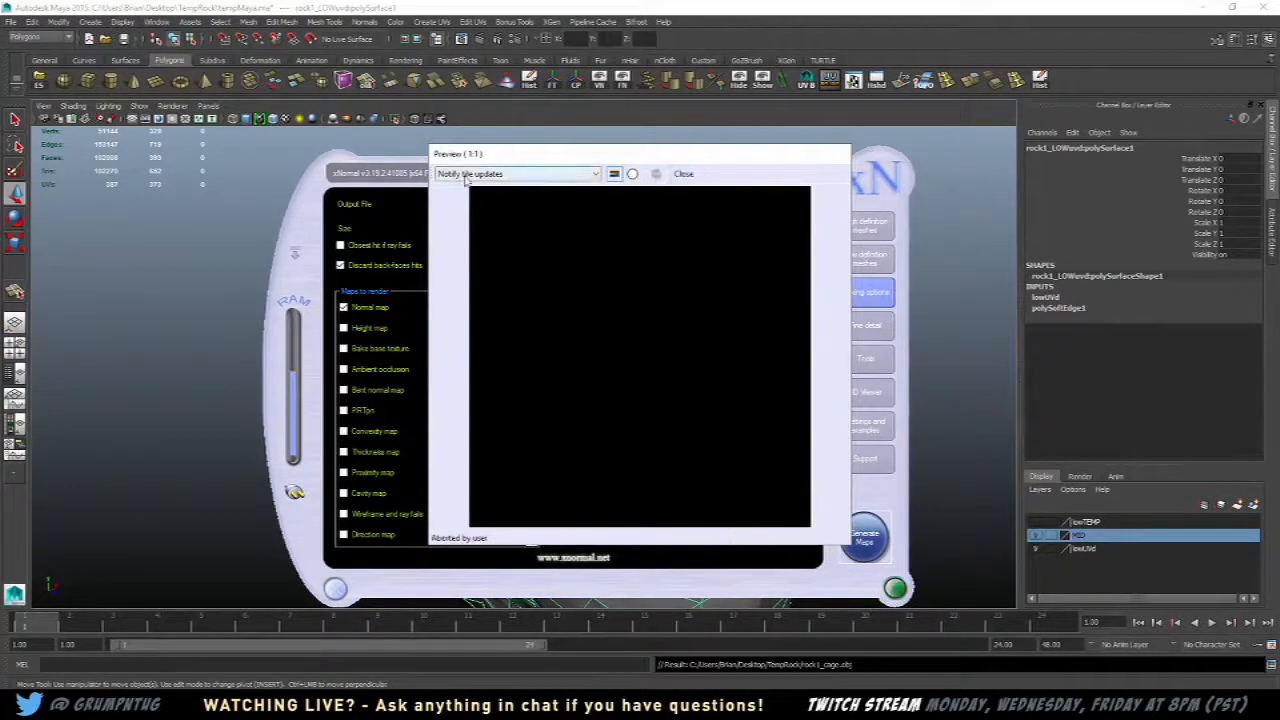
{"action": "left_click", "coordinate": [684, 172]}
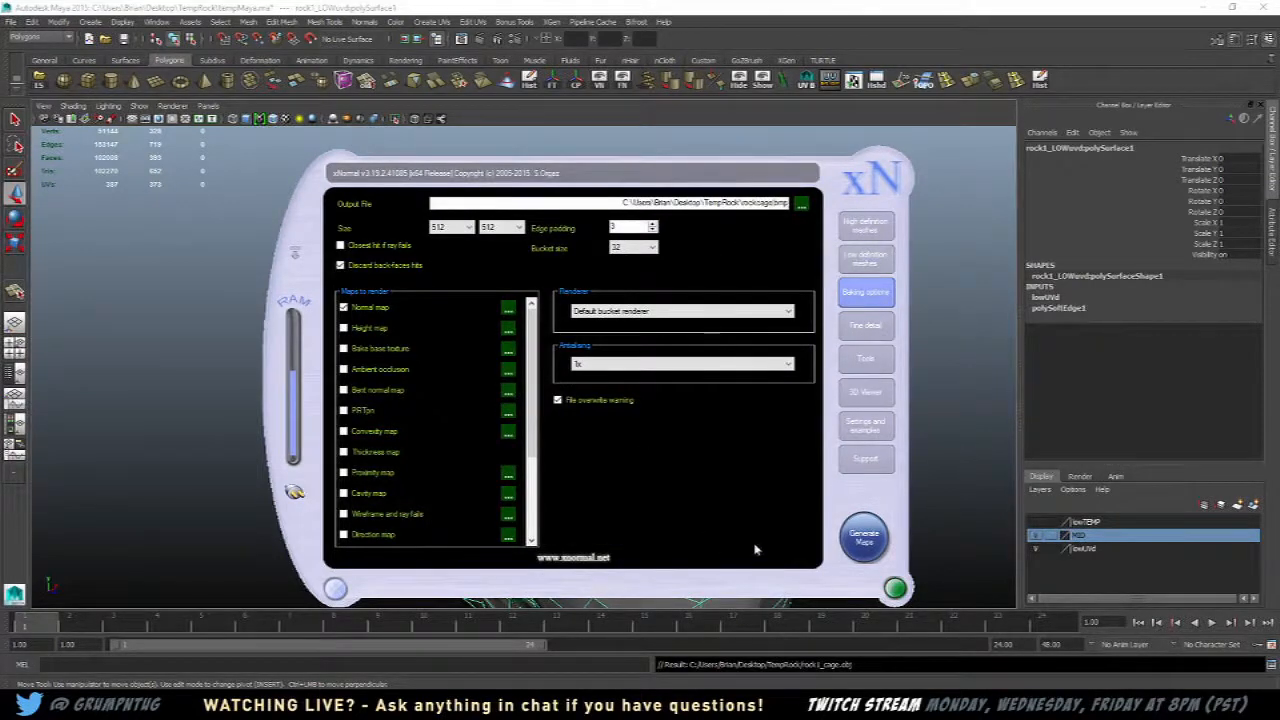
Raise the bake size to 1024 and return to the rock1_LOW low-definition mesh entry
{"action": "left_click", "coordinate": [864, 536]}
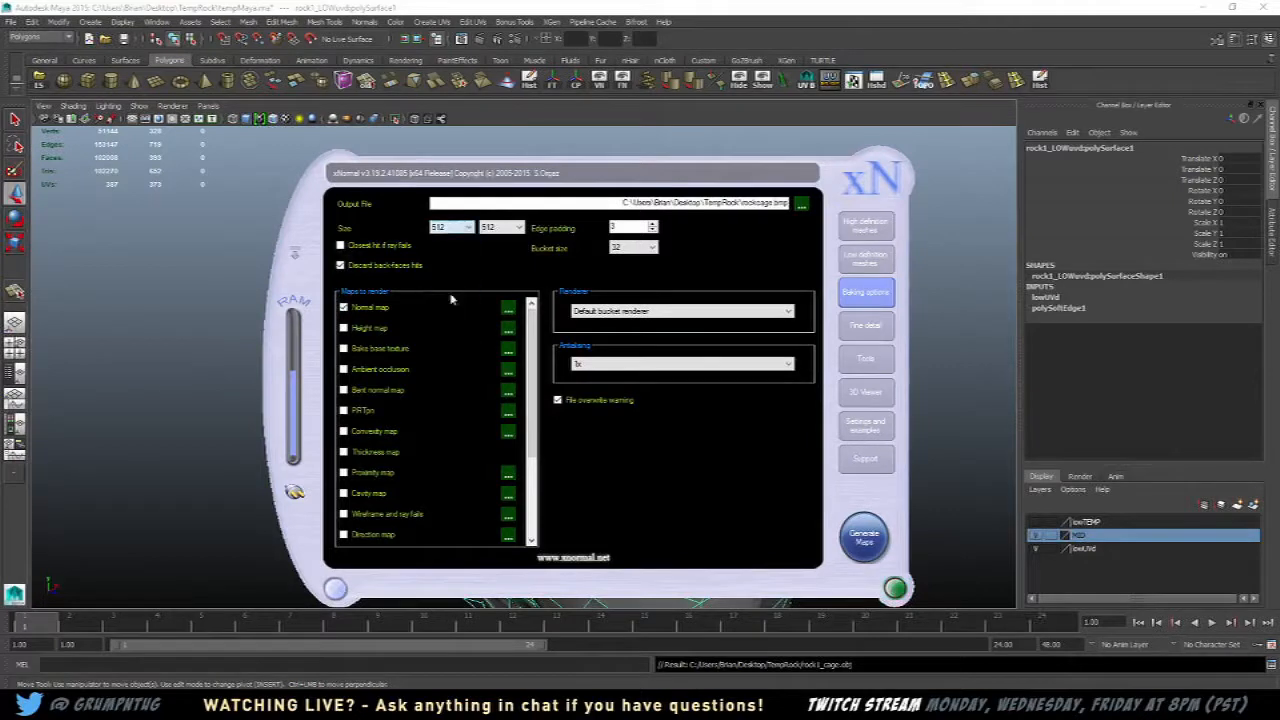
{"action": "left_click", "coordinate": [450, 226]}
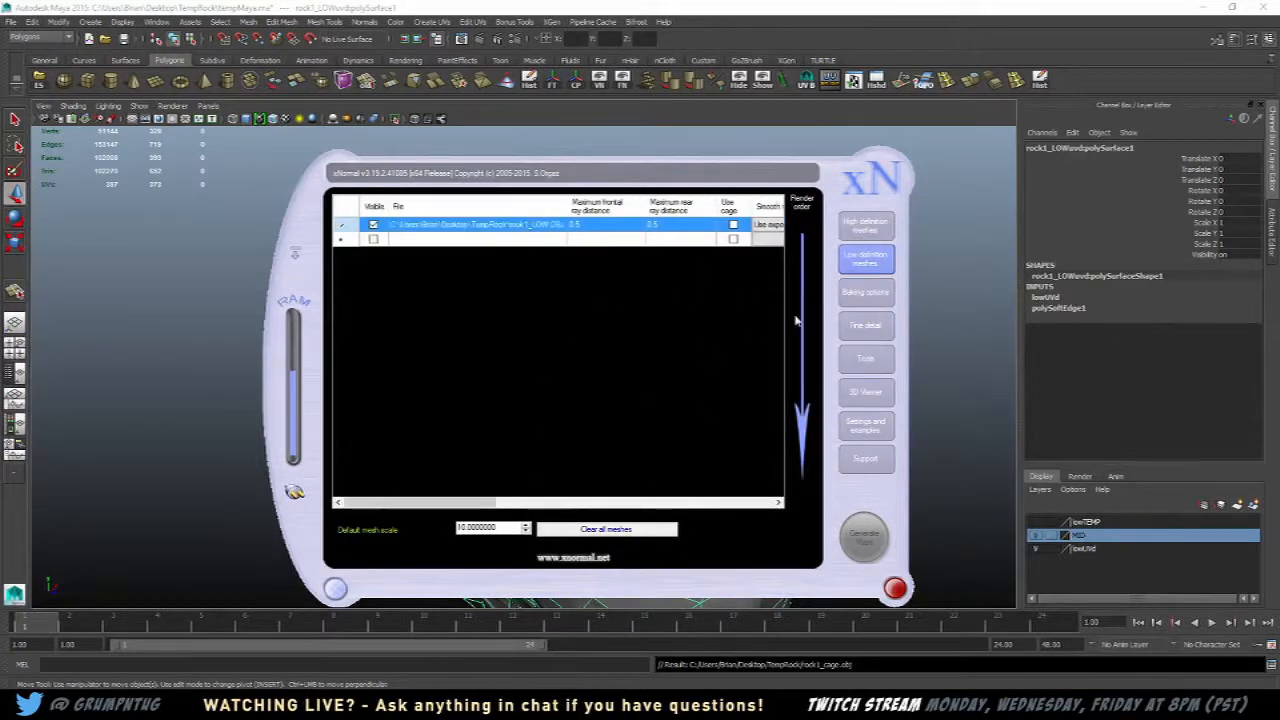
{"action": "left_click", "coordinate": [864, 292]}
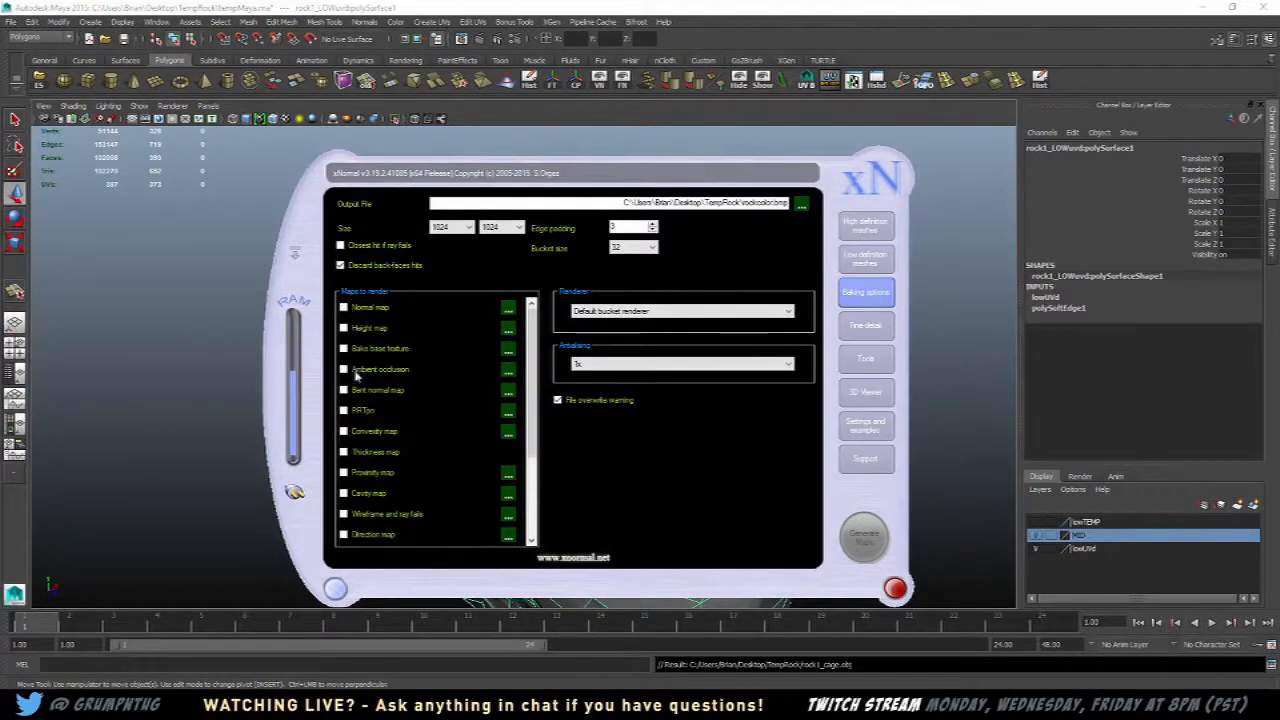
Check the High definition meshes table, then set the bake output size to 2048 x 2048
{"action": "scroll", "scroll_direction": "down", "scroll_amount": 3}
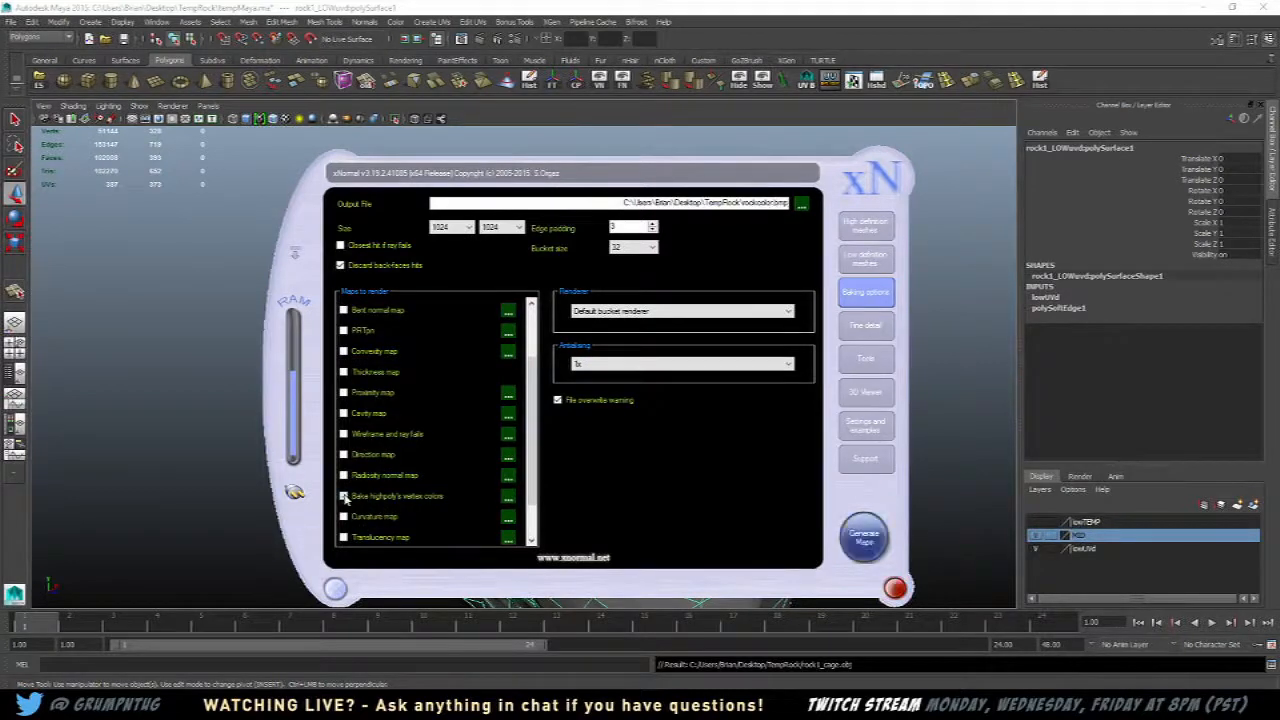
{"action": "left_click", "coordinate": [344, 496]}
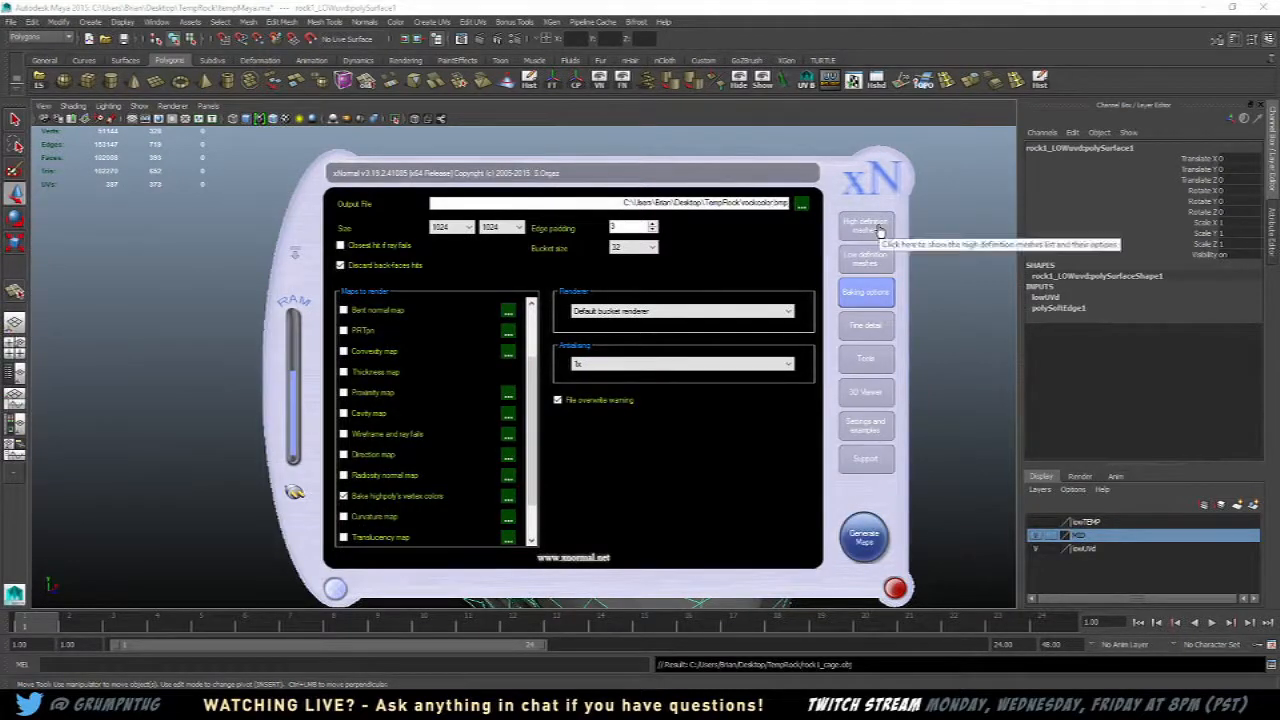
{"action": "left_click", "coordinate": [864, 224]}
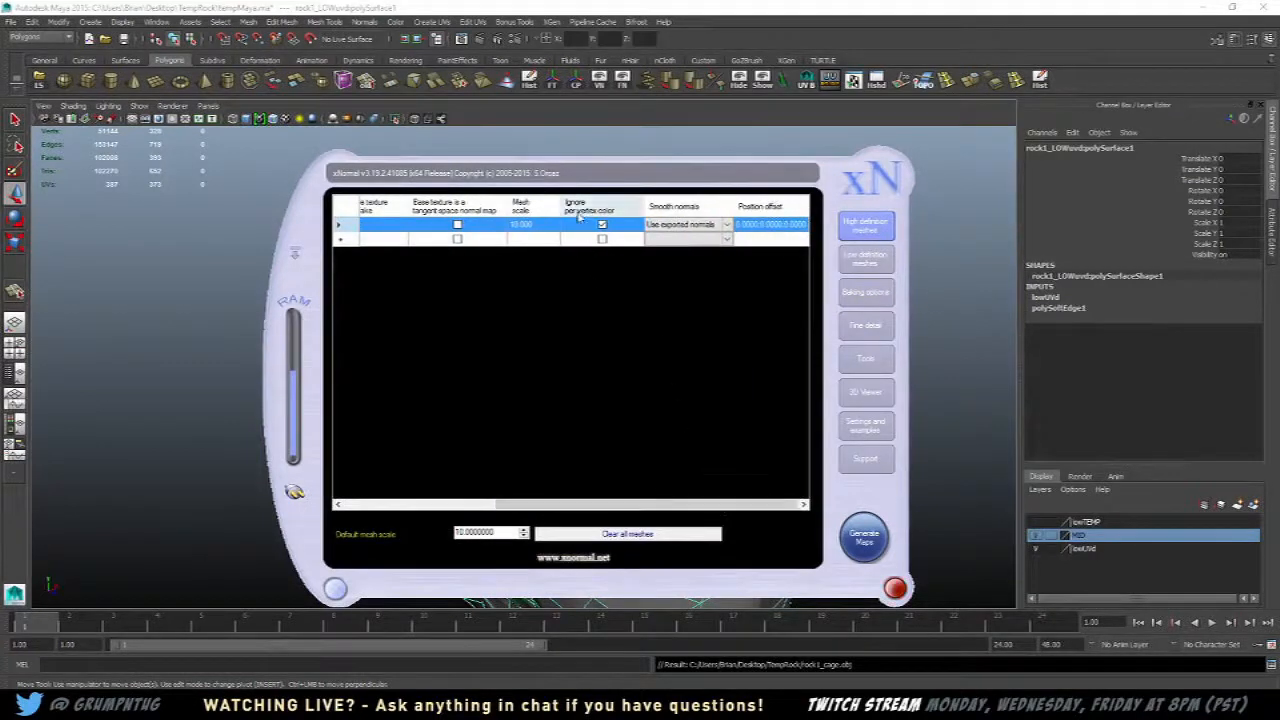
{"action": "left_click", "coordinate": [600, 224]}
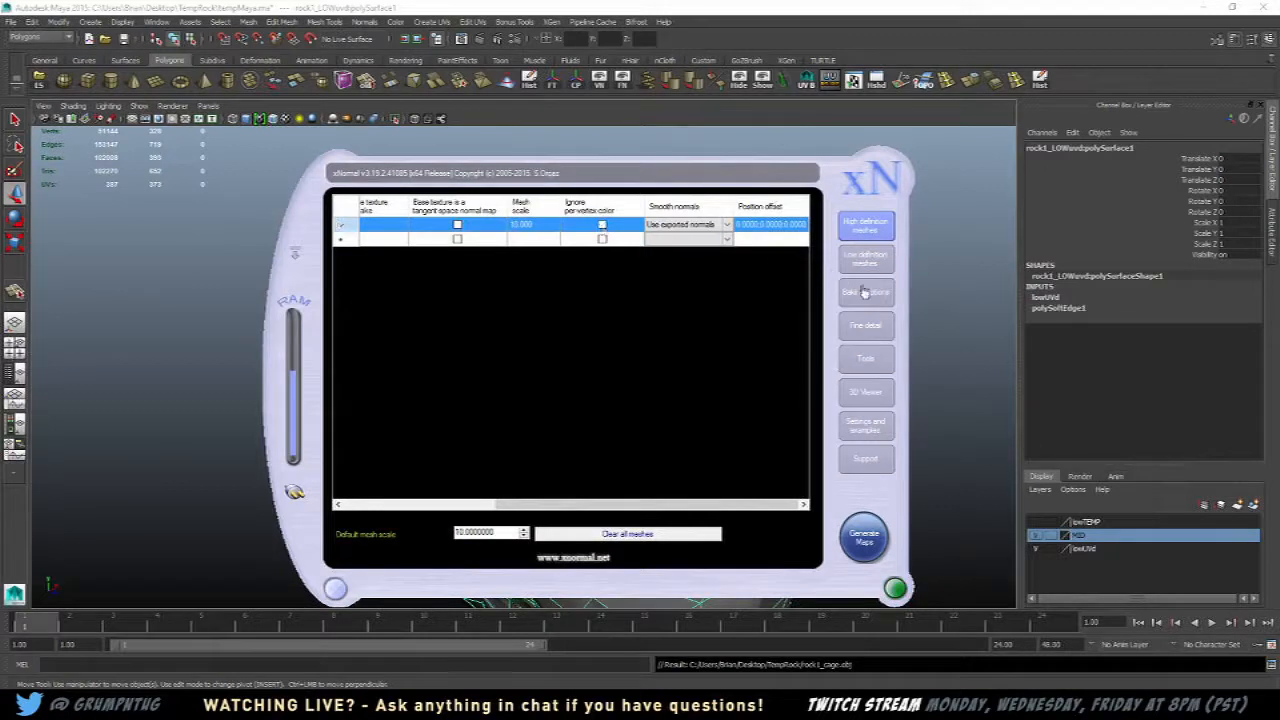
{"action": "left_click", "coordinate": [864, 292]}
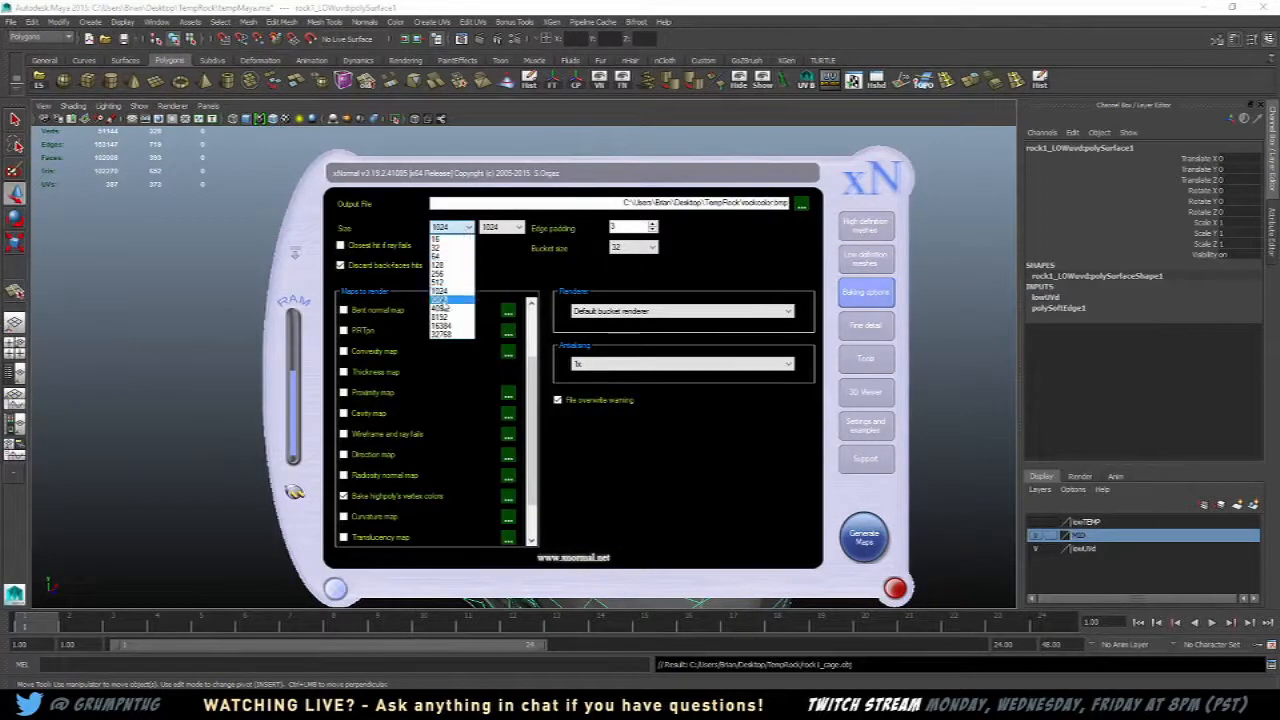
{"action": "left_click", "coordinate": [440, 292]}
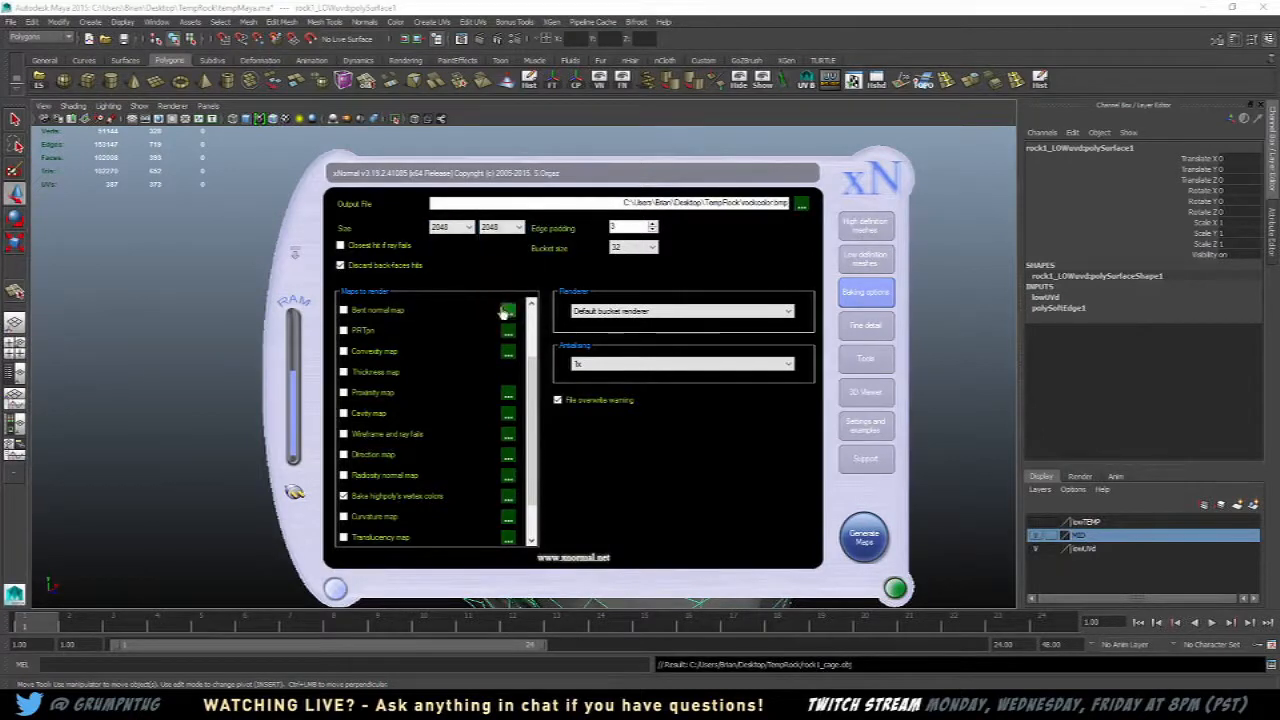
{"action": "left_click", "coordinate": [864, 538]}
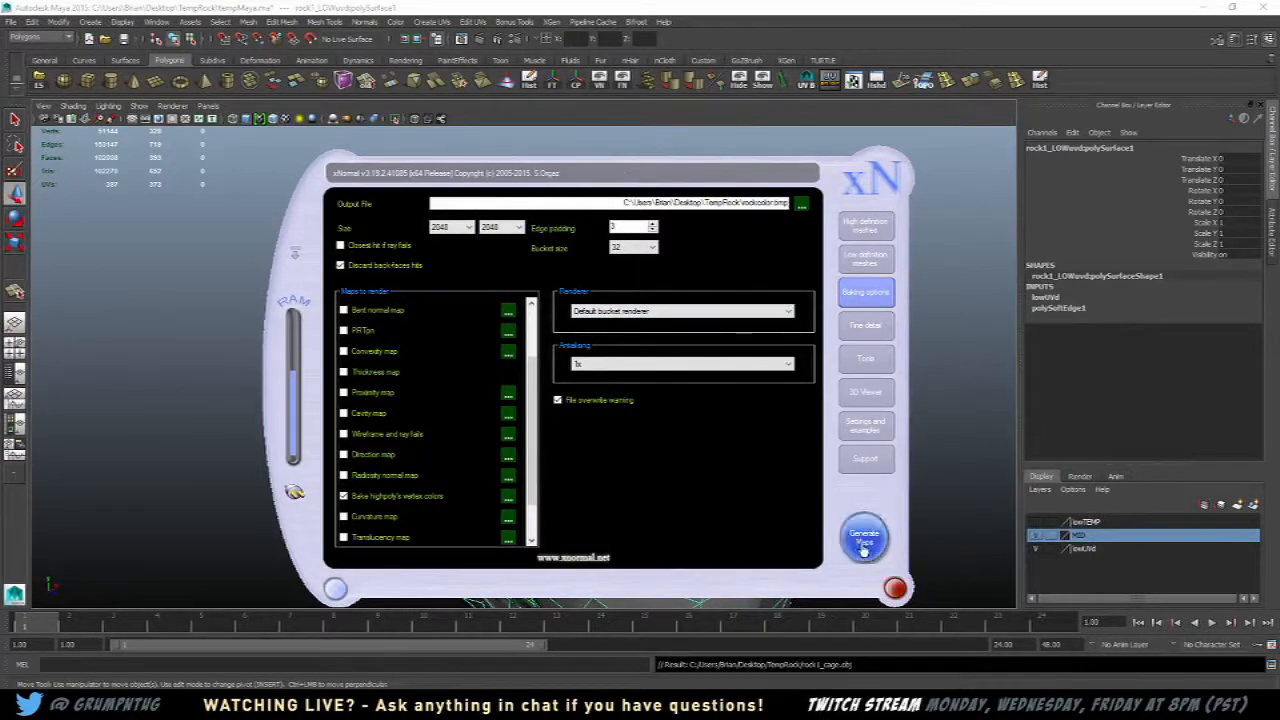
Run Generate Maps to bake the rock's textures from the high-poly mesh
{"action": "left_click", "coordinate": [864, 536]}
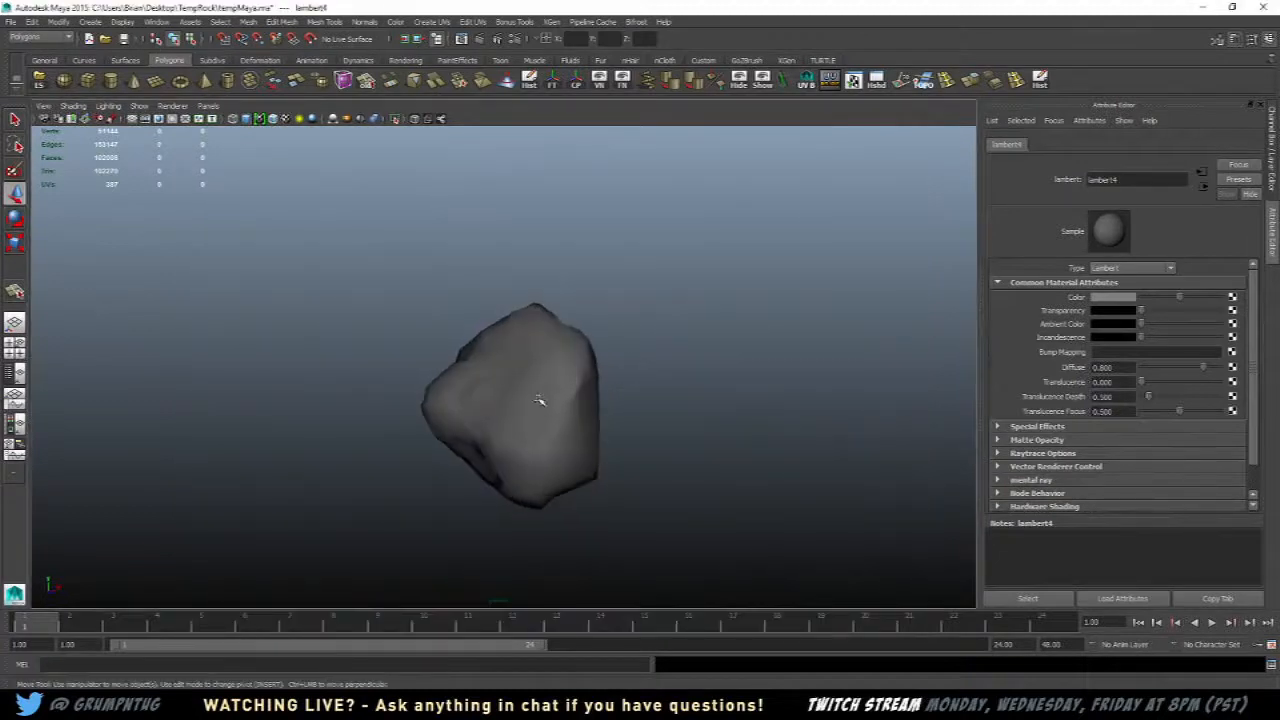
Add a bump2d node and set its Use As to Tangent Space Normals
{"action": "left_click", "coordinate": [530, 400]}
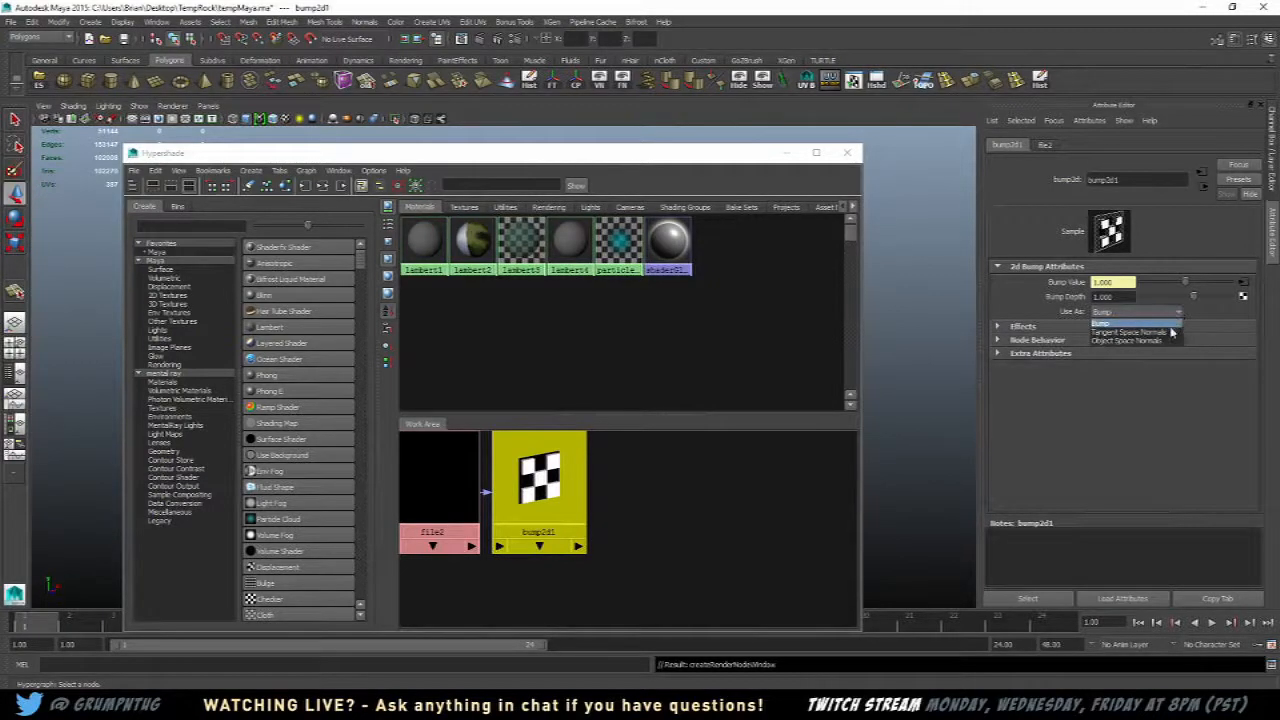
{"action": "left_click", "coordinate": [1128, 332]}
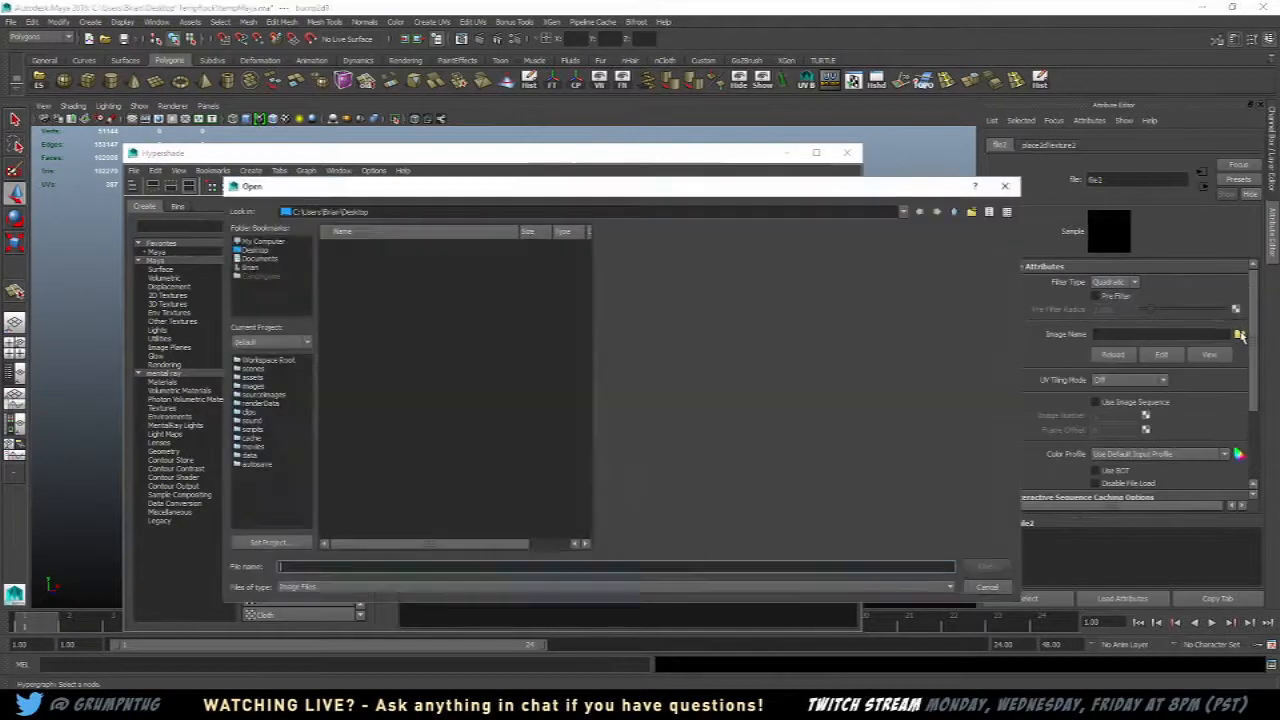
Load the baked normals BMP from the TempRock folder into the bump's file node
{"action": "left_click", "coordinate": [256, 250]}
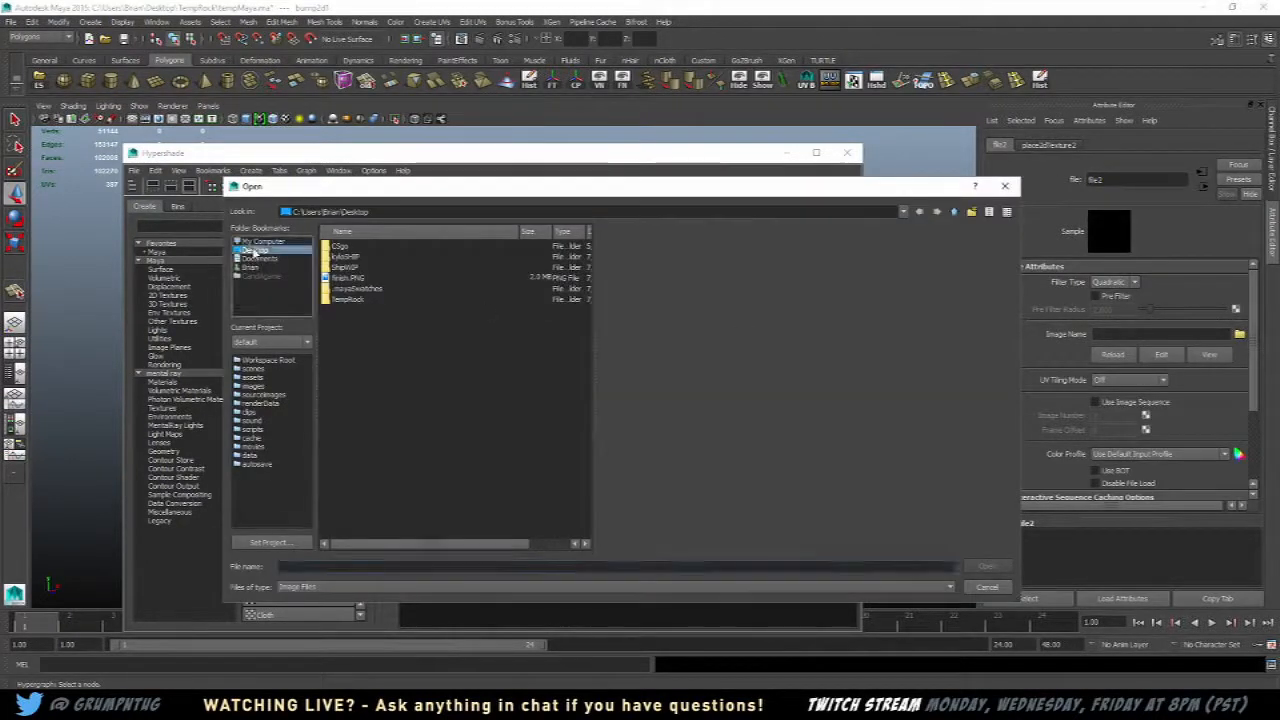
{"action": "left_click", "coordinate": [258, 248]}
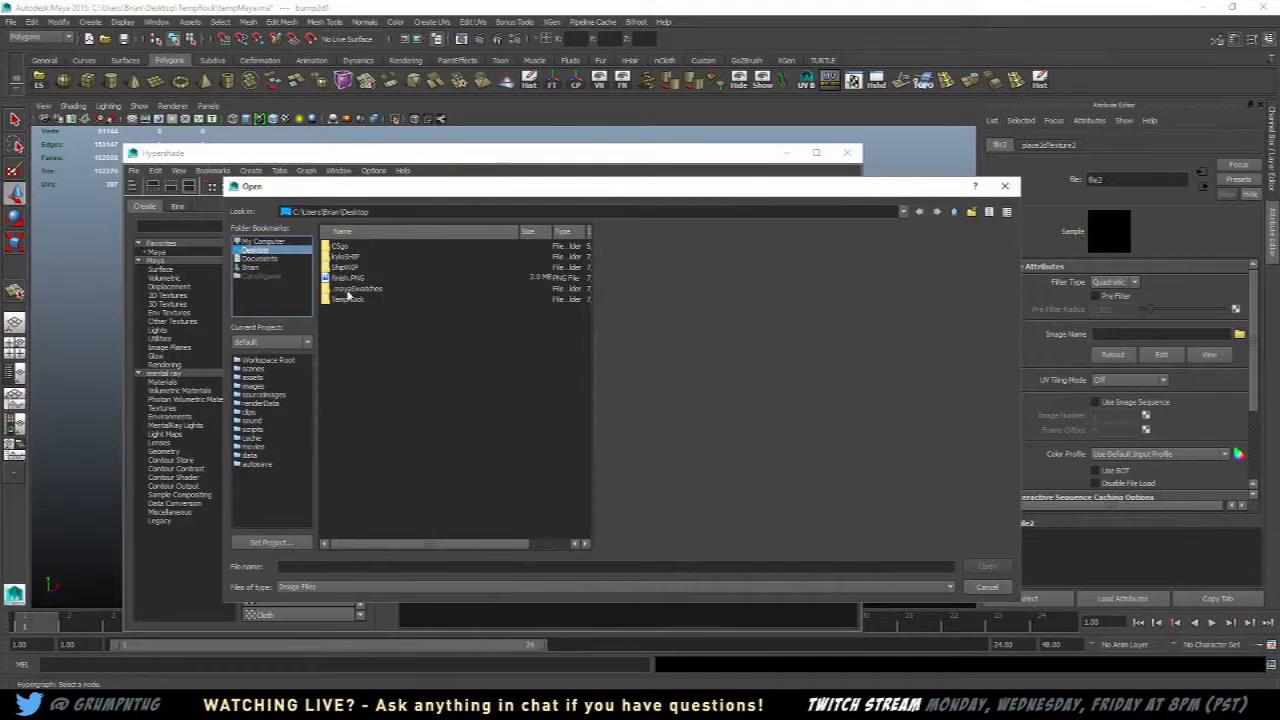
{"action": "double_click", "coordinate": [350, 298]}
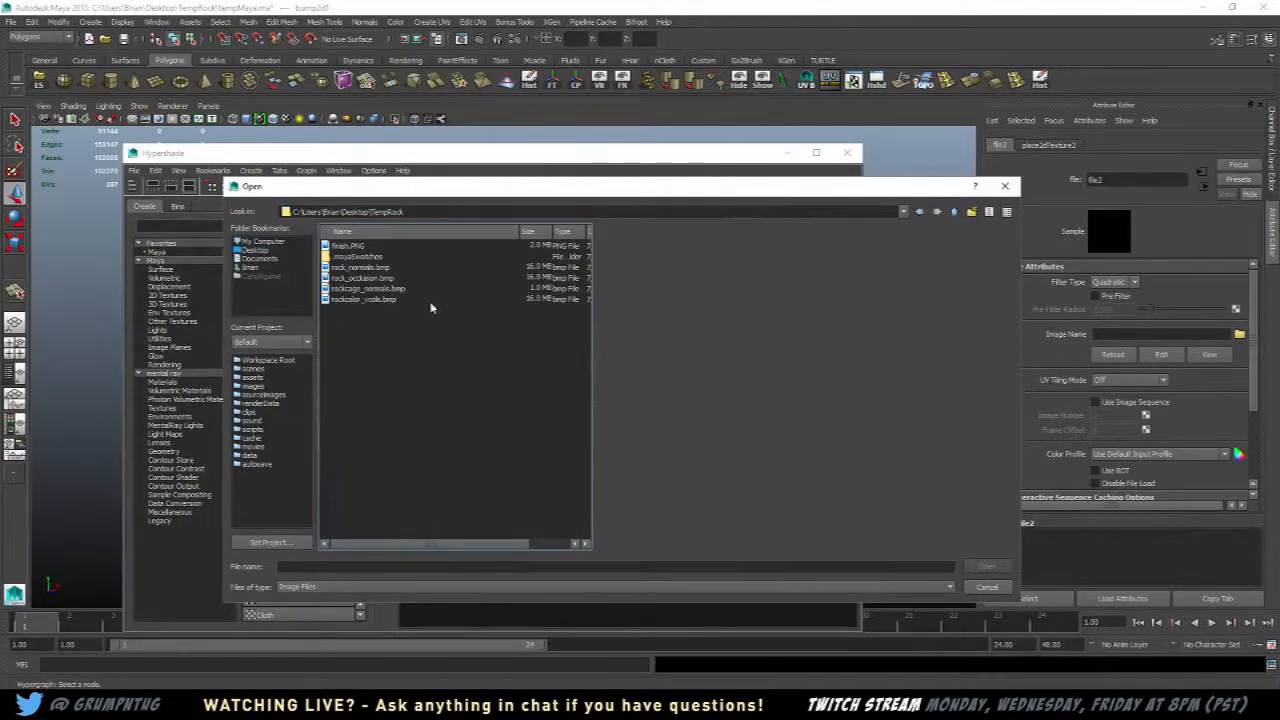
{"action": "left_click", "coordinate": [368, 288]}
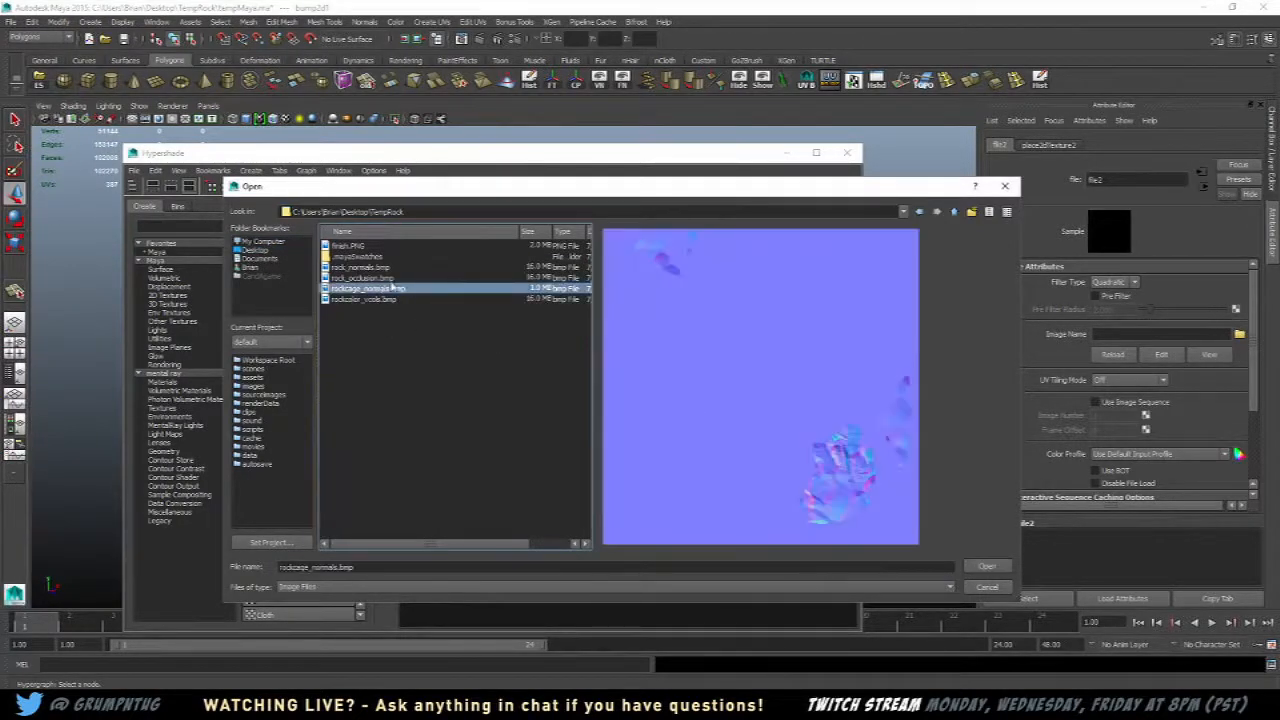
{"action": "left_click", "coordinate": [986, 566]}
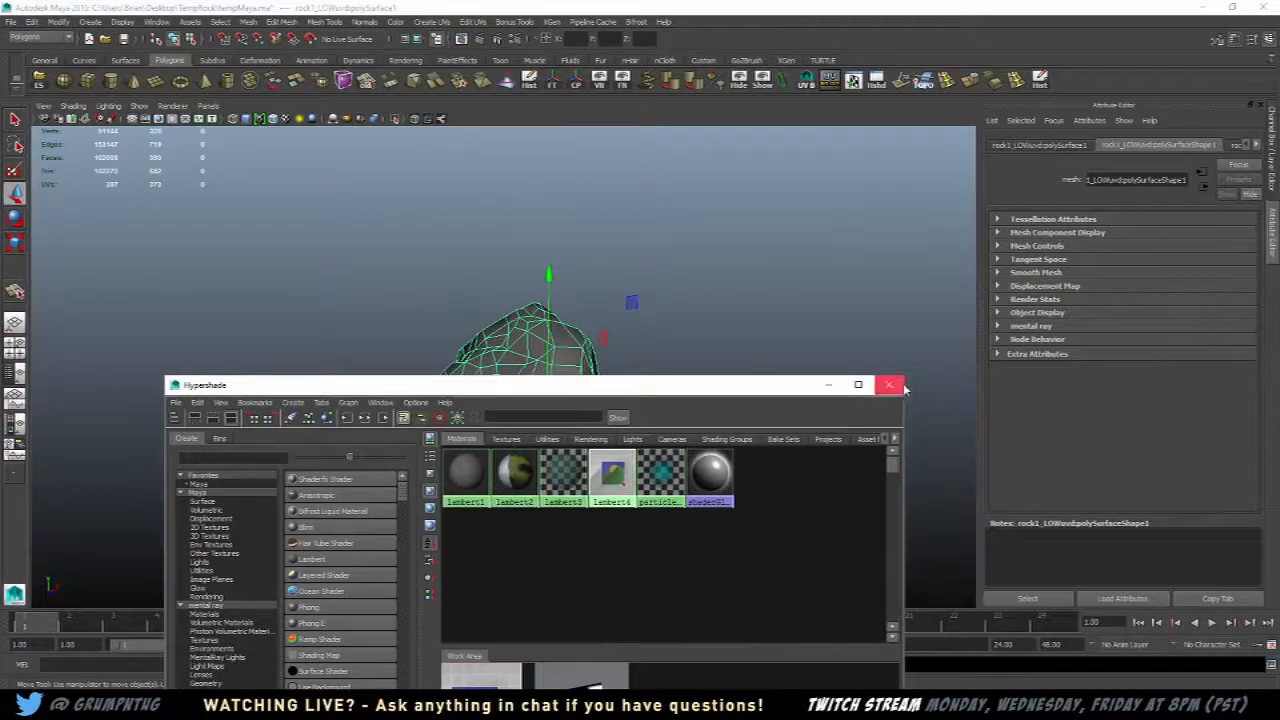
Close the Hypershade window and tumble around the rock to inspect the normal-map detail
{"action": "left_click", "coordinate": [888, 384]}
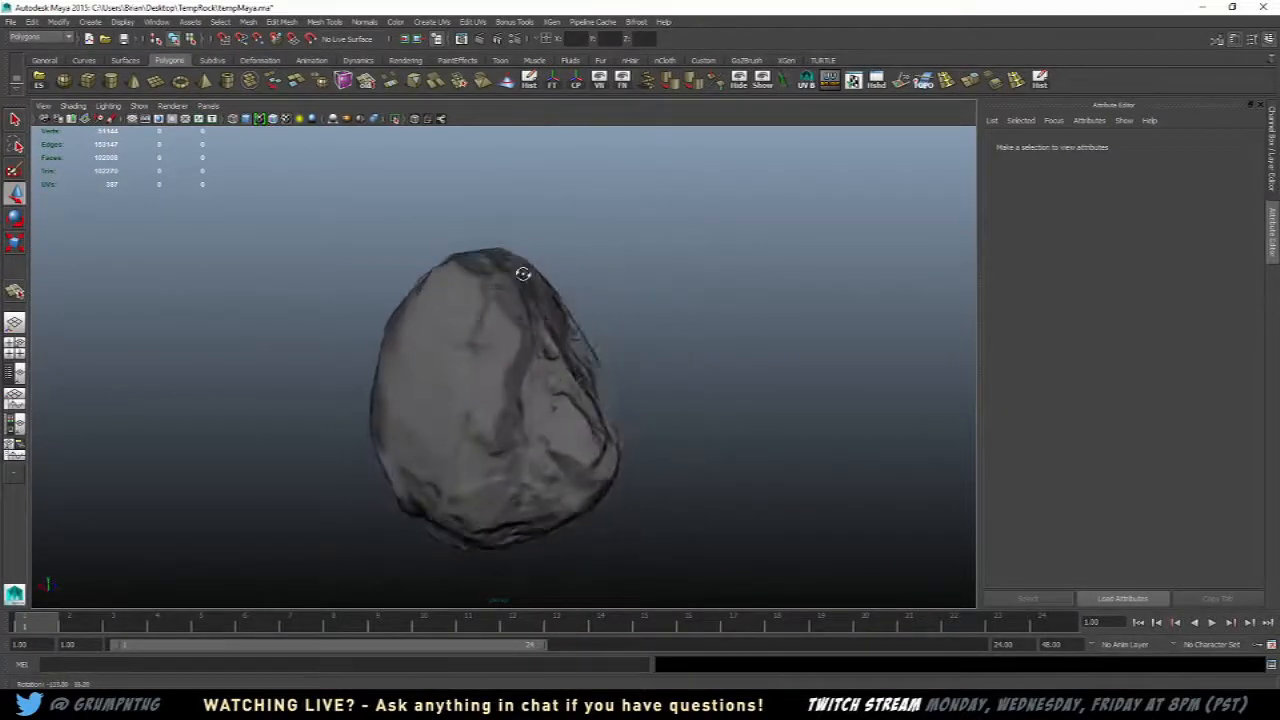
{"action": "left_click_drag", "start_coordinate": [522, 274], "coordinate": [324, 246]}
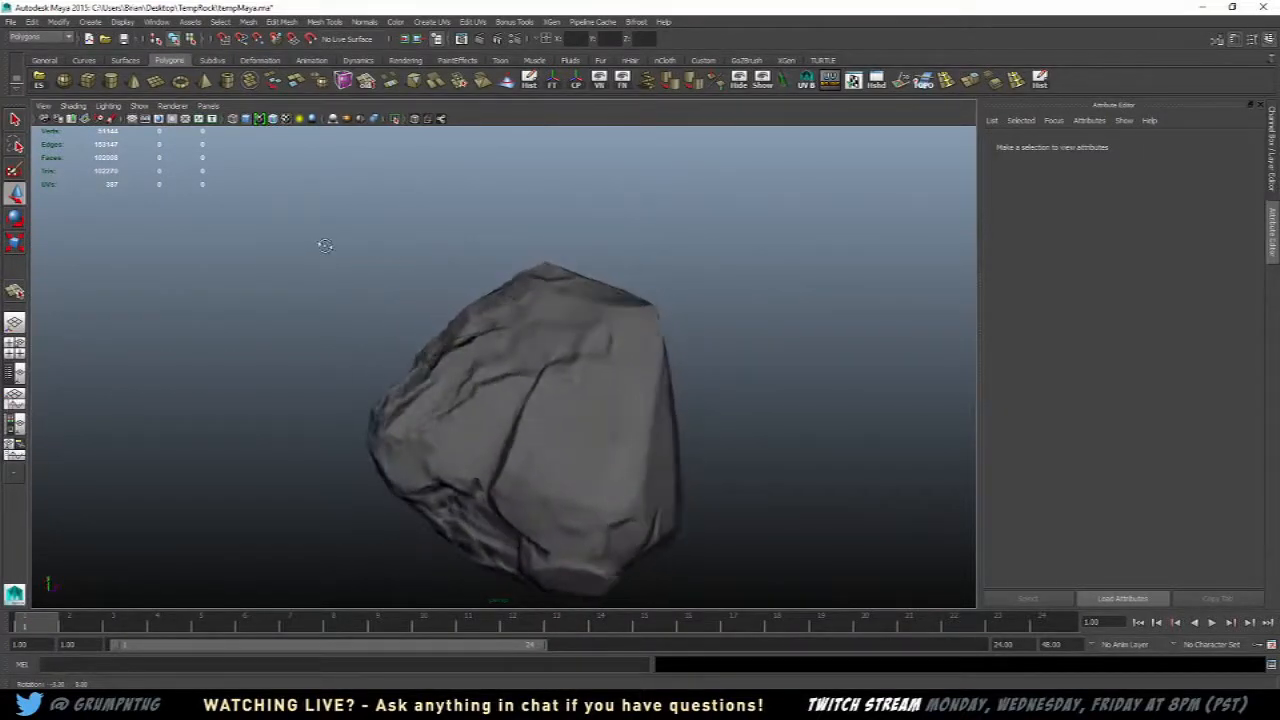
{"action": "left_click_drag", "start_coordinate": [324, 244], "coordinate": [504, 230]}
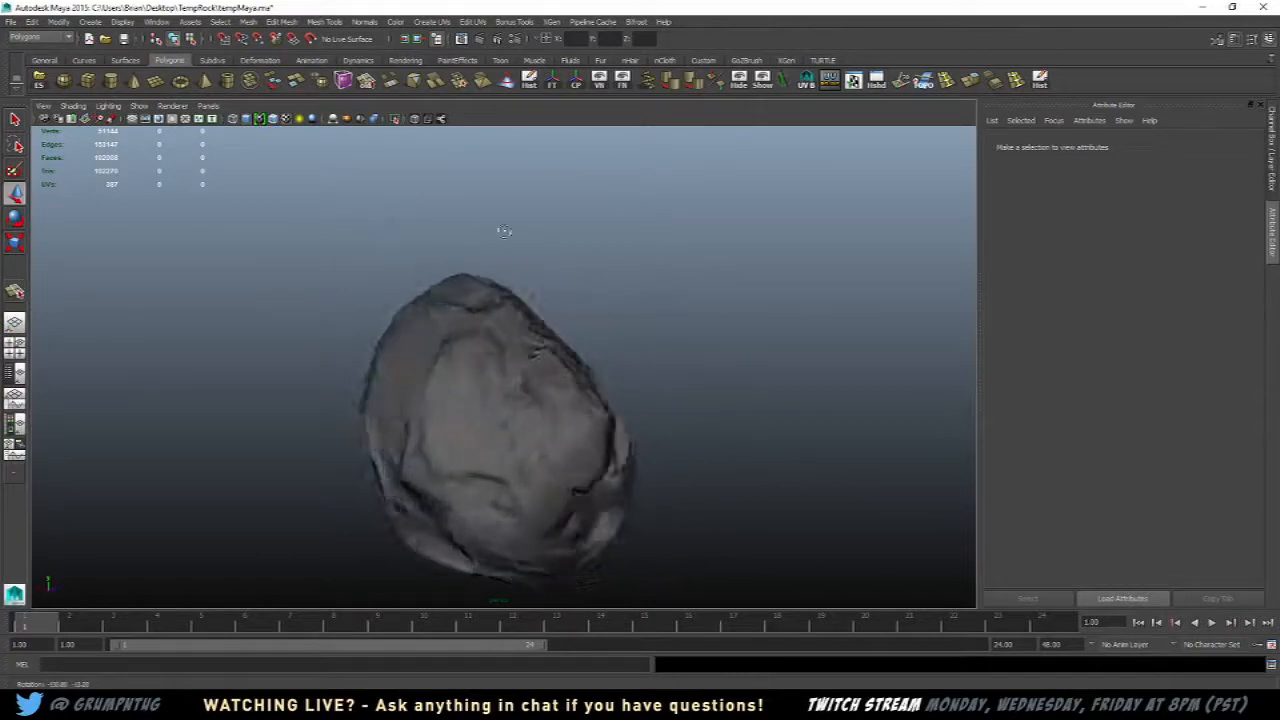
{"action": "left_click_drag", "start_coordinate": [504, 232], "coordinate": [360, 250]}
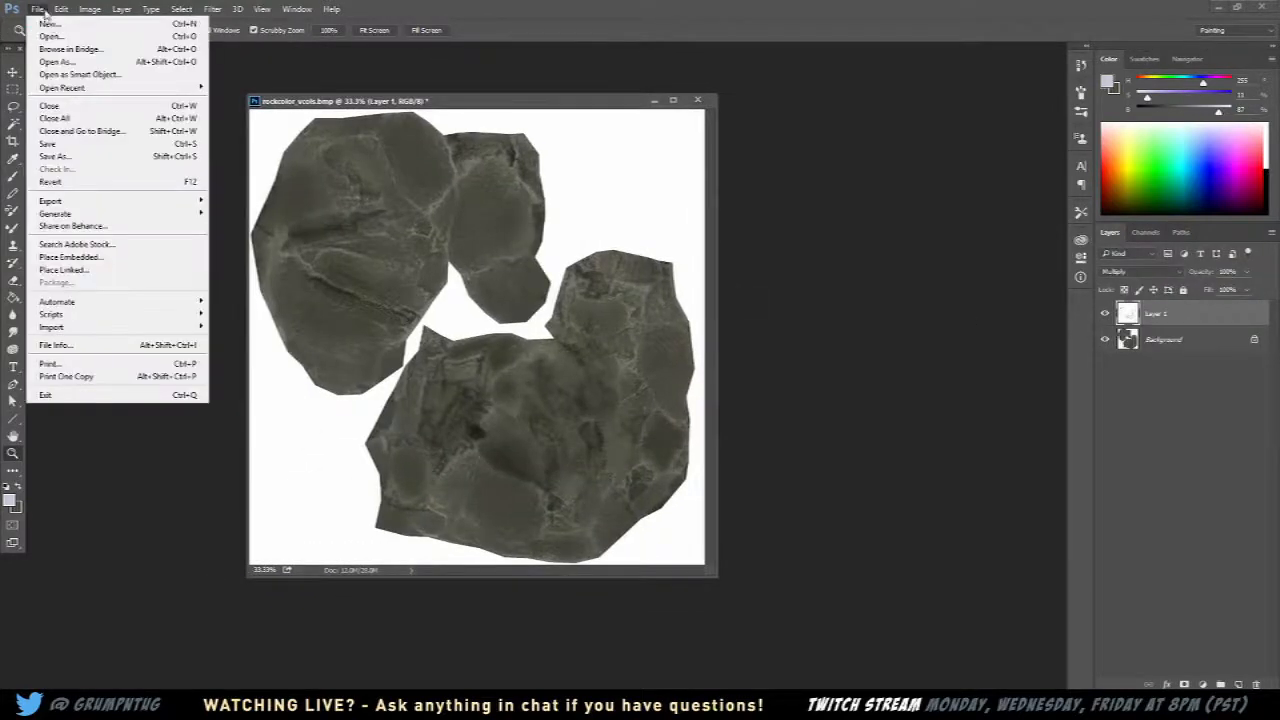
Save the AO-multiplied colour texture as 'rocku' PNG via Save As
{"action": "left_click", "coordinate": [54, 156]}
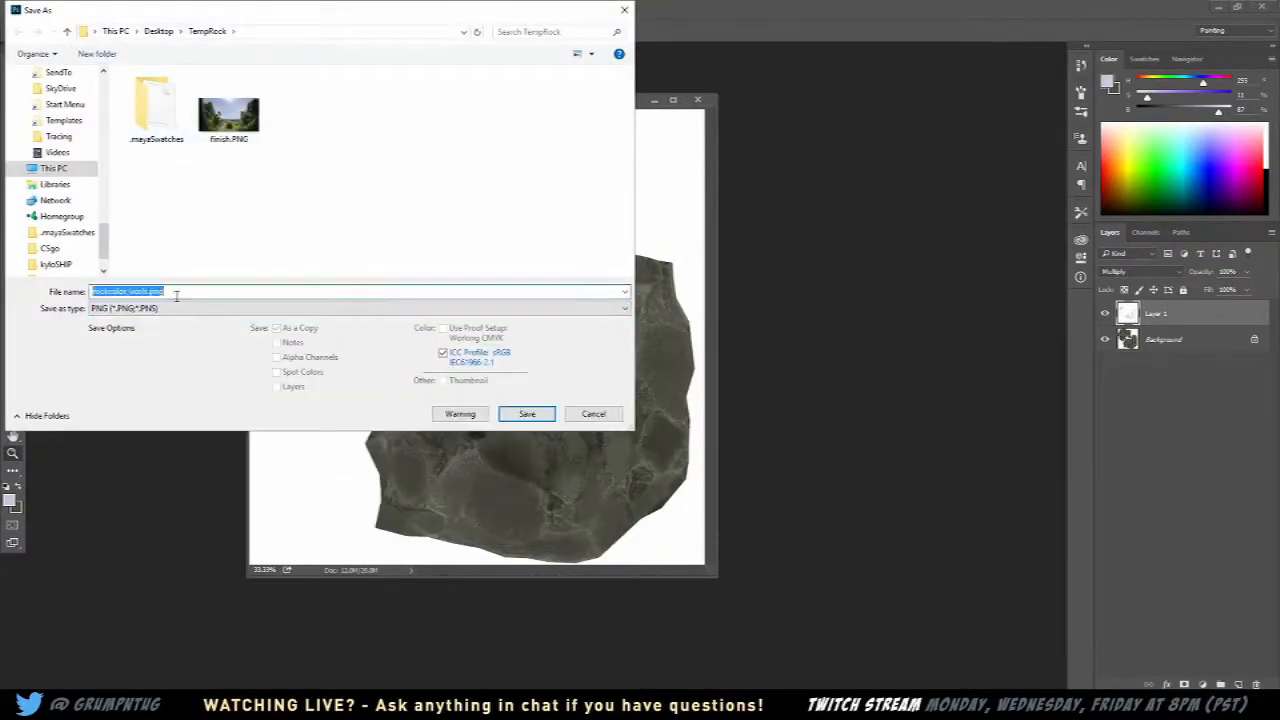
{"action": "type", "text": "rocku"}
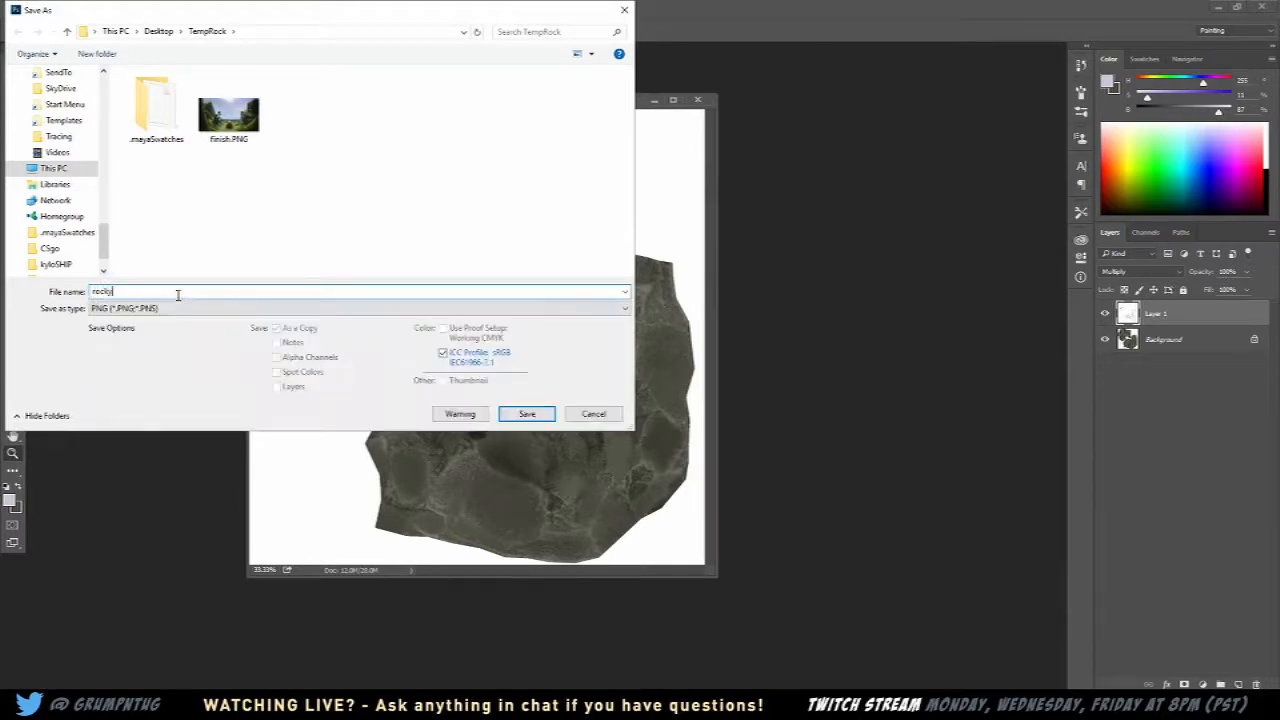
{"action": "left_click", "coordinate": [528, 412]}
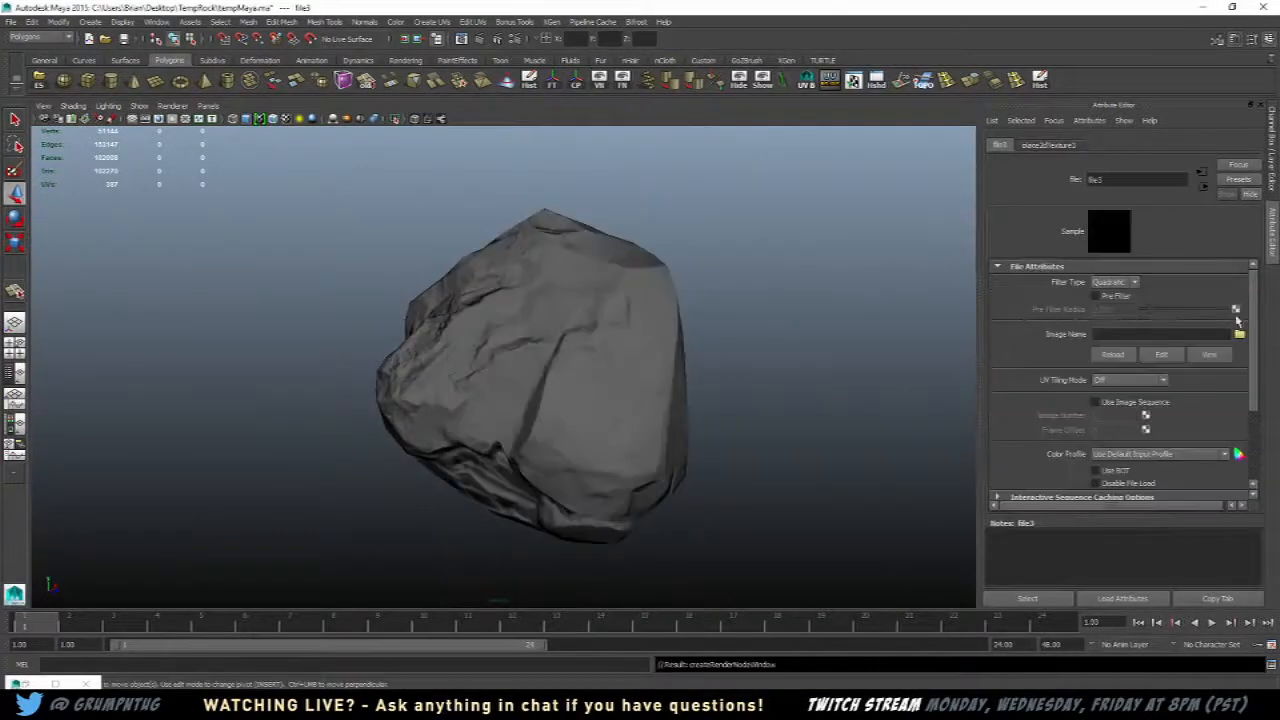
Load the colour PNG into the file node's Image Name, glance at ZBrush, and return to Maya
{"action": "left_click", "coordinate": [1240, 334]}
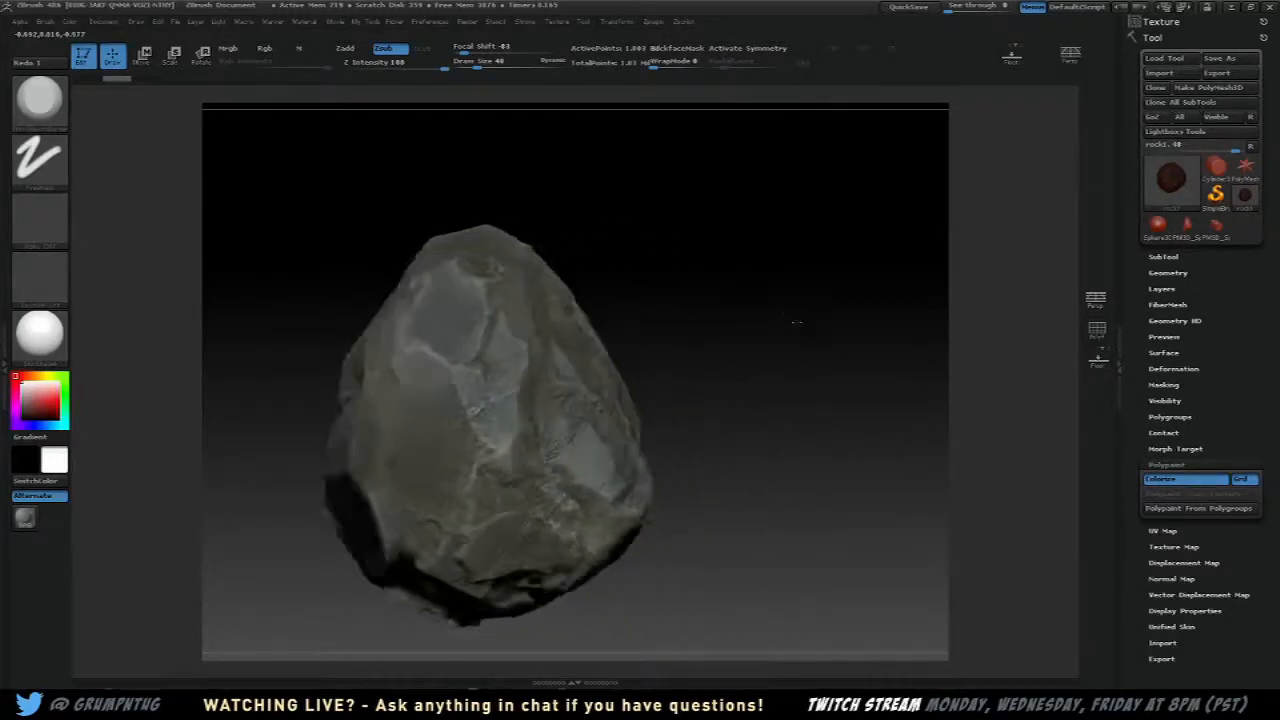
{"action": "key", "text": "alt+tab"}
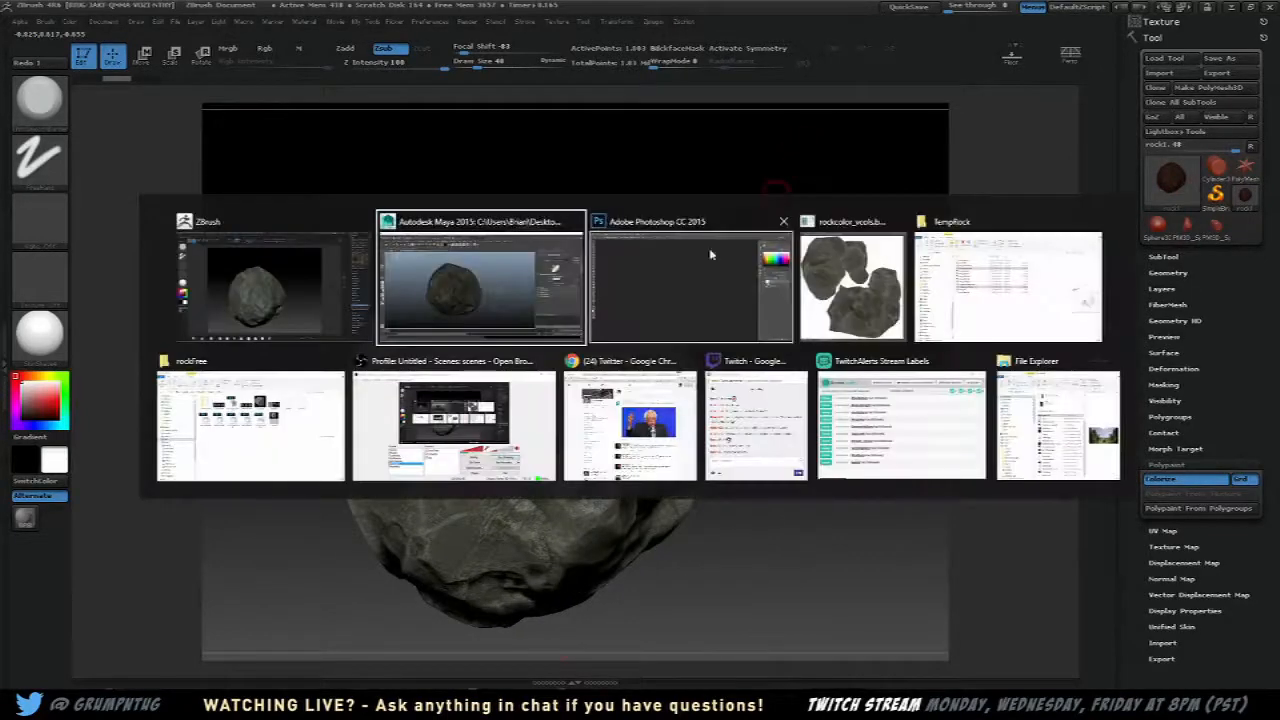
{"action": "left_click", "coordinate": [480, 284]}
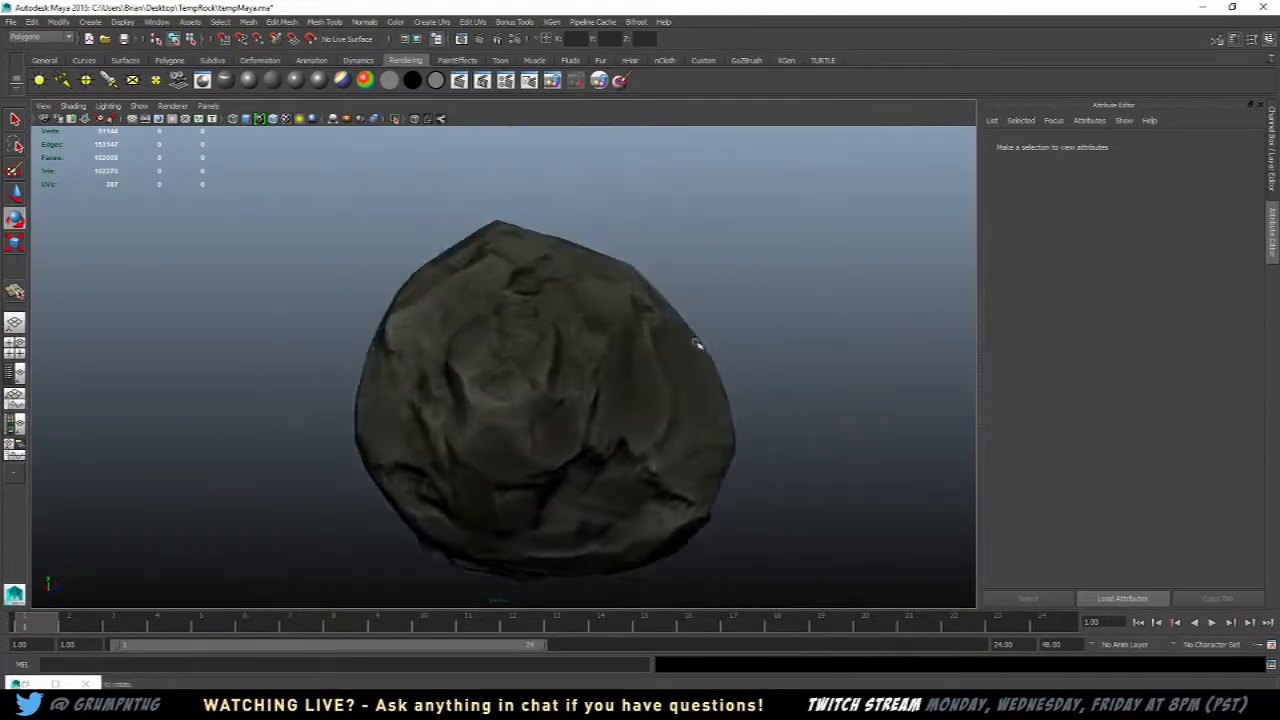
Orbit the viewport to see the lit, textured low-poly rock from another side
{"action": "left_click_drag", "start_coordinate": [700, 344], "coordinate": [548, 414]}
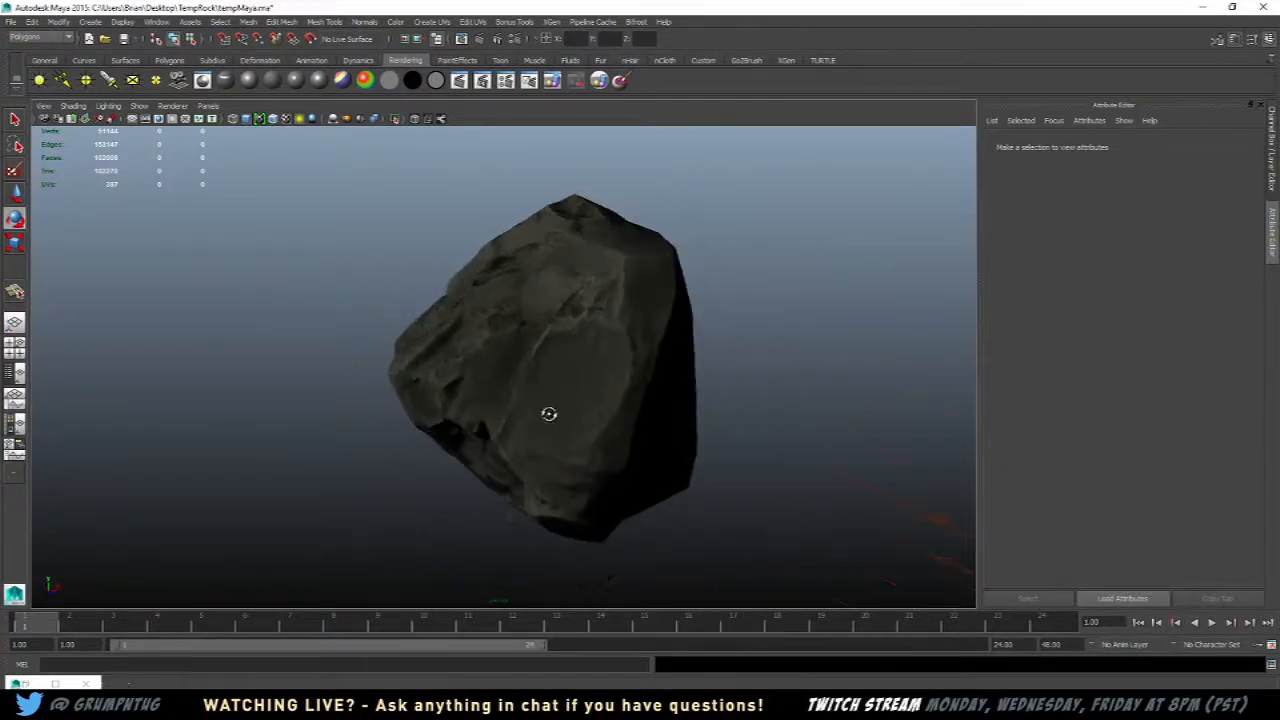